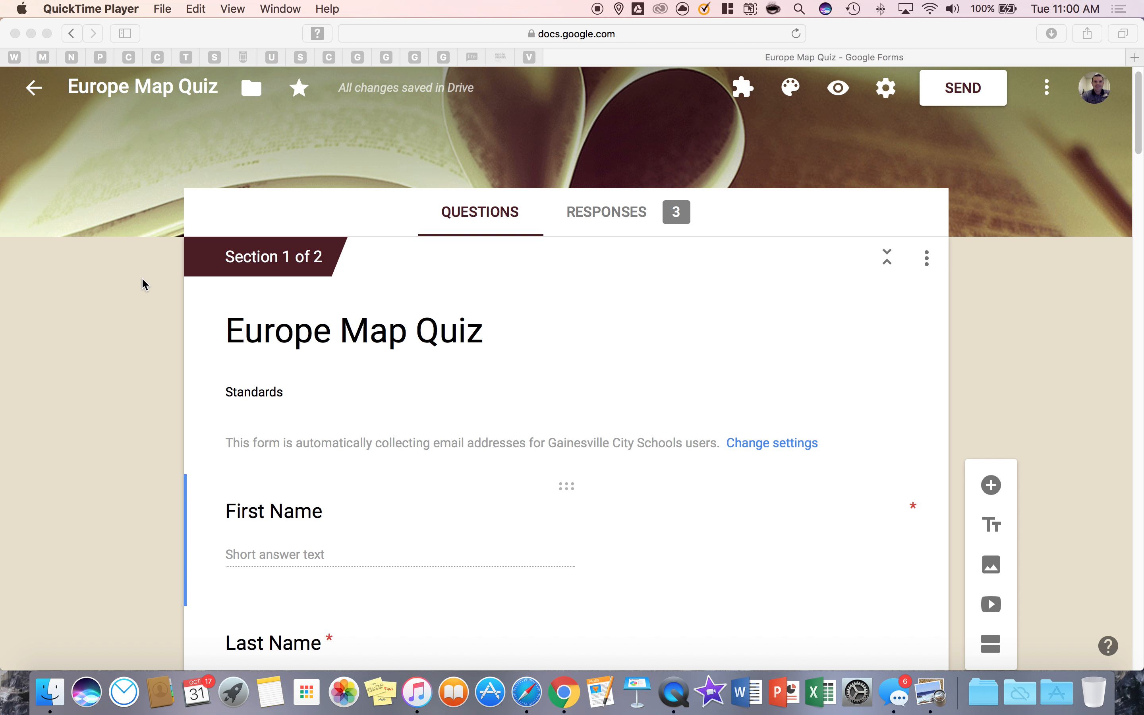
{"action": "mouse_move", "coordinate": [902, 97]}
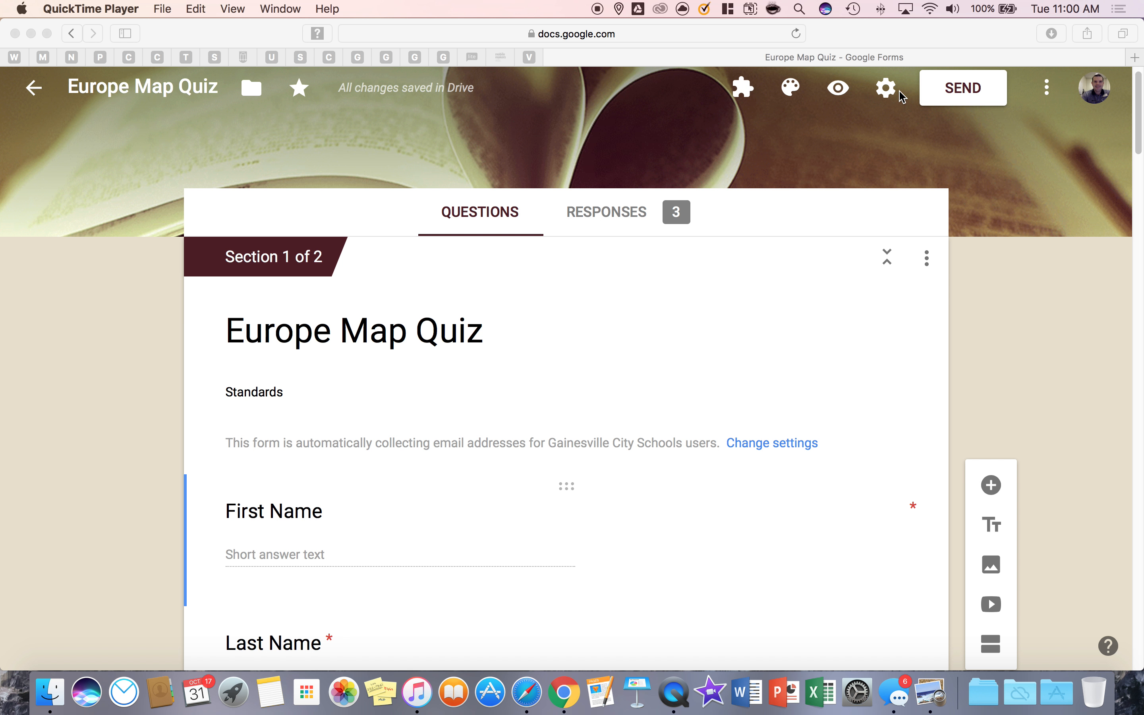
{"action": "mouse_move", "coordinate": [678, 380]}
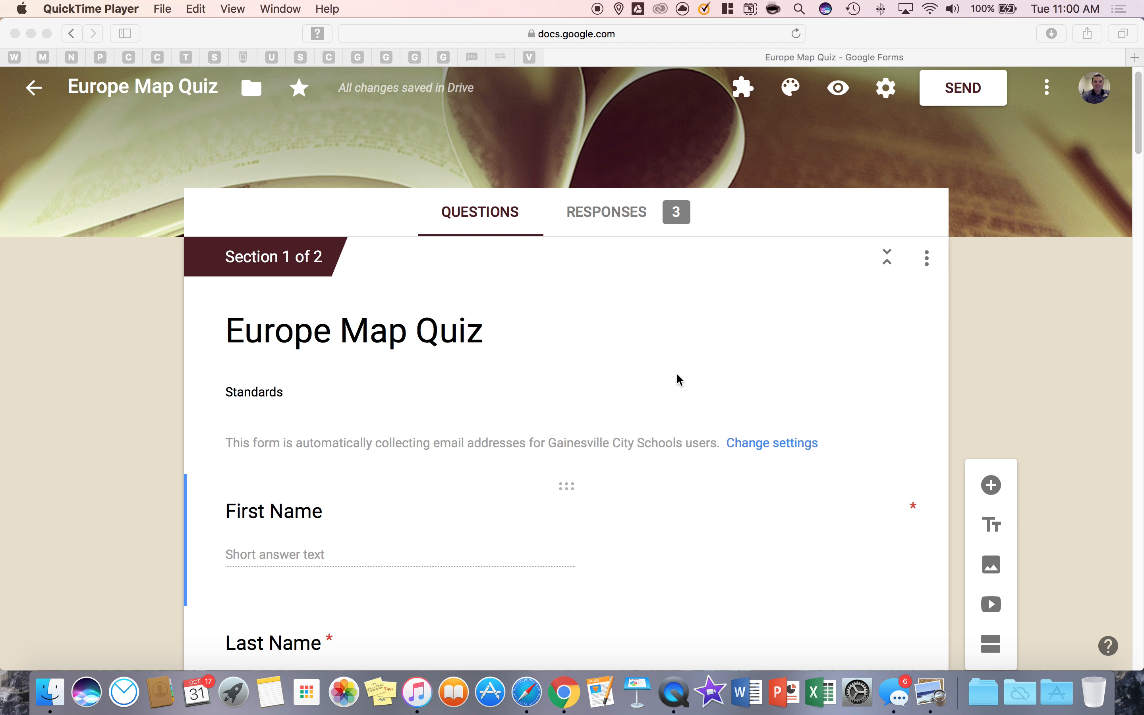
{"action": "mouse_move", "coordinate": [661, 361]}
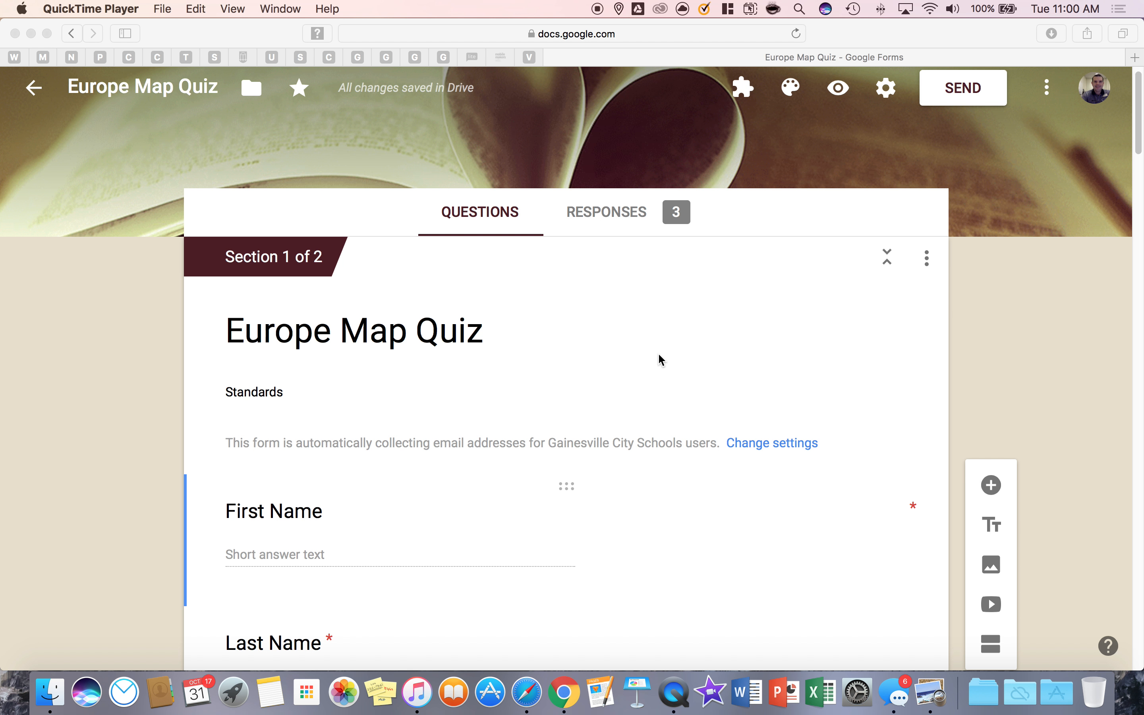
{"action": "mouse_move", "coordinate": [886, 88]}
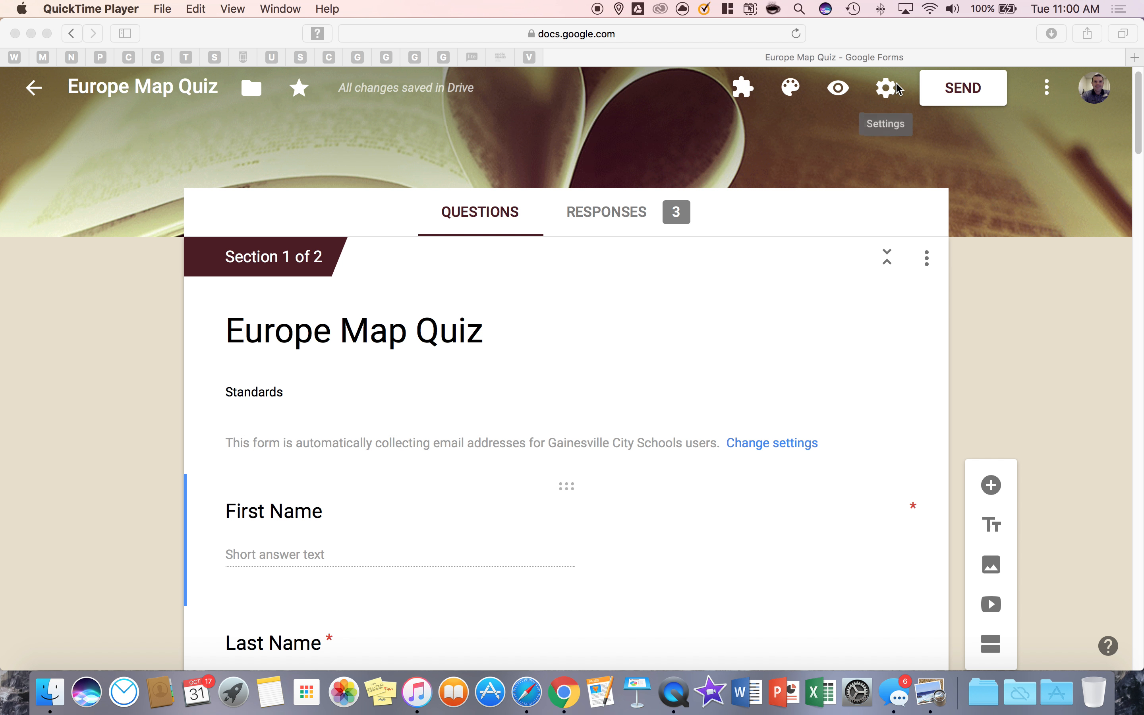
Review the Quizzes settings, toggling the Correct answers option off and back on
{"action": "left_click", "coordinate": [885, 87]}
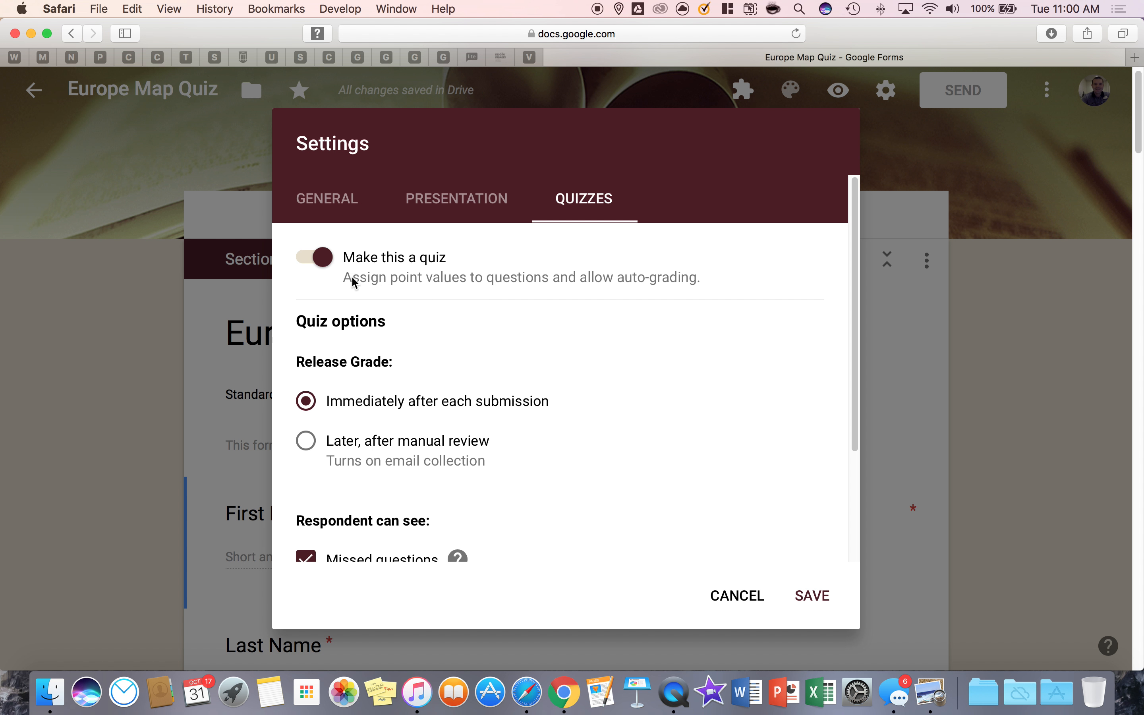
{"action": "scroll", "scroll_direction": "down", "scroll_amount": 3}
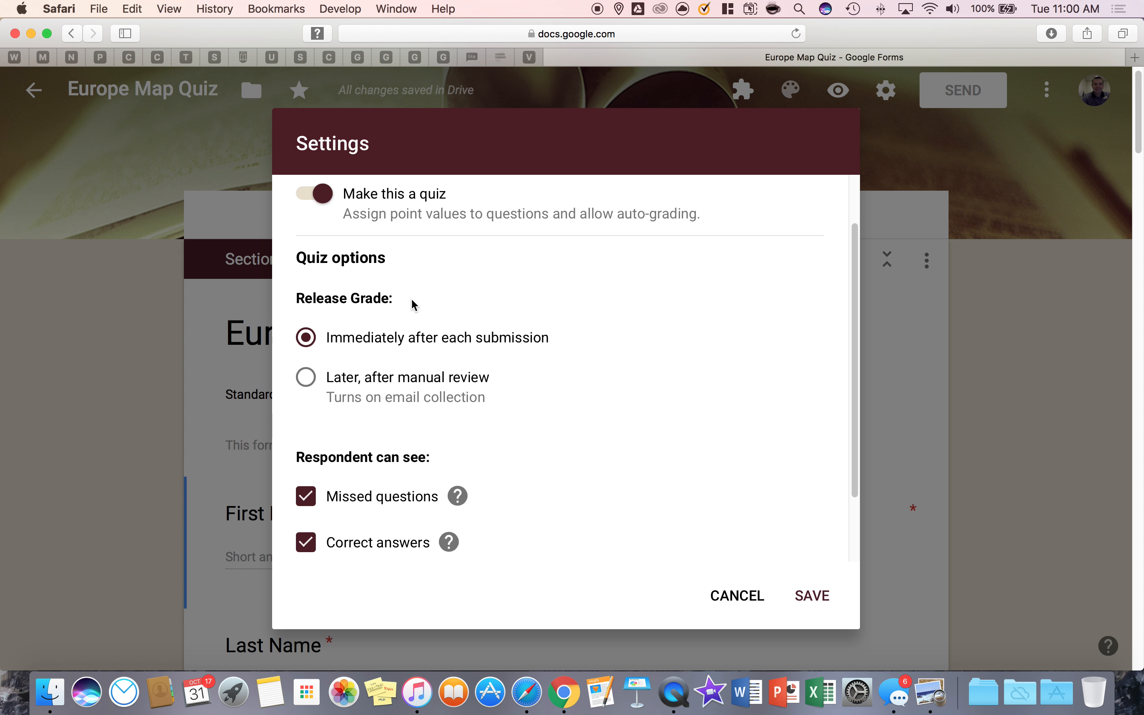
{"action": "scroll", "scroll_direction": "down", "scroll_amount": 3}
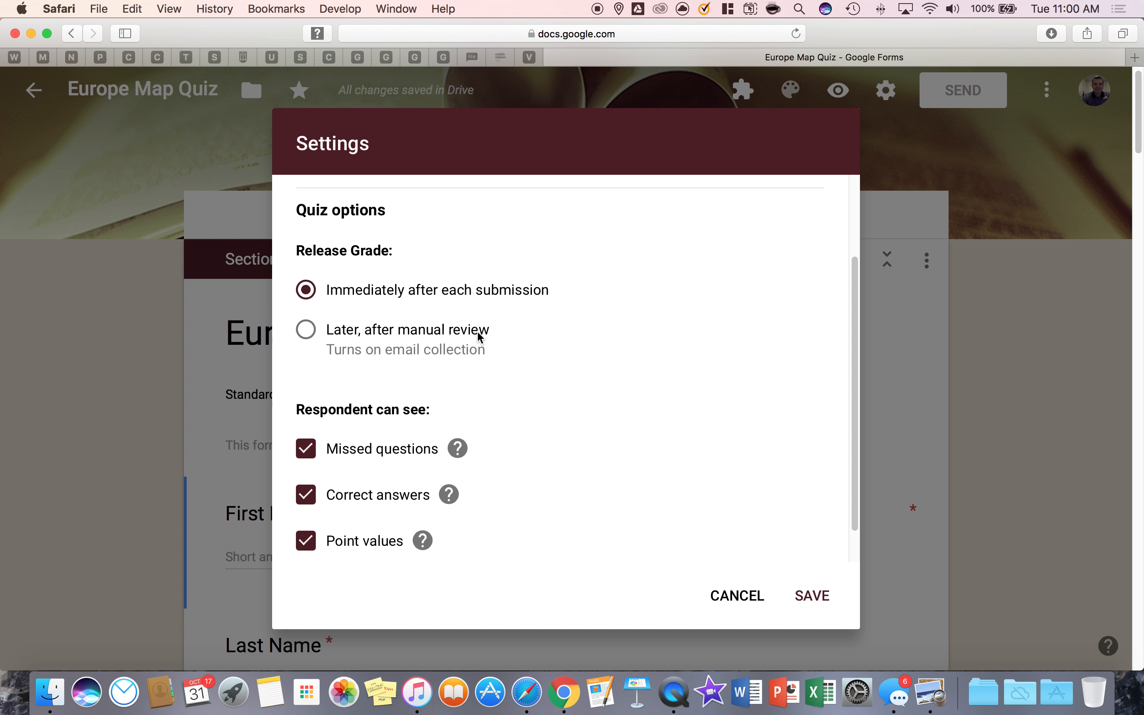
{"action": "mouse_move", "coordinate": [365, 311]}
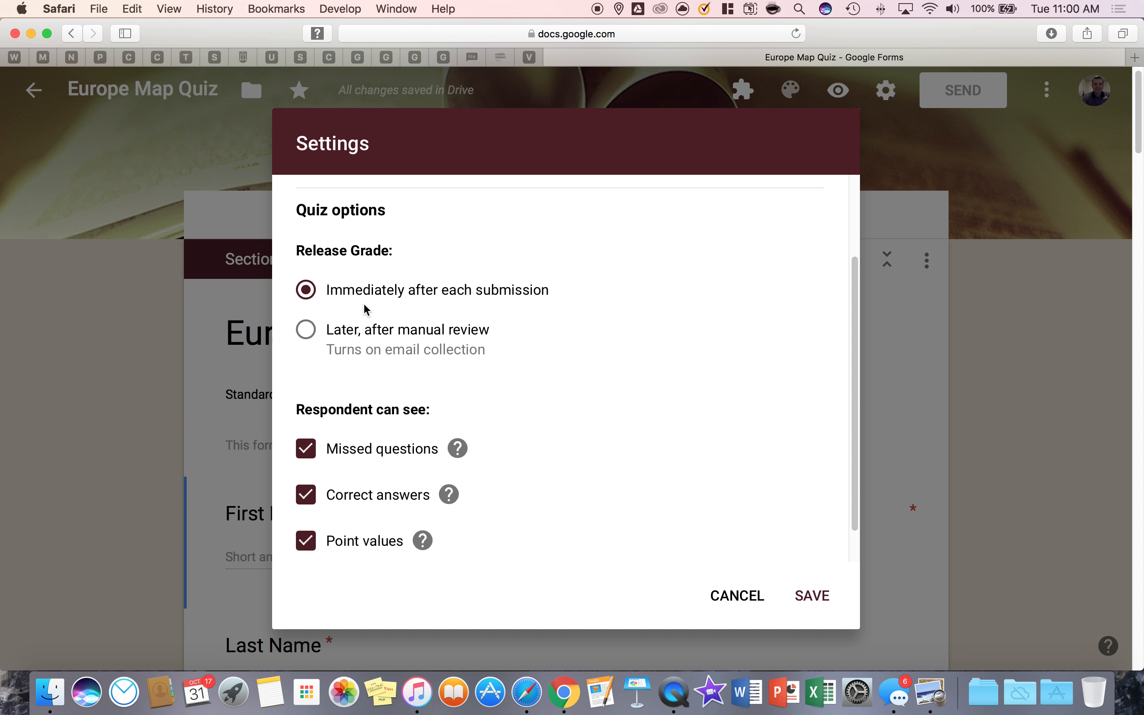
{"action": "mouse_move", "coordinate": [332, 477]}
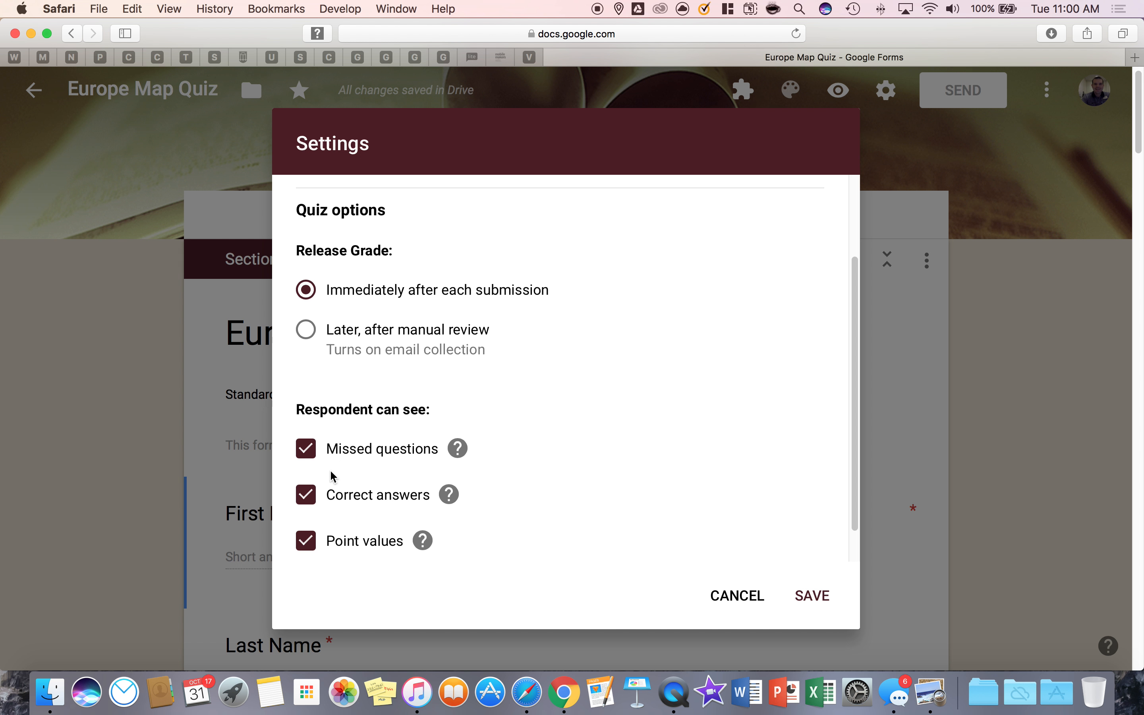
{"action": "mouse_move", "coordinate": [320, 542]}
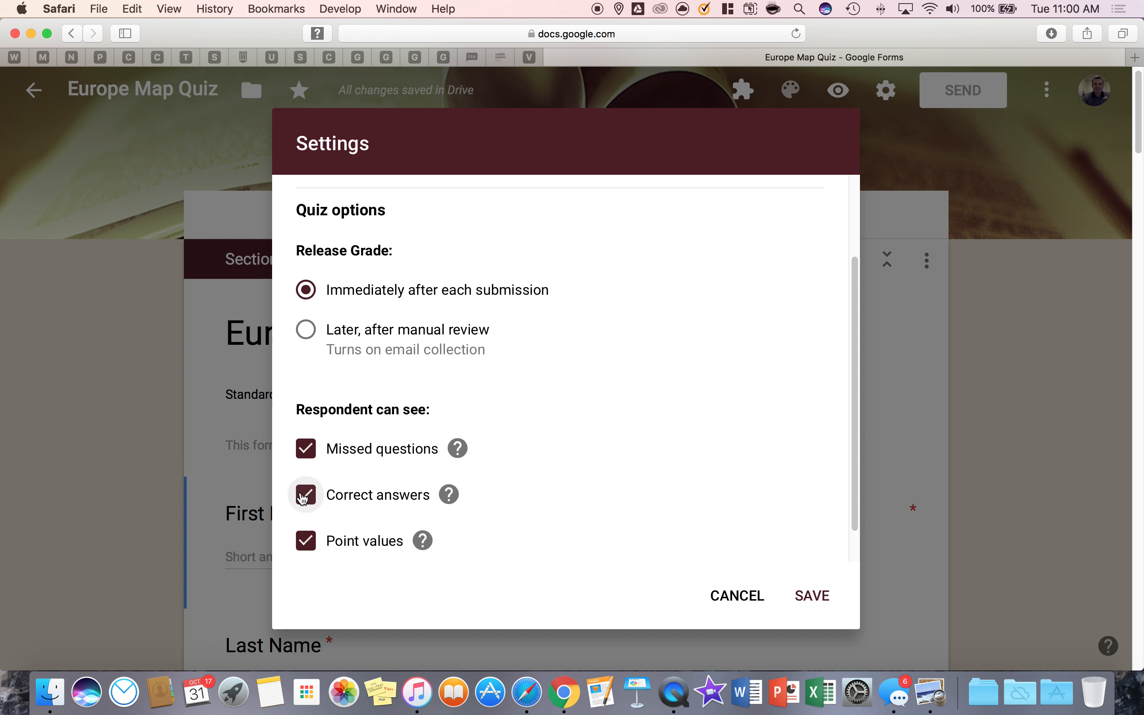
{"action": "left_click", "coordinate": [305, 495]}
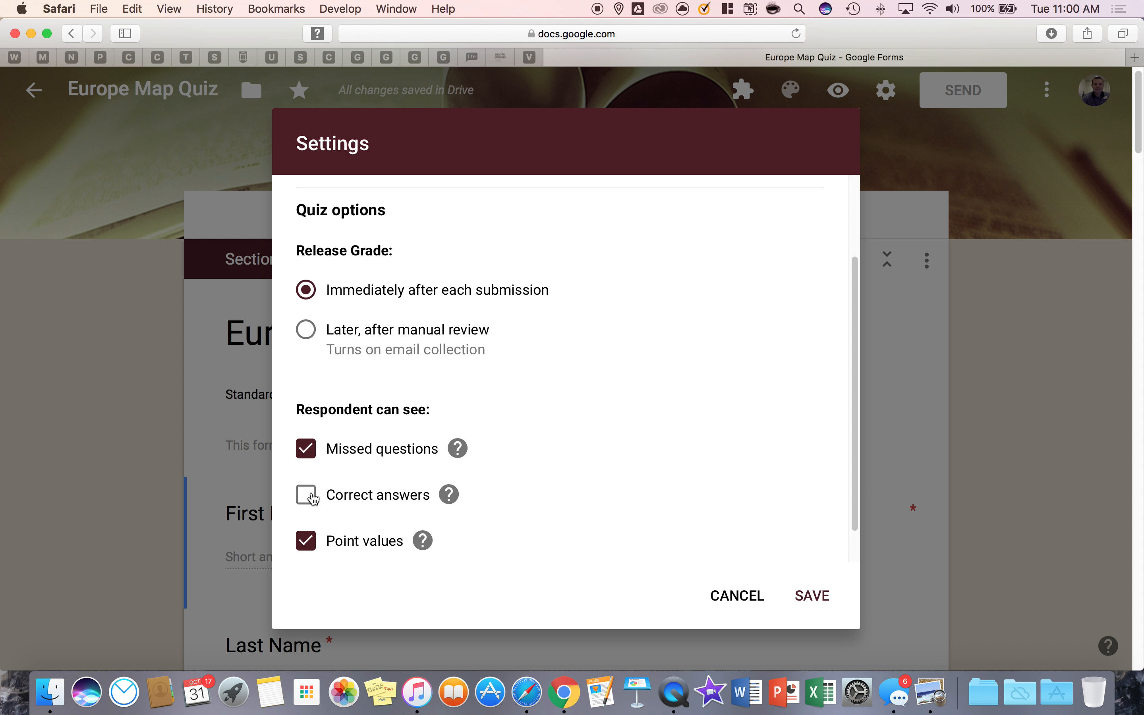
{"action": "left_click", "coordinate": [306, 495]}
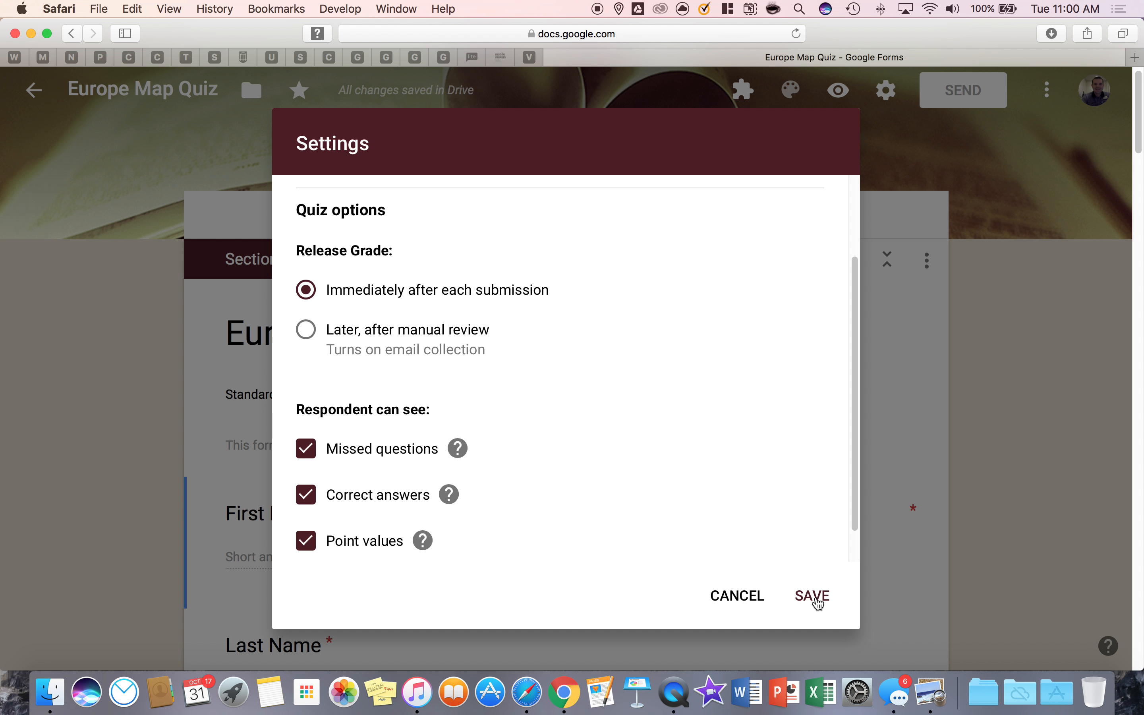
Save the quiz settings and scroll past the Europe map to the France question
{"action": "left_click", "coordinate": [813, 596]}
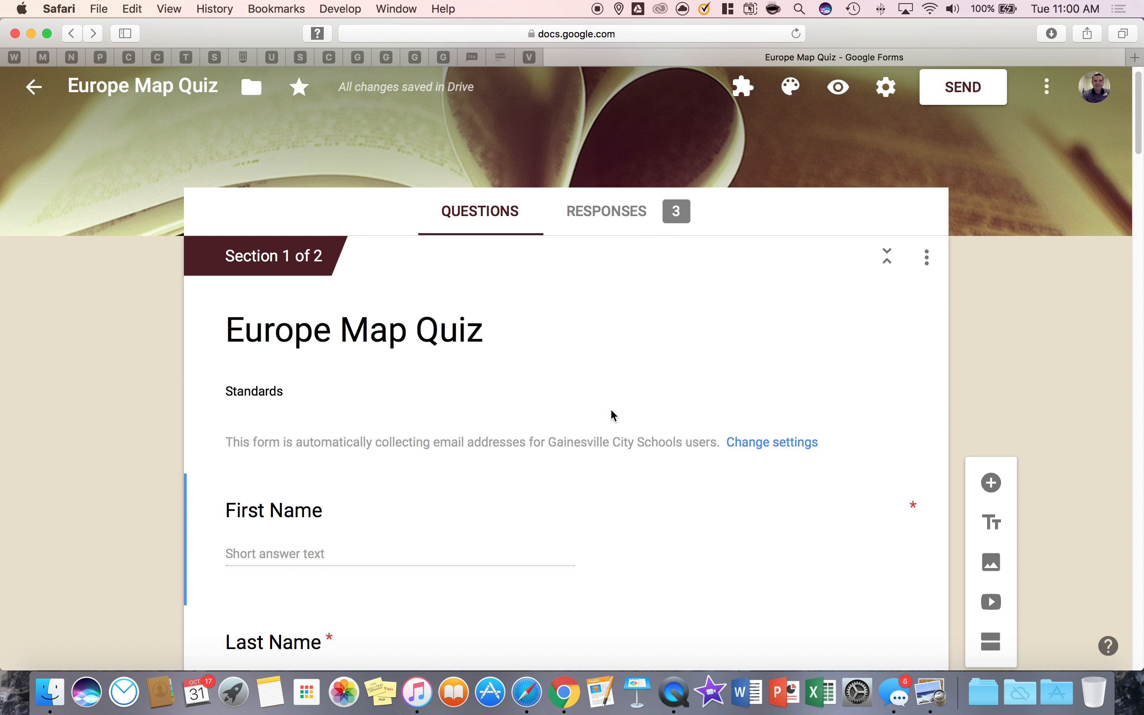
{"action": "scroll", "scroll_direction": "down", "scroll_amount": 3}
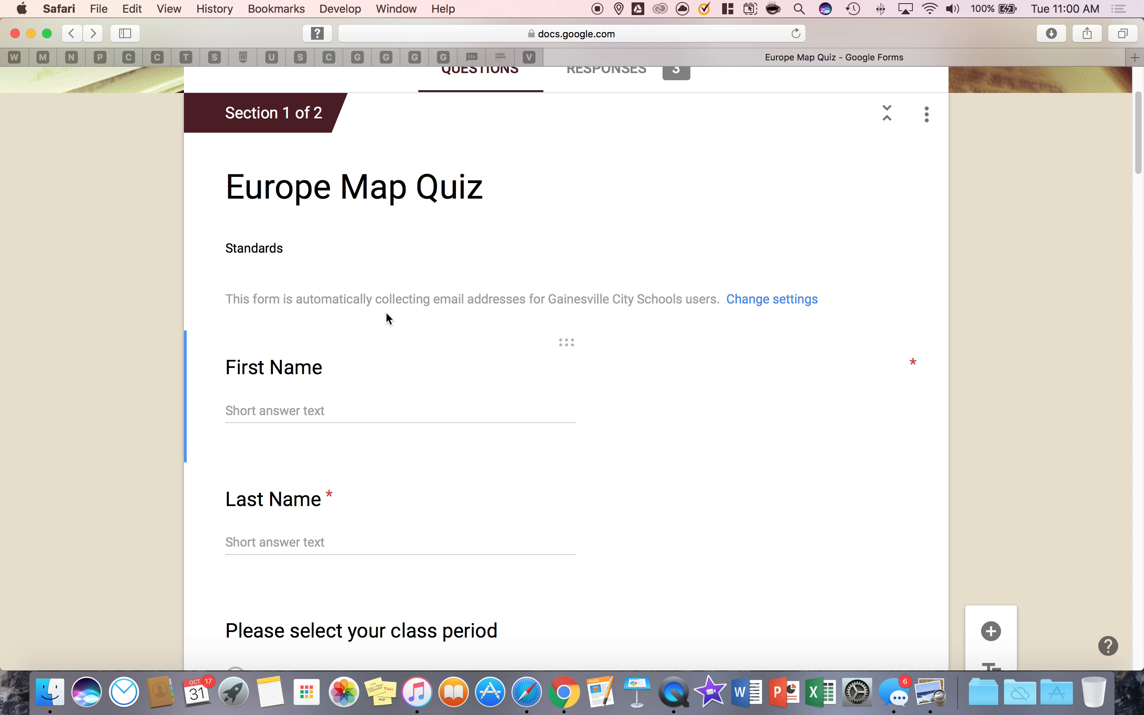
{"action": "scroll", "scroll_direction": "down", "scroll_amount": 3}
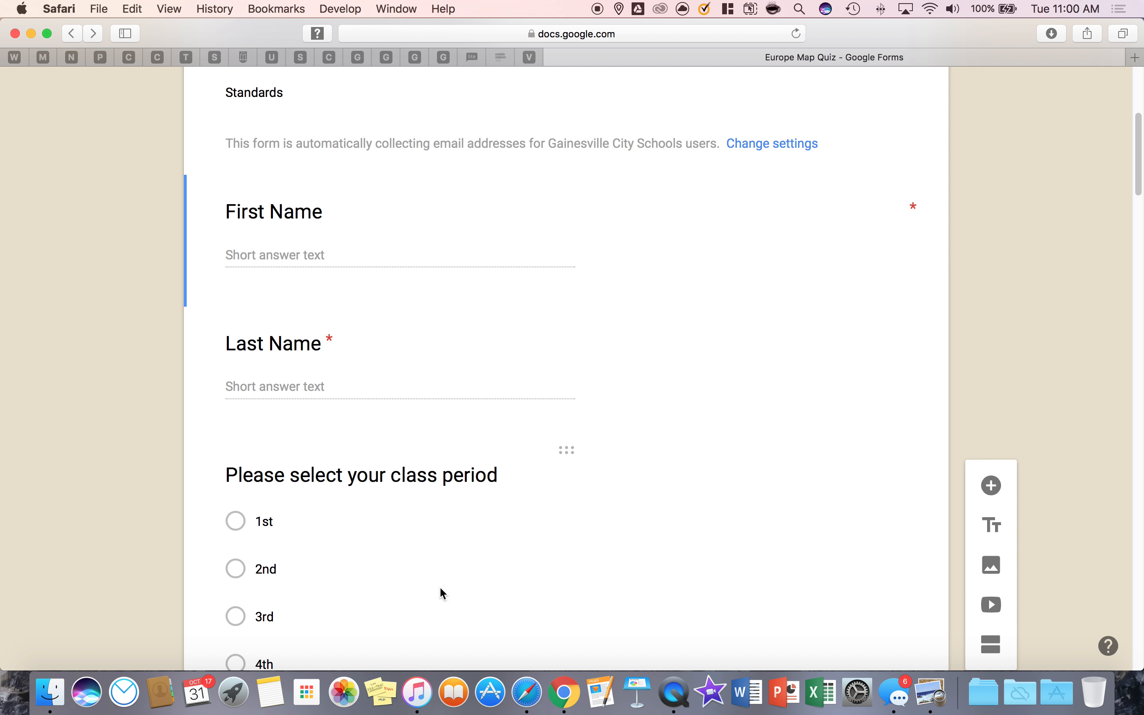
{"action": "scroll", "scroll_direction": "down", "scroll_amount": 3}
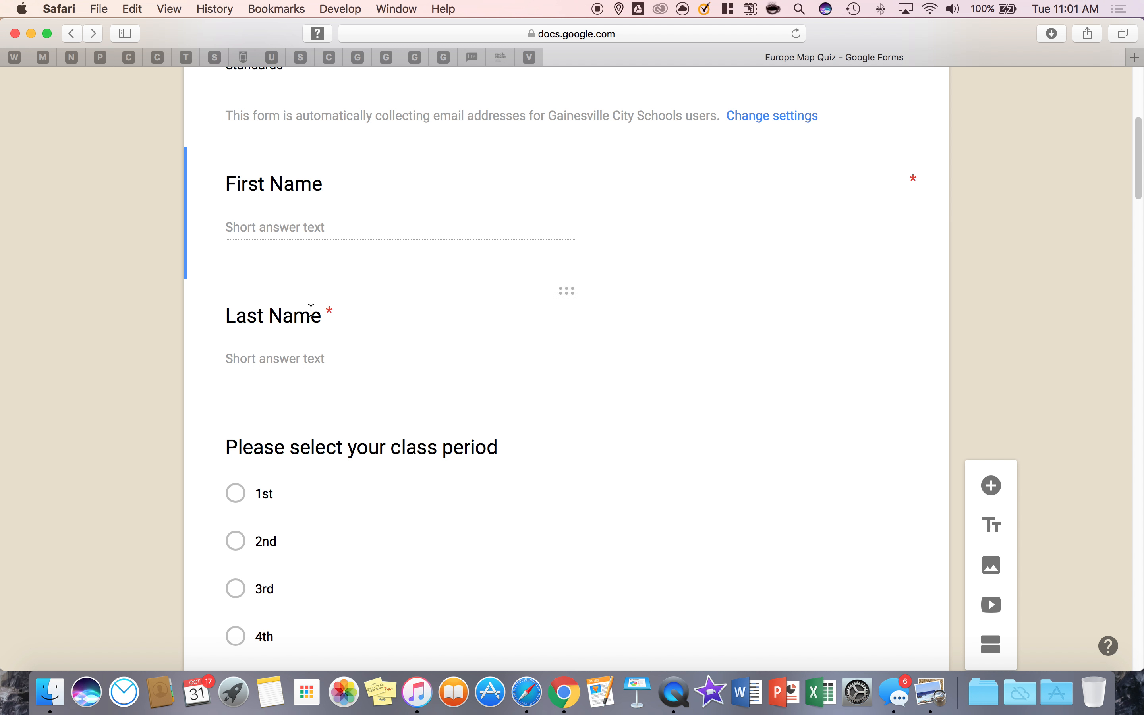
{"action": "scroll", "scroll_direction": "down", "scroll_amount": 3}
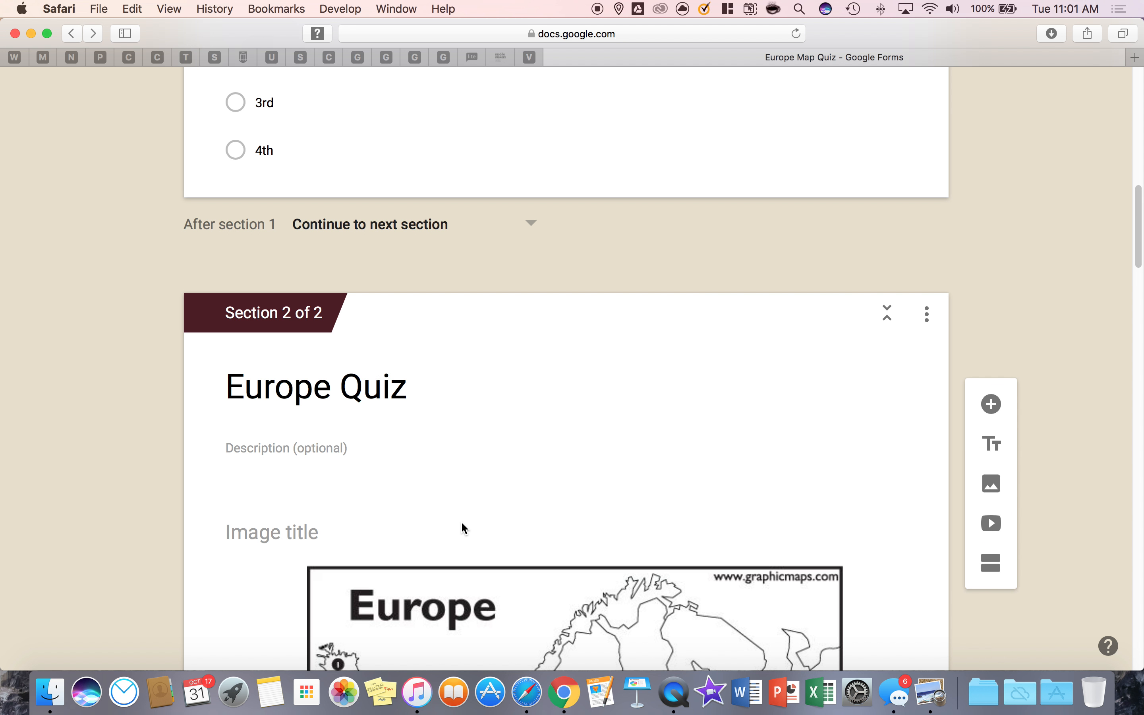
{"action": "scroll", "scroll_direction": "down", "scroll_amount": 3}
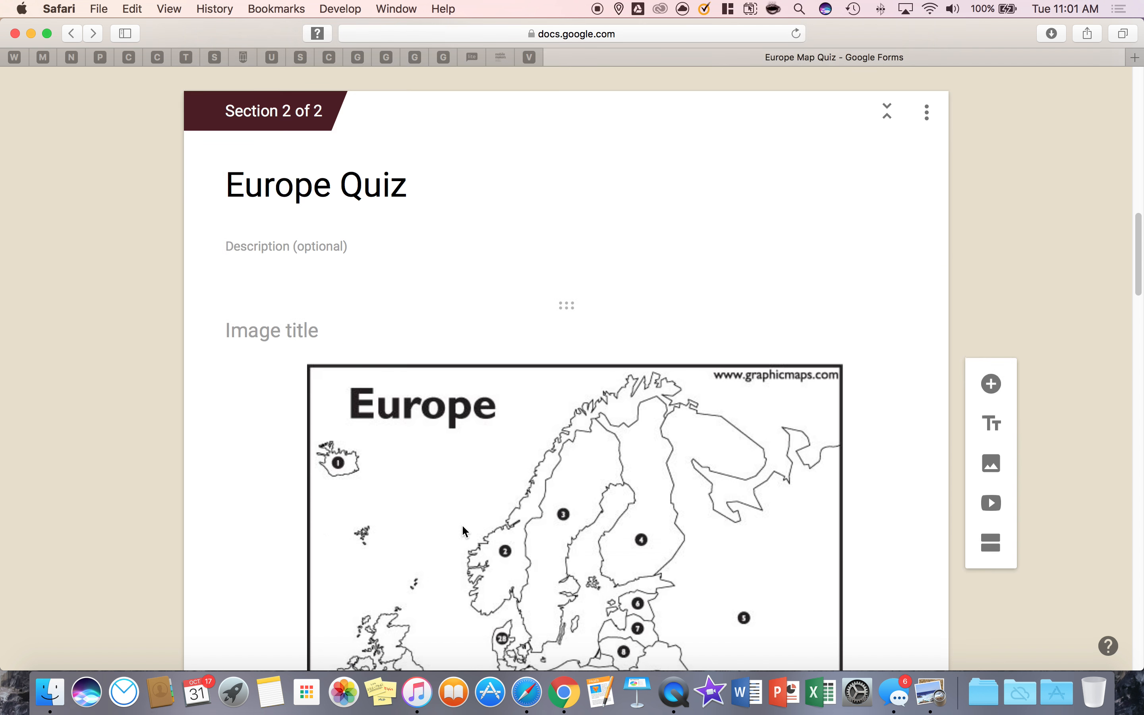
{"action": "scroll", "scroll_direction": "down", "scroll_amount": 3}
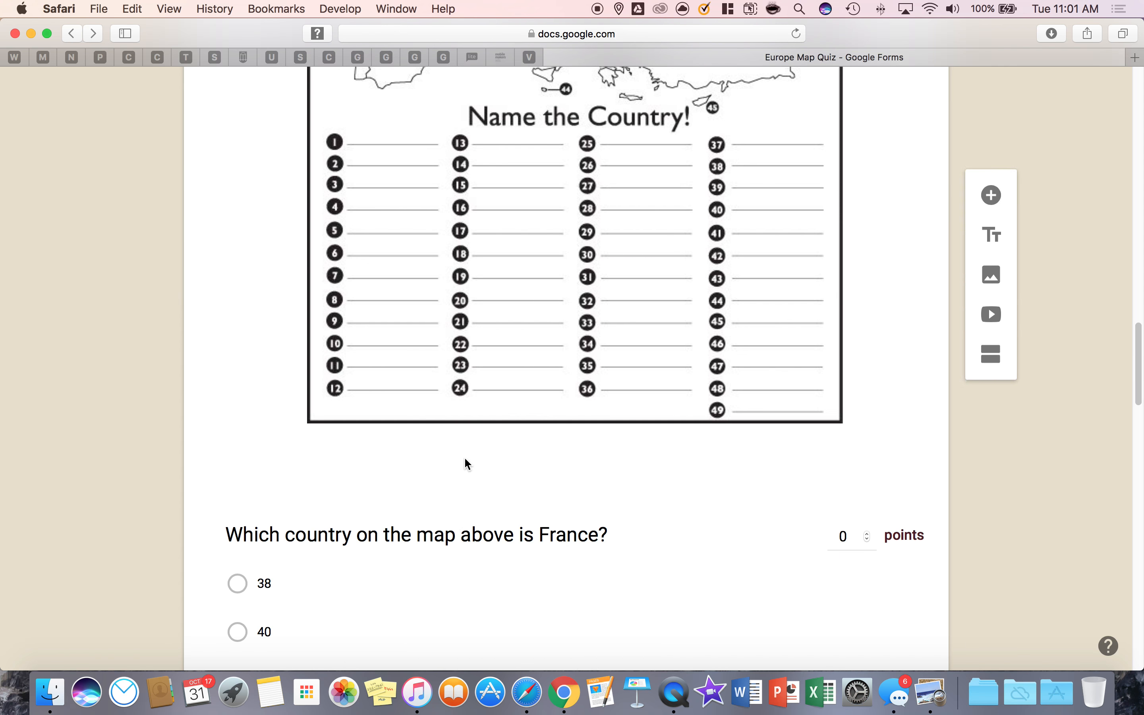
{"action": "scroll", "scroll_direction": "down", "scroll_amount": 3}
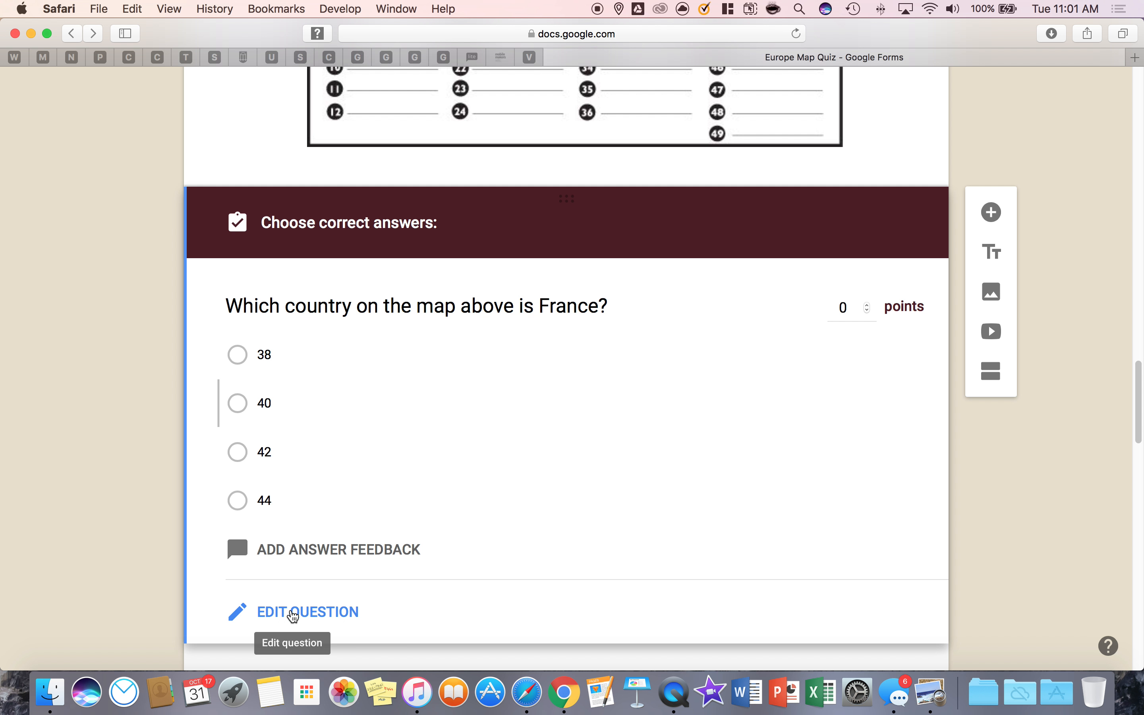
In the France question's answer key, mark option 38 correct and set 1 point
{"action": "left_click", "coordinate": [293, 612]}
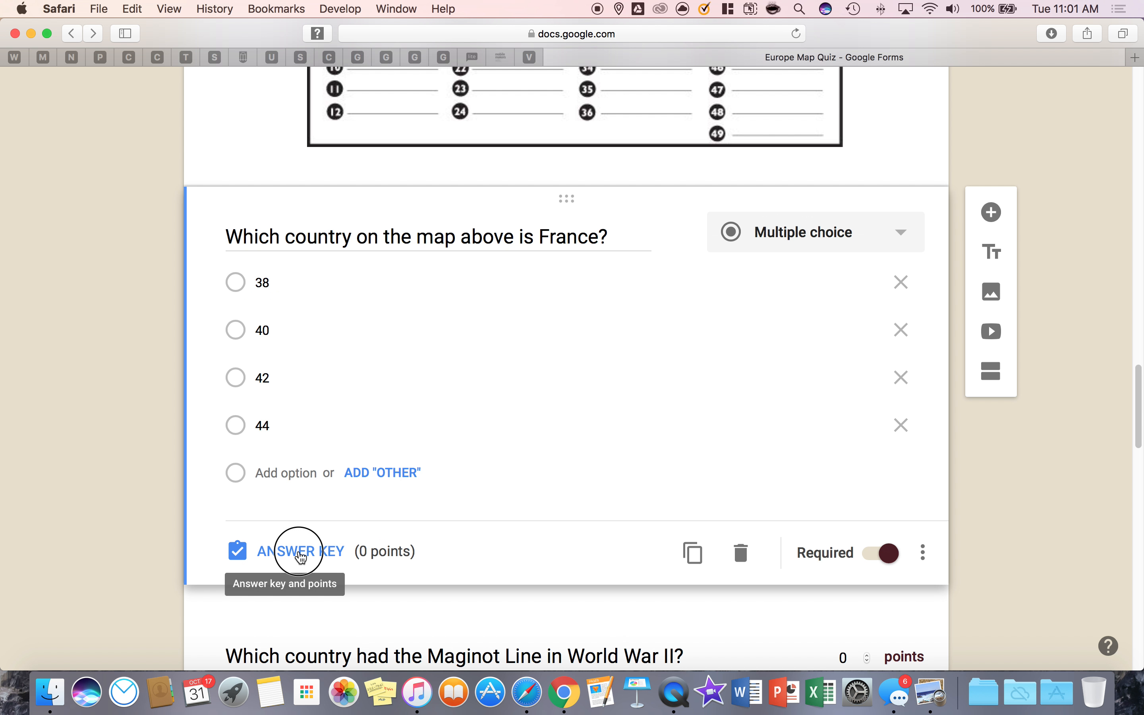
{"action": "left_click", "coordinate": [300, 551]}
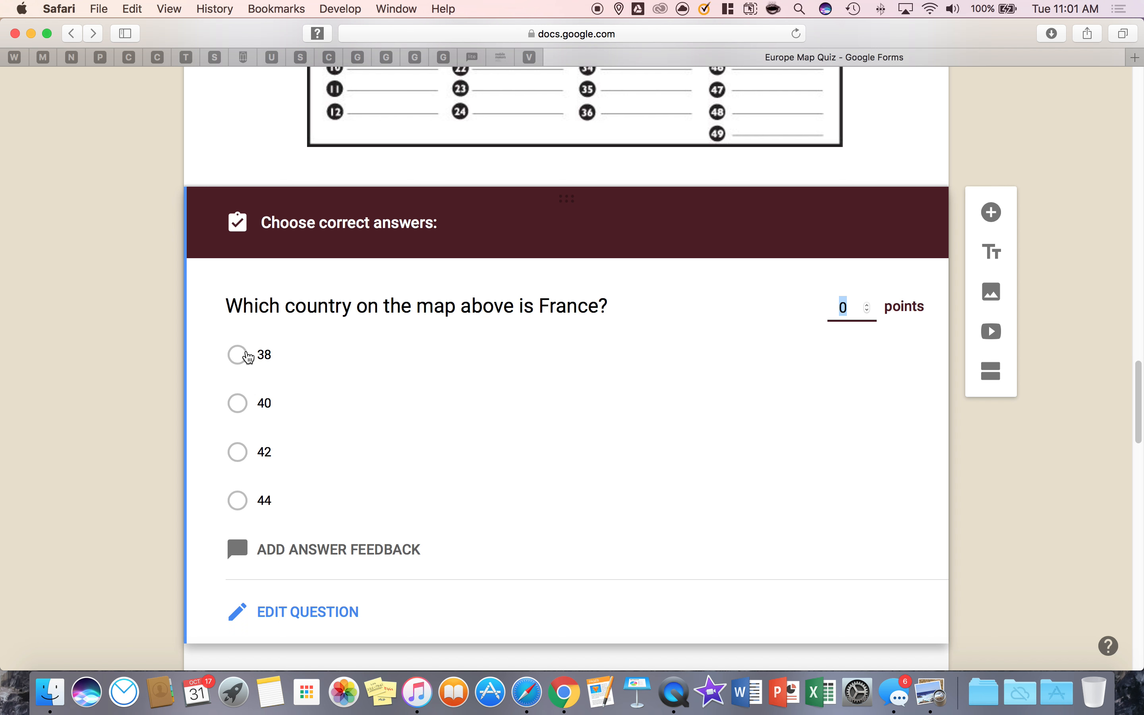
{"action": "left_click", "coordinate": [237, 354]}
{"action": "type", "text": "1"}
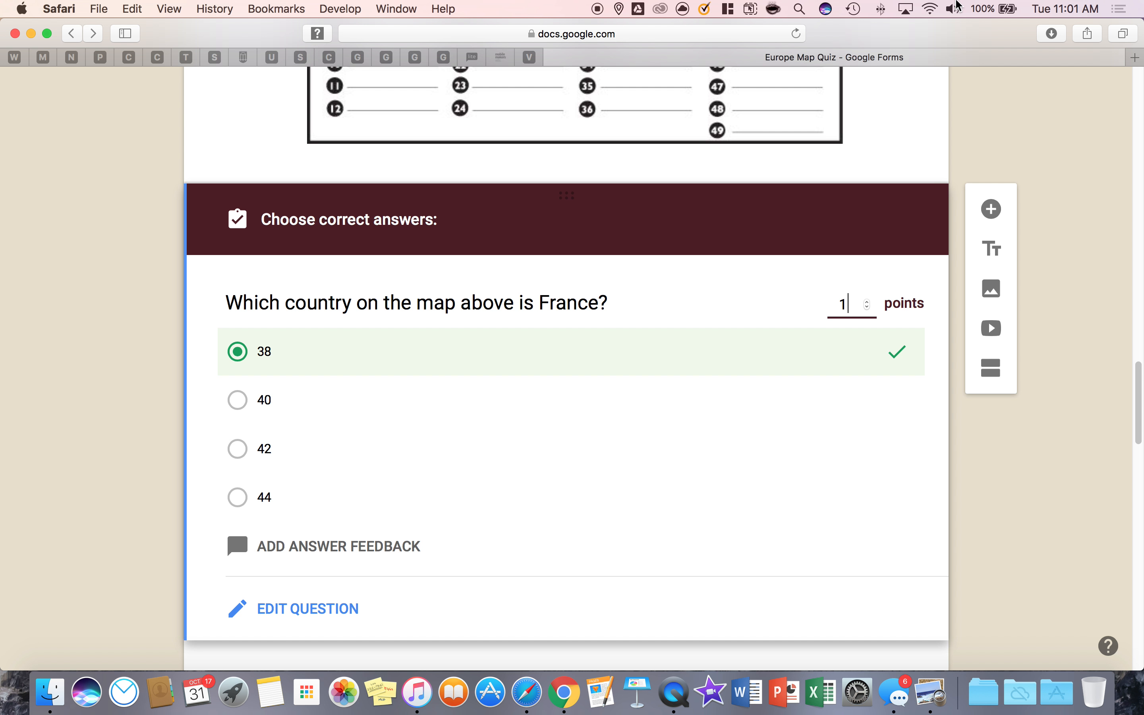
{"action": "left_click", "coordinate": [866, 301]}
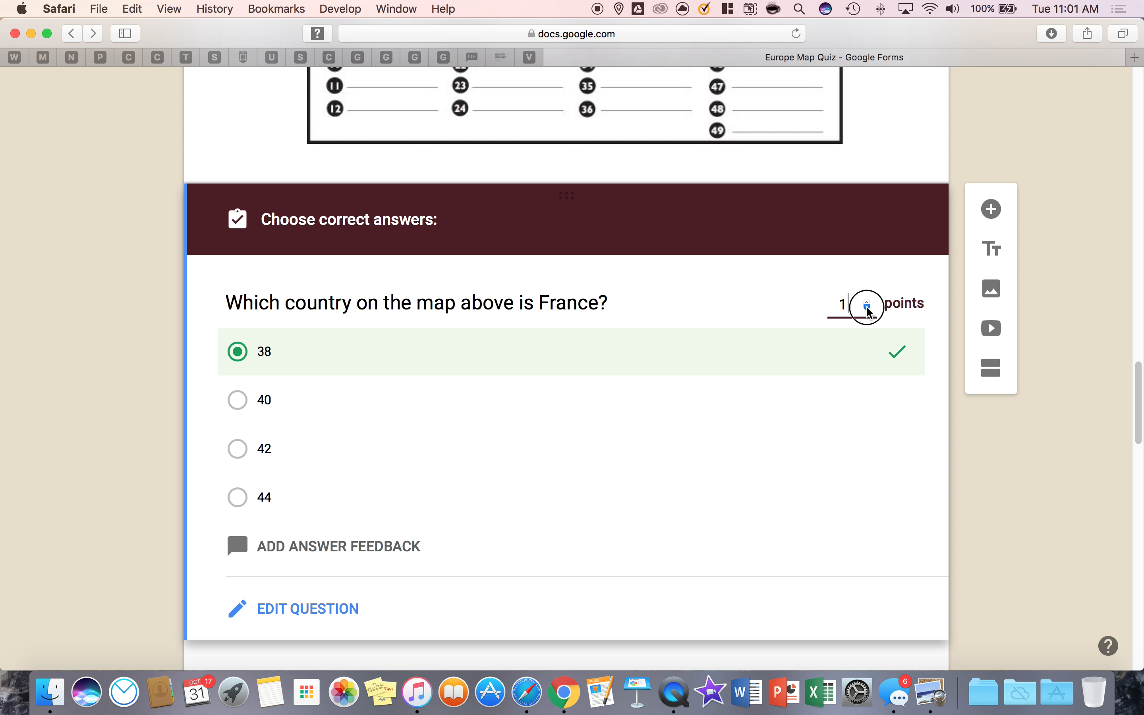
{"action": "mouse_move", "coordinate": [628, 431]}
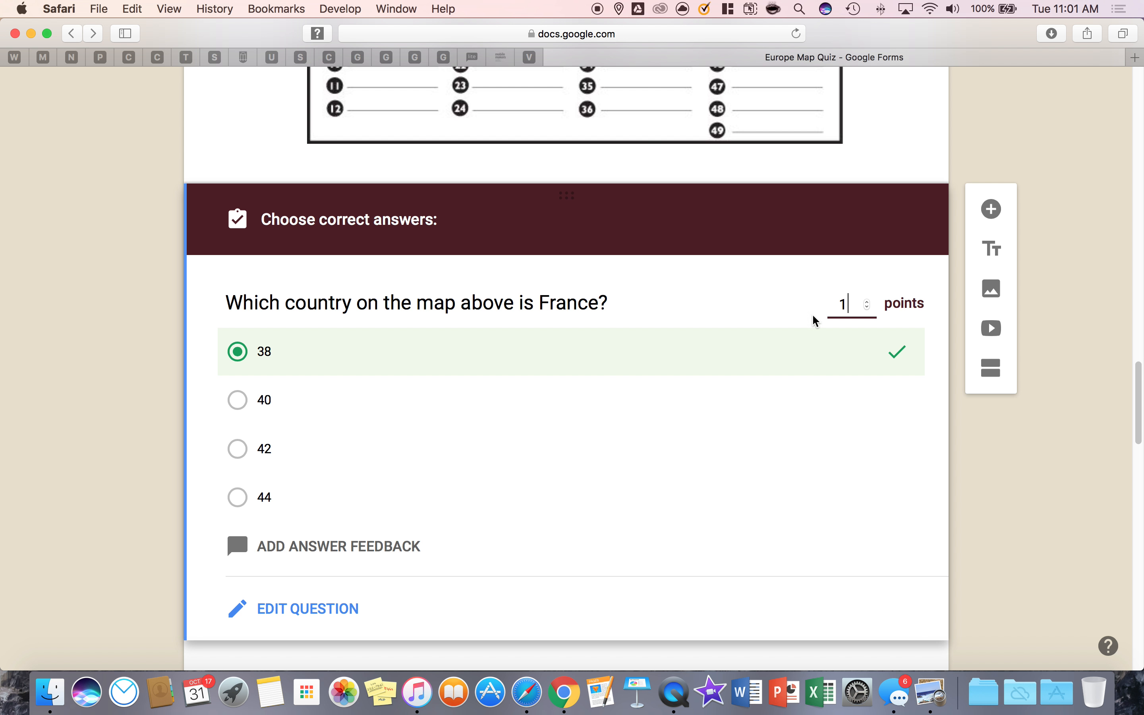
{"action": "mouse_move", "coordinate": [564, 345]}
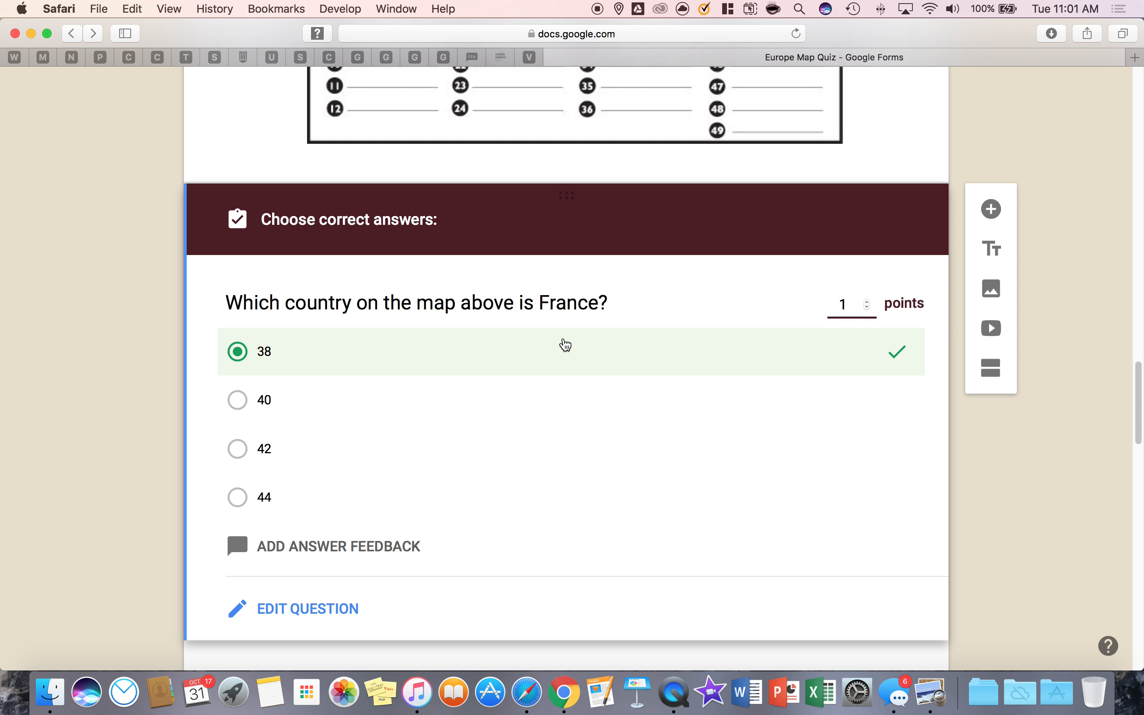
{"action": "left_click", "coordinate": [844, 304]}
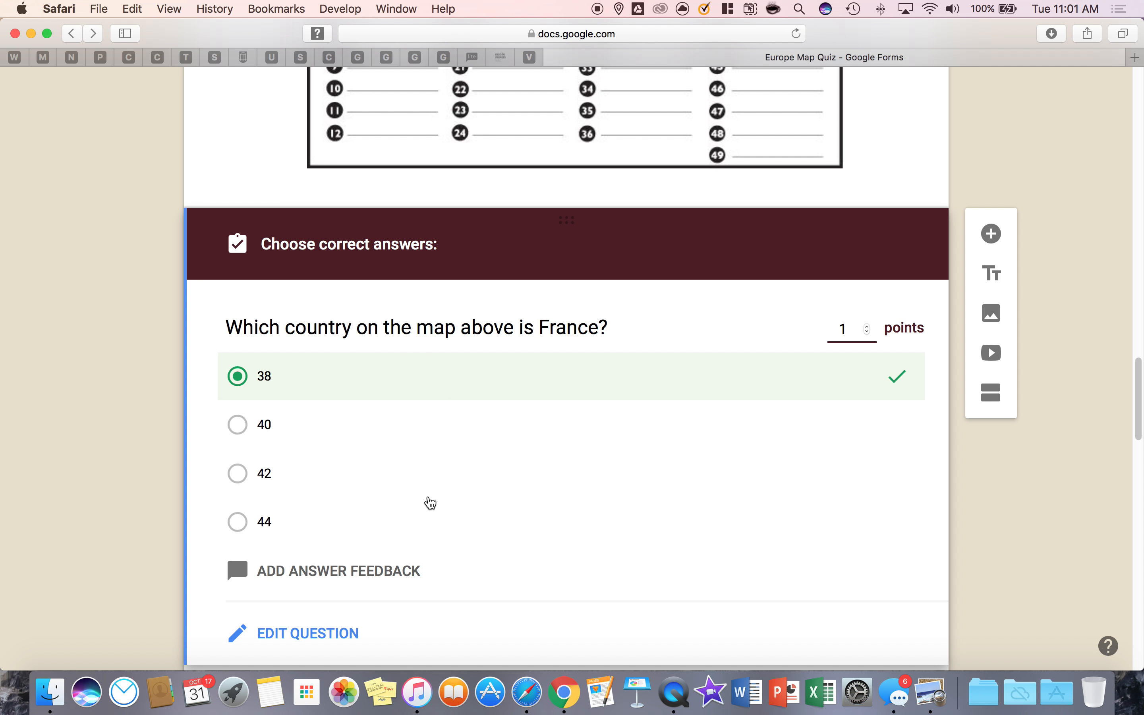
{"action": "mouse_move", "coordinate": [288, 393]}
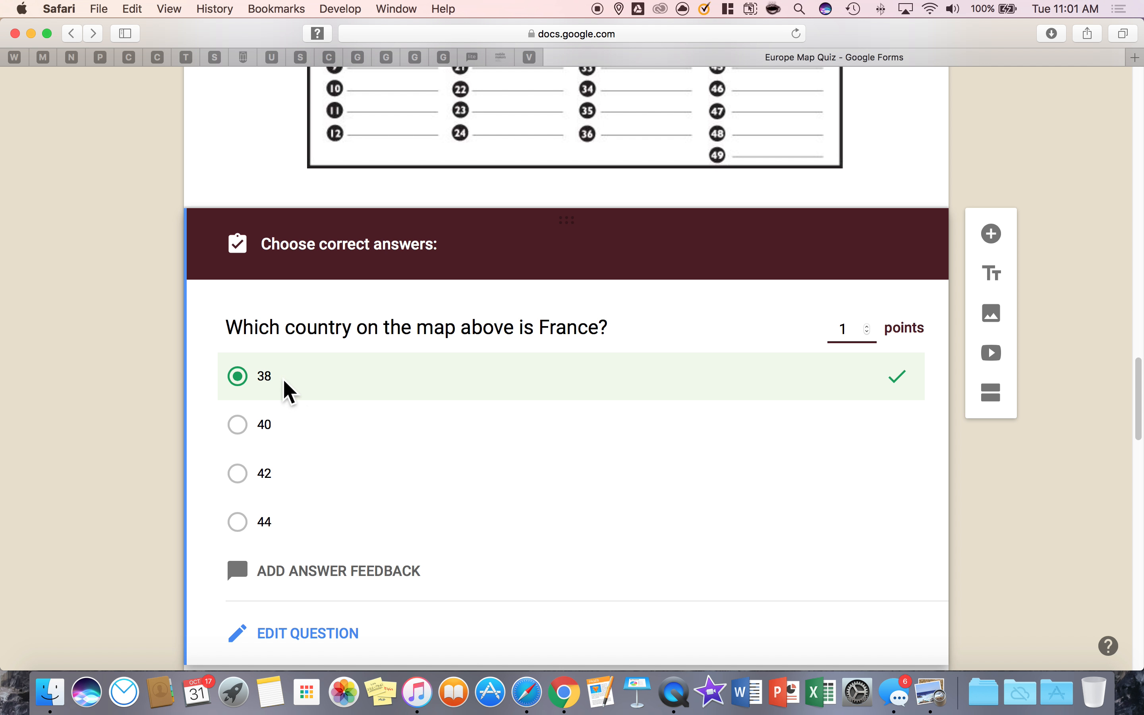
{"action": "scroll", "scroll_direction": "down", "scroll_amount": 3}
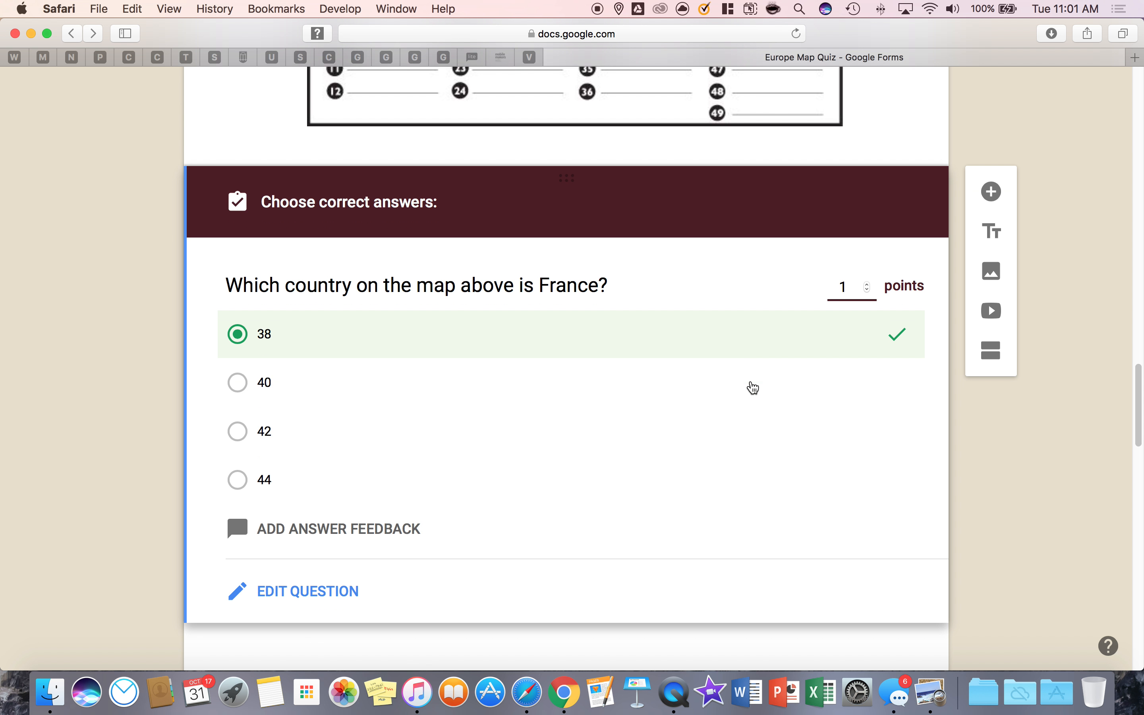
{"action": "mouse_move", "coordinate": [469, 468]}
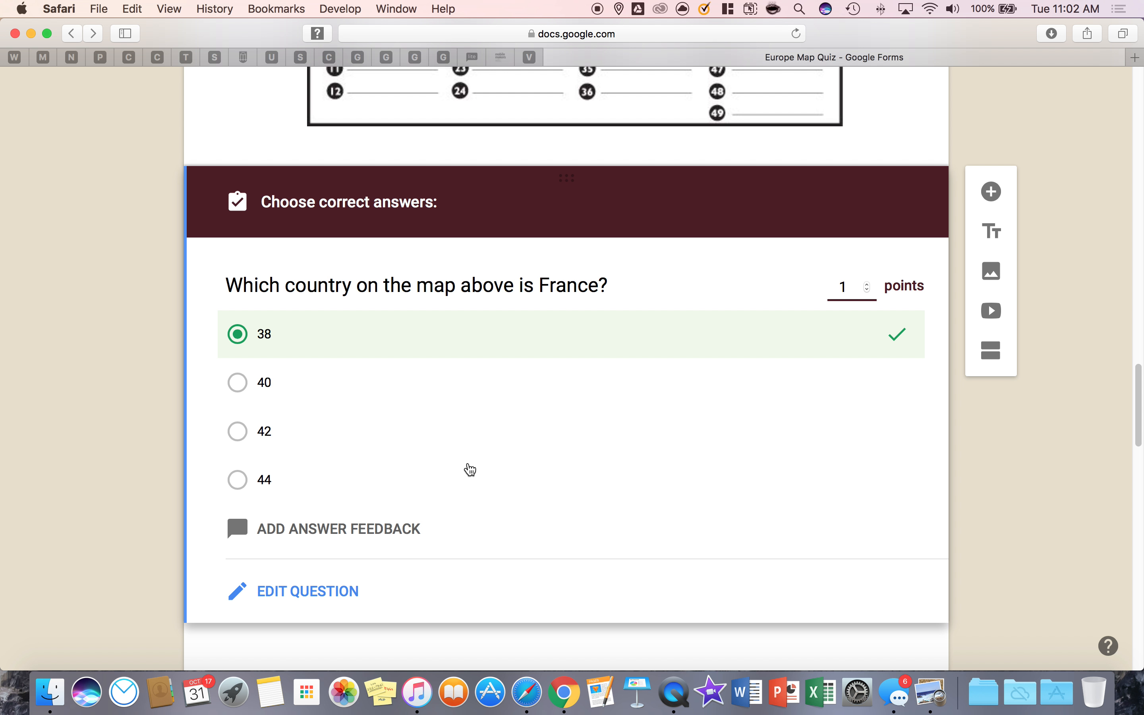
{"action": "mouse_move", "coordinate": [337, 528]}
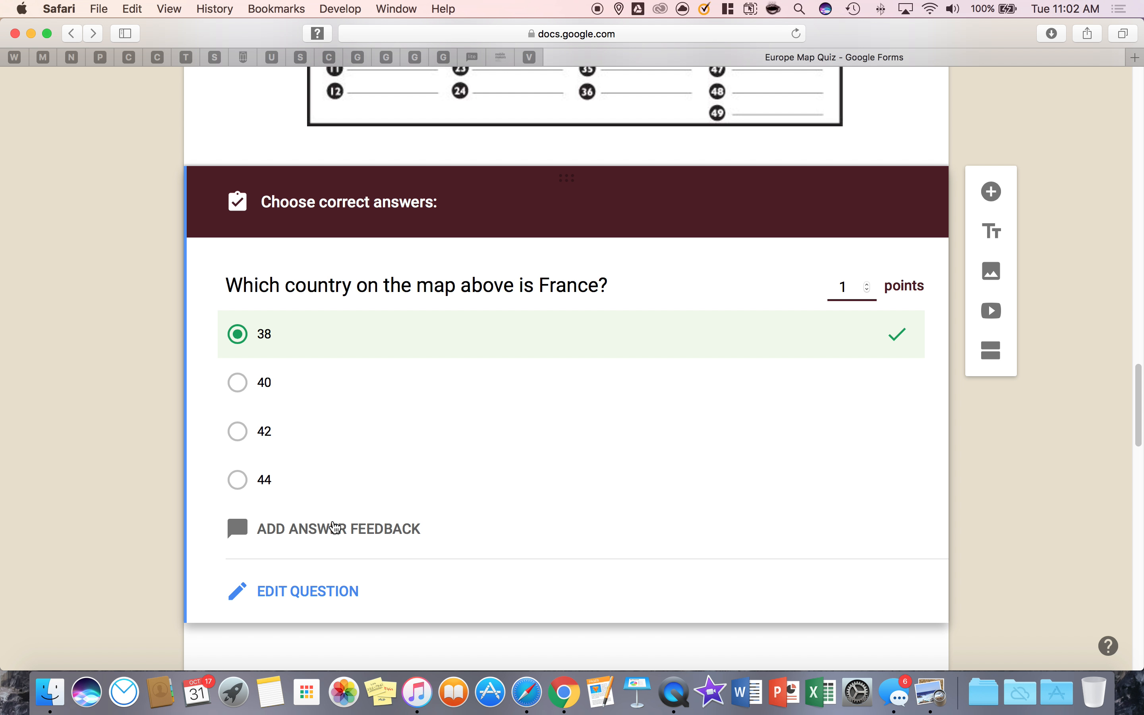
{"action": "mouse_move", "coordinate": [323, 542]}
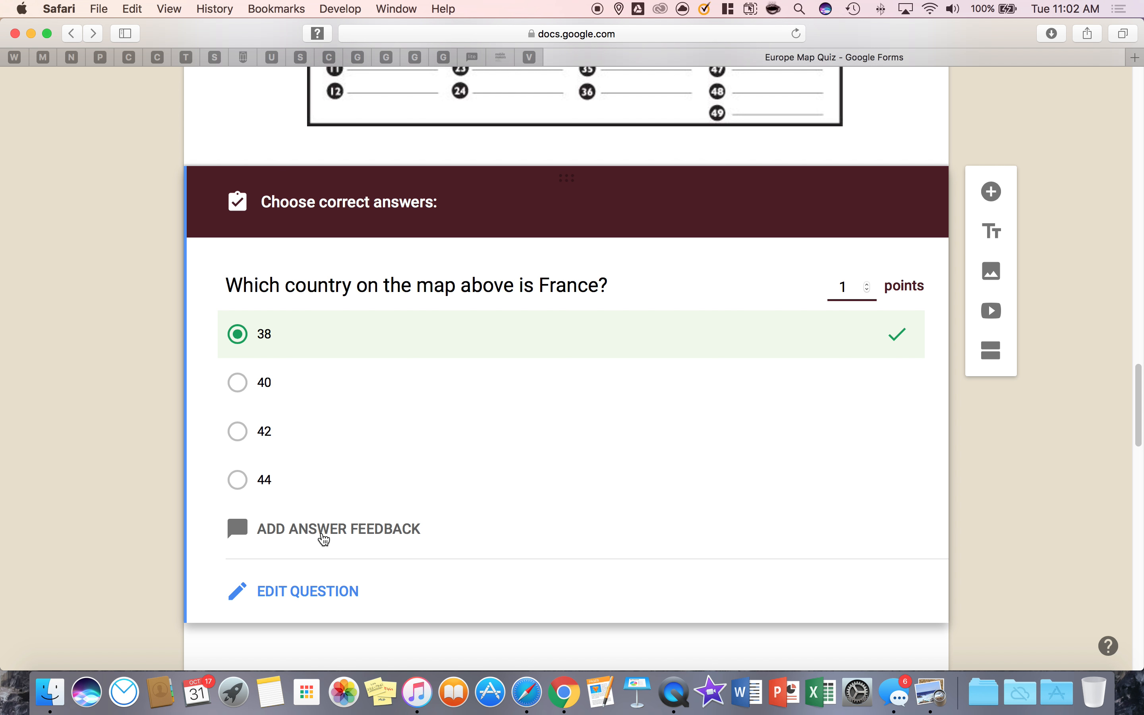
Write incorrect-answer feedback 'Please go to the following links below.' for the France question
{"action": "left_click", "coordinate": [338, 529]}
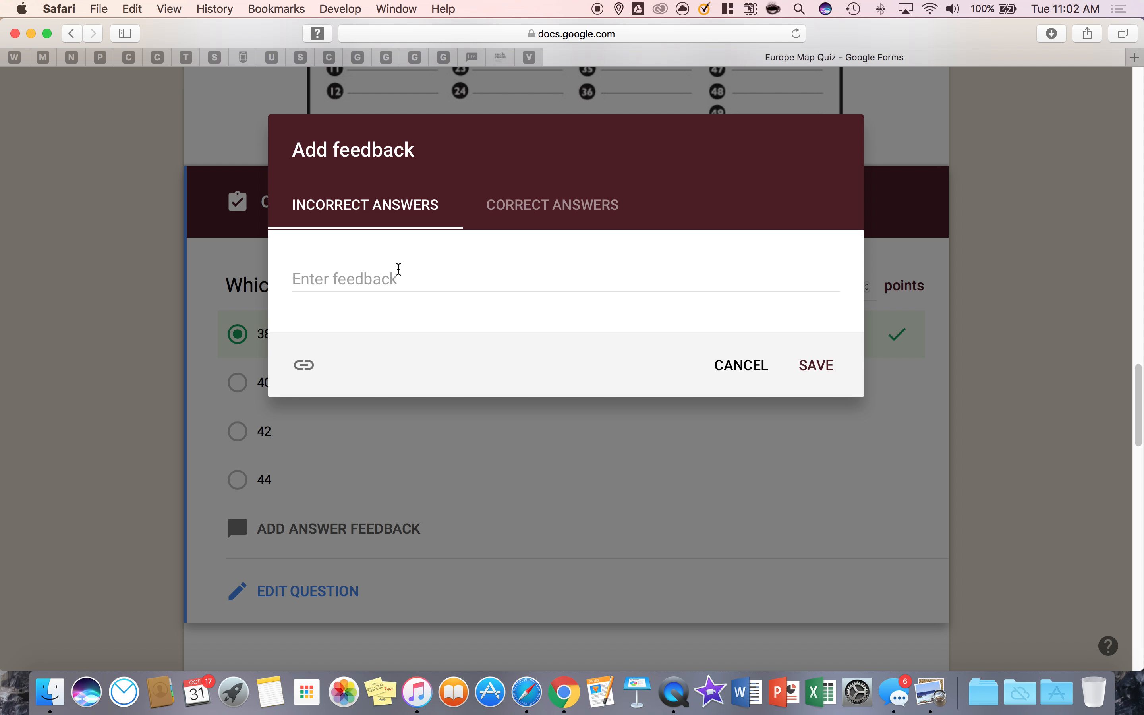
{"action": "left_click", "coordinate": [564, 275]}
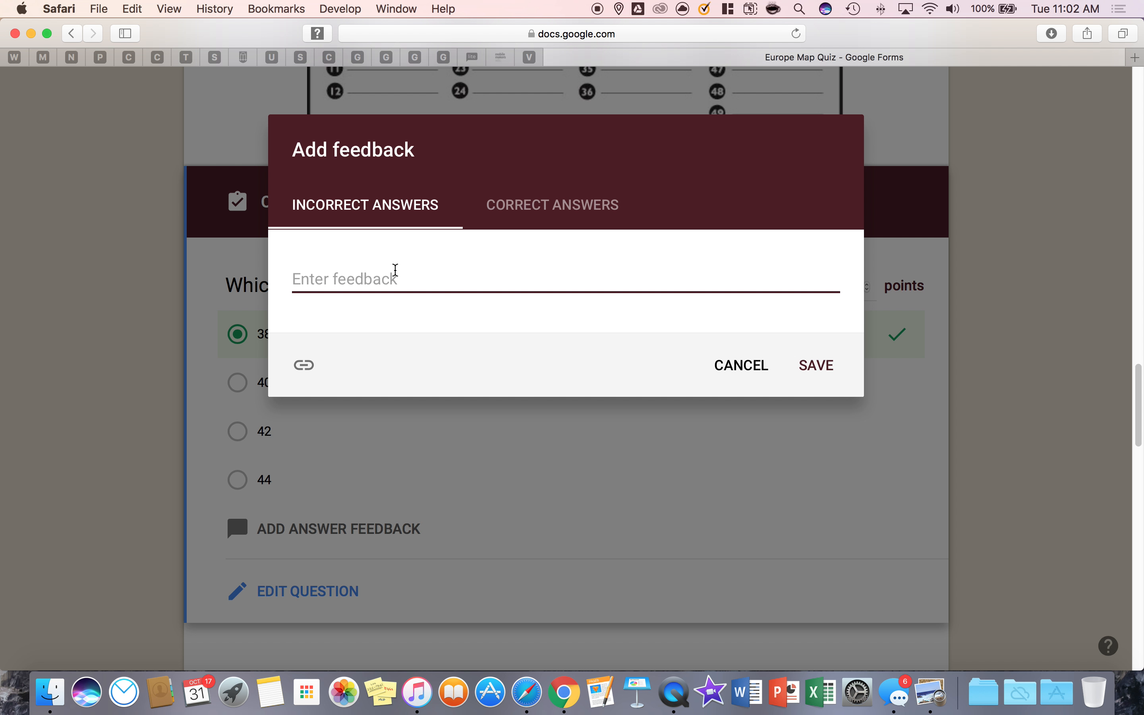
{"action": "type", "text": "Please"}
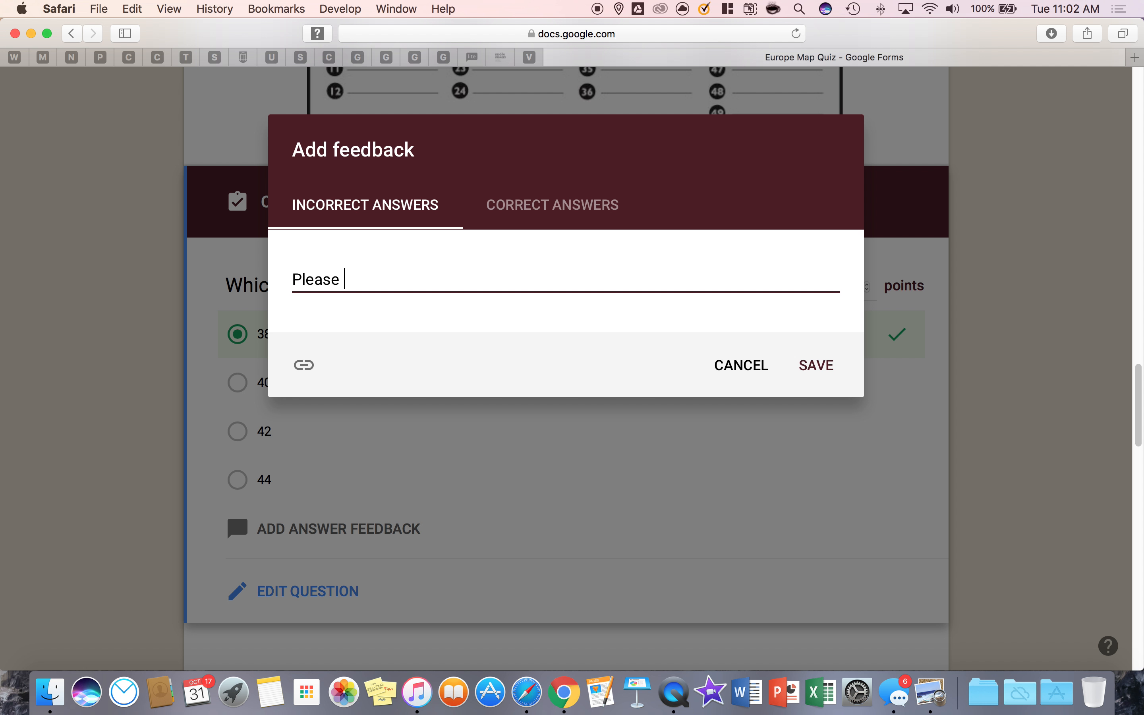
{"action": "type", "text": "go to"}
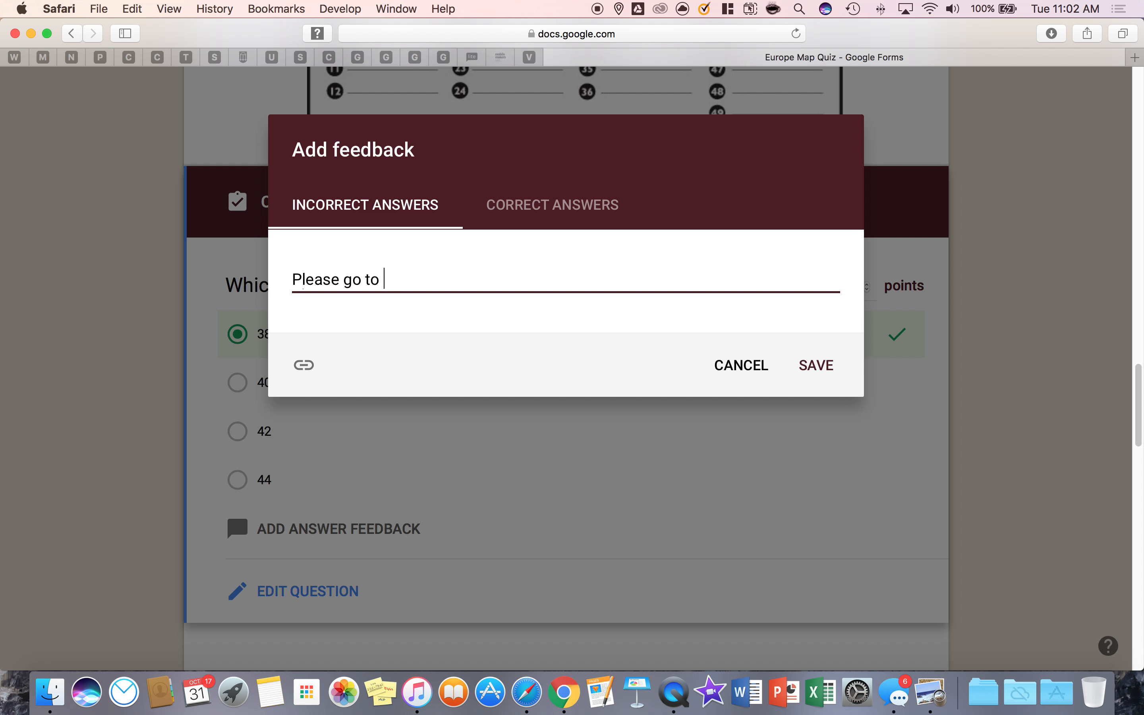
{"action": "type", "text": "the following link"}
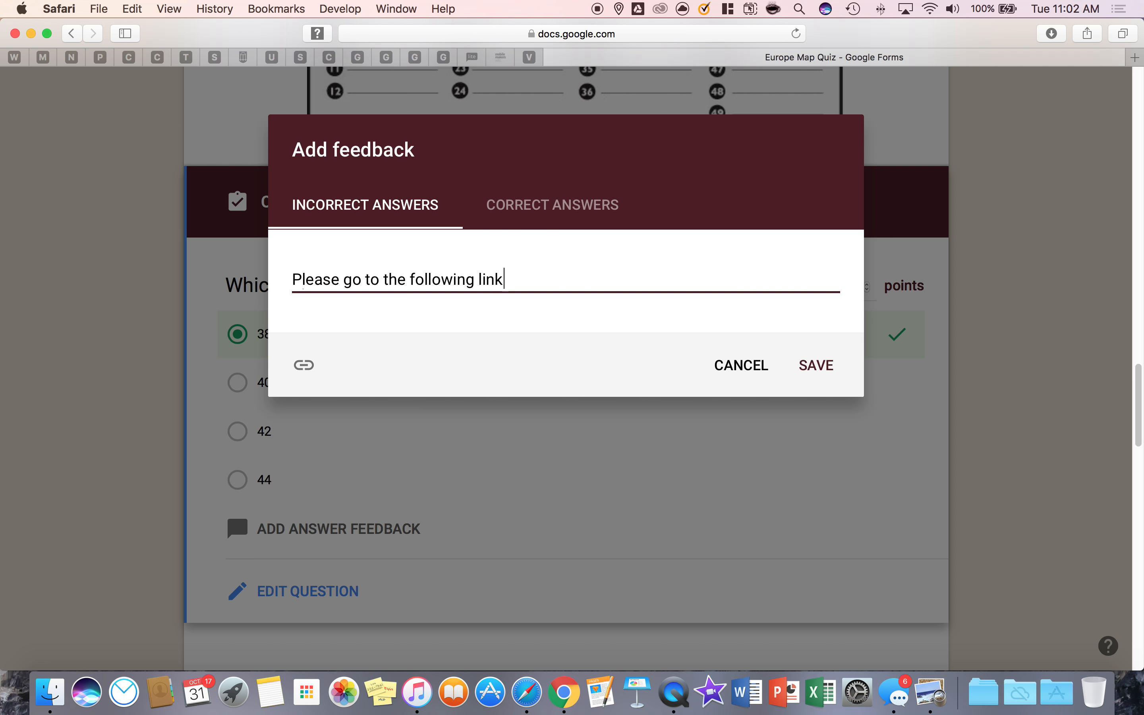
{"action": "type", "text": "s below."}
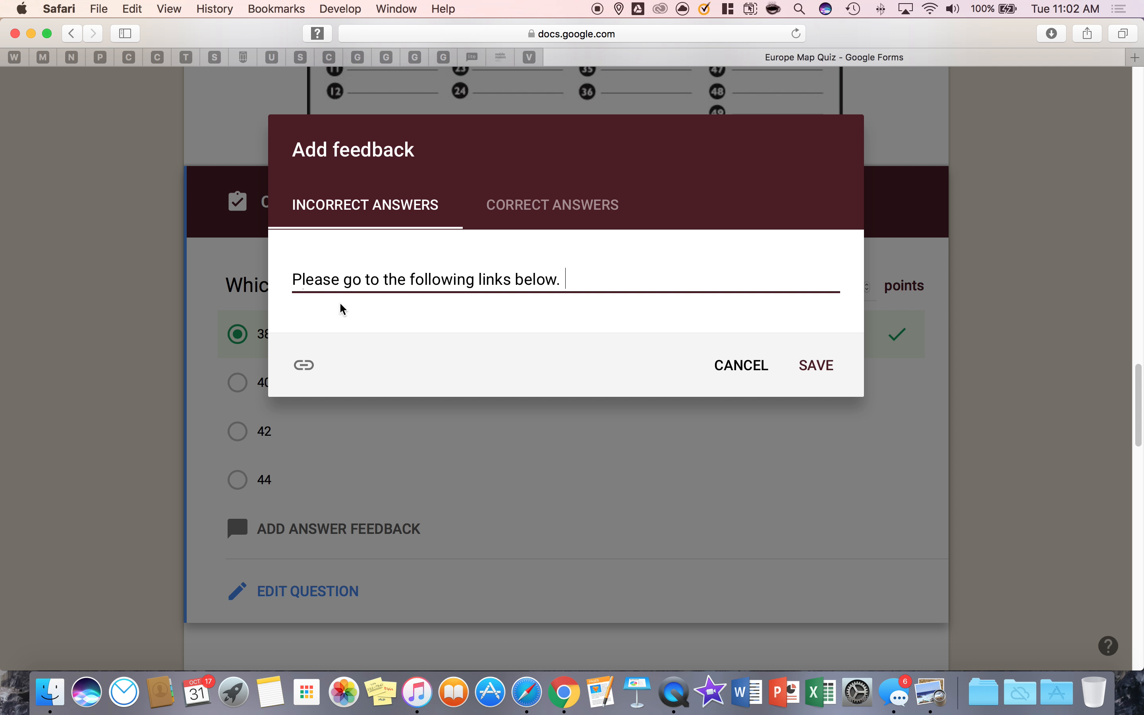
{"action": "left_click", "coordinate": [304, 366]}
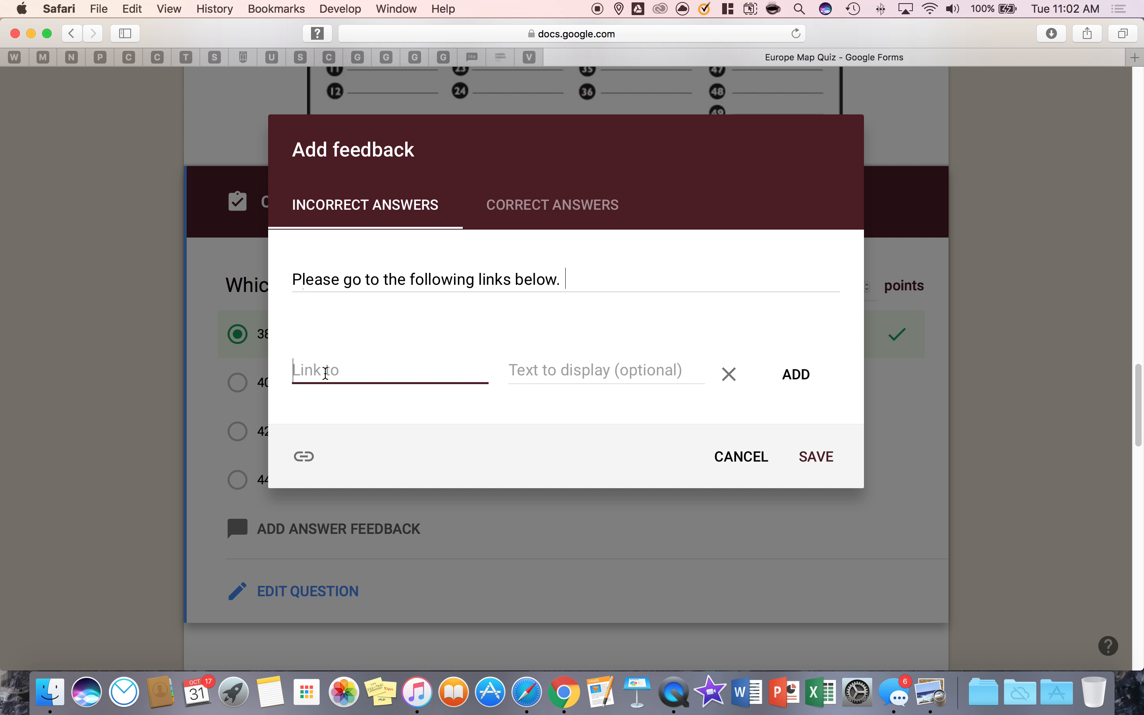
{"action": "type", "text": "www."}
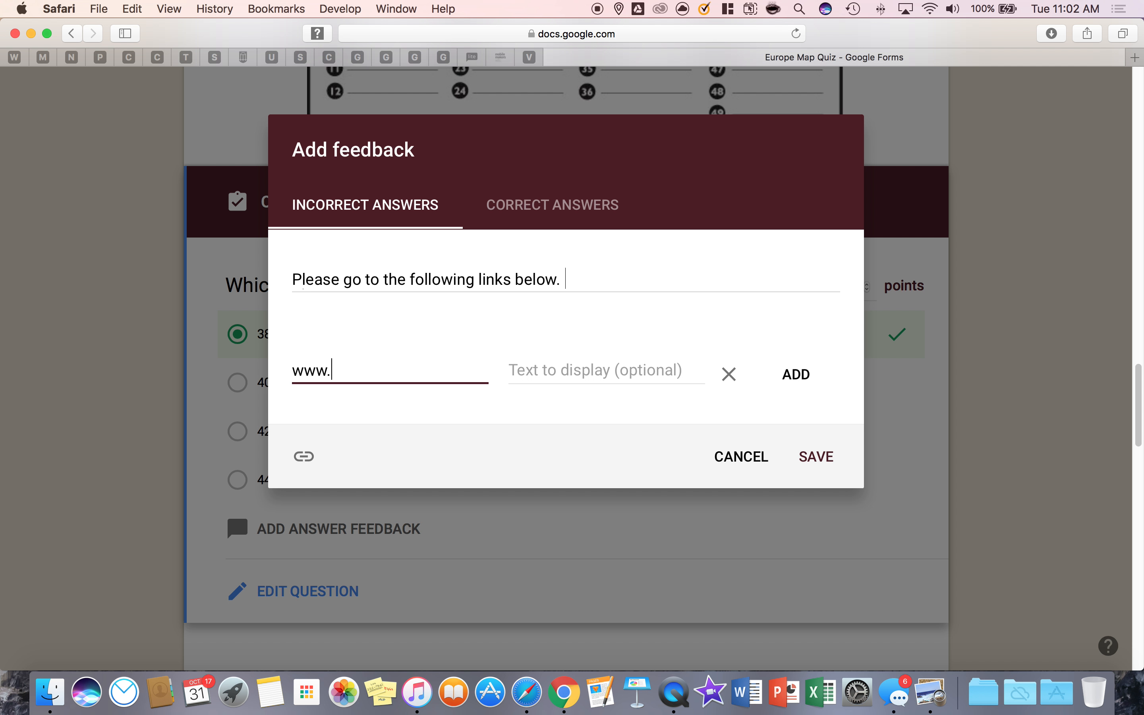
{"action": "type", "text": "google.com"}
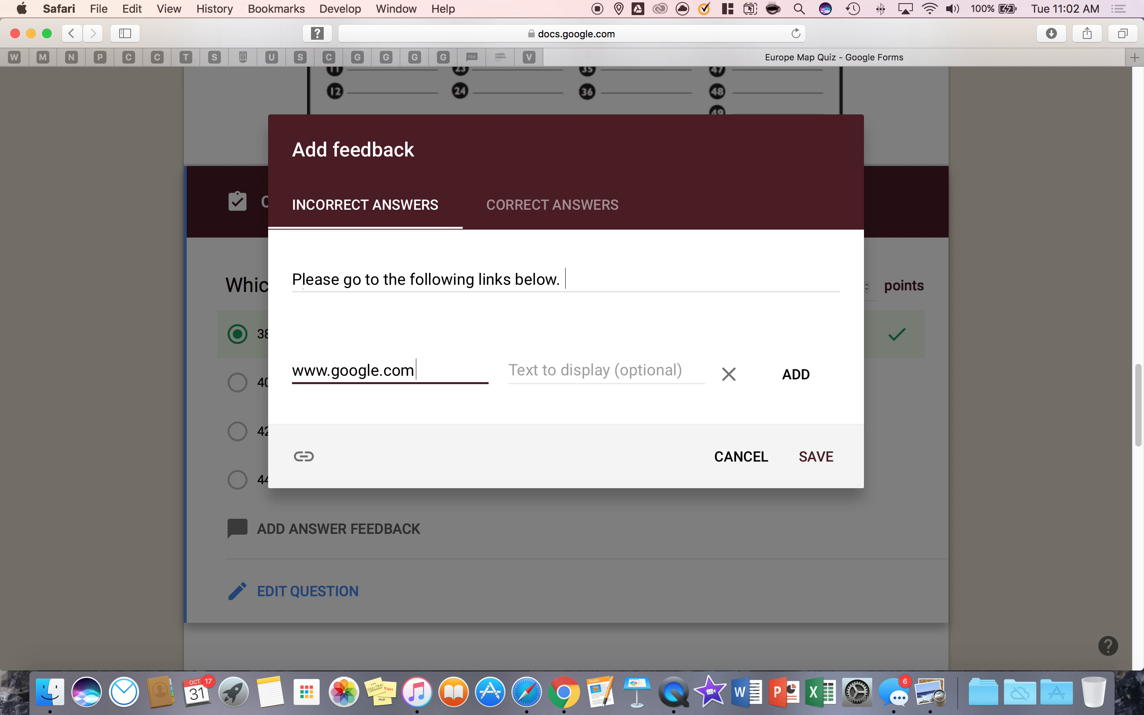
{"action": "left_click", "coordinate": [606, 371]}
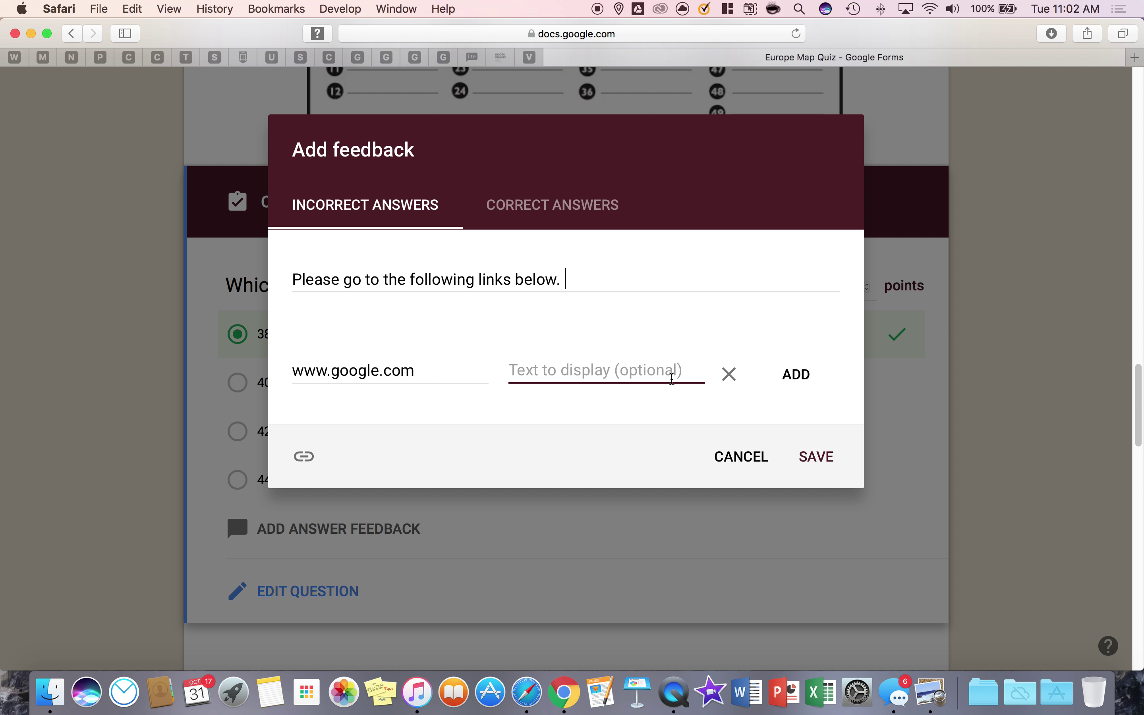
{"action": "type", "text": "Step 1"}
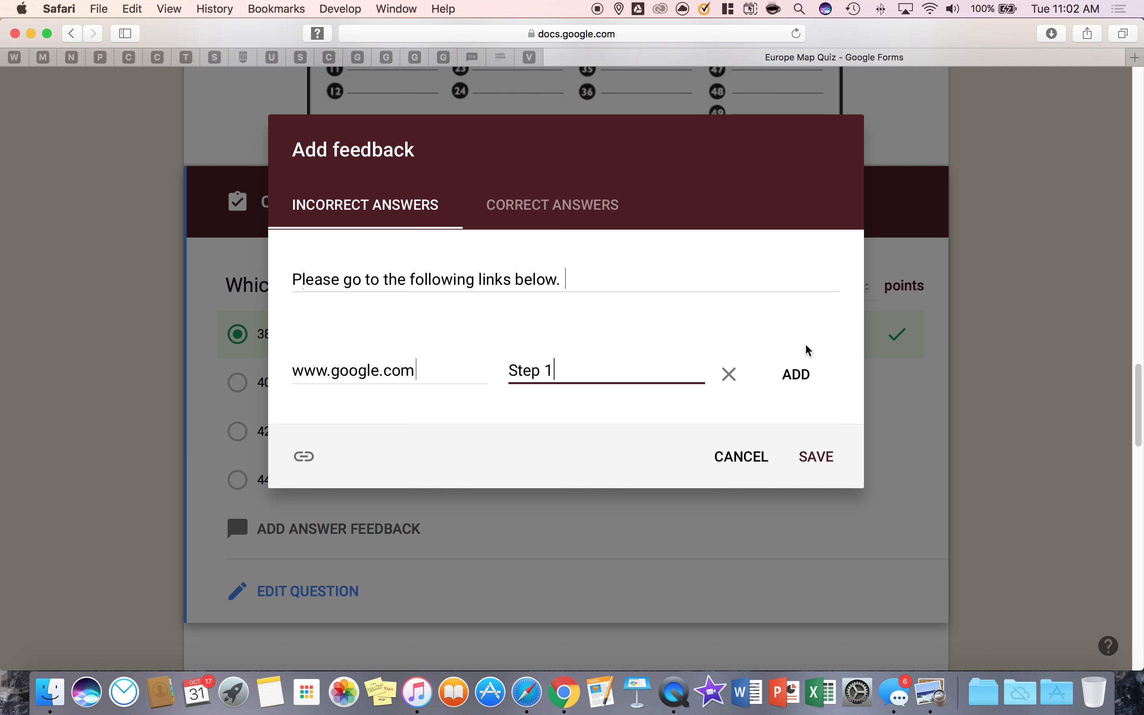
{"action": "left_click", "coordinate": [796, 376]}
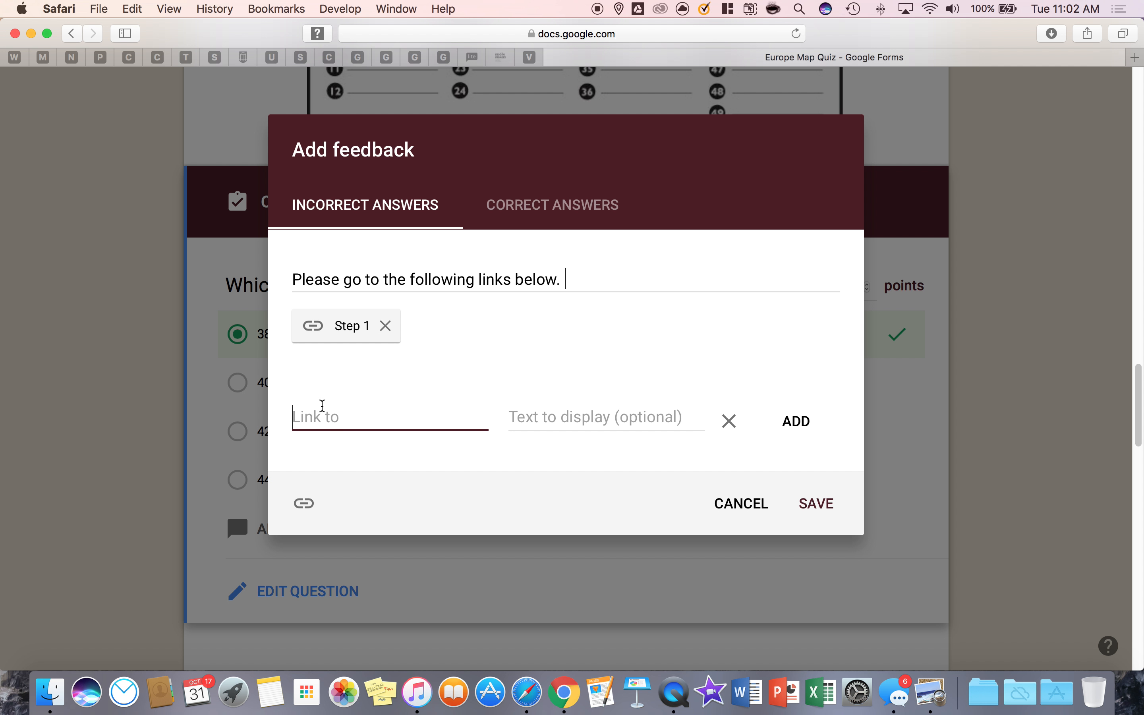
{"action": "type", "text": "www."}
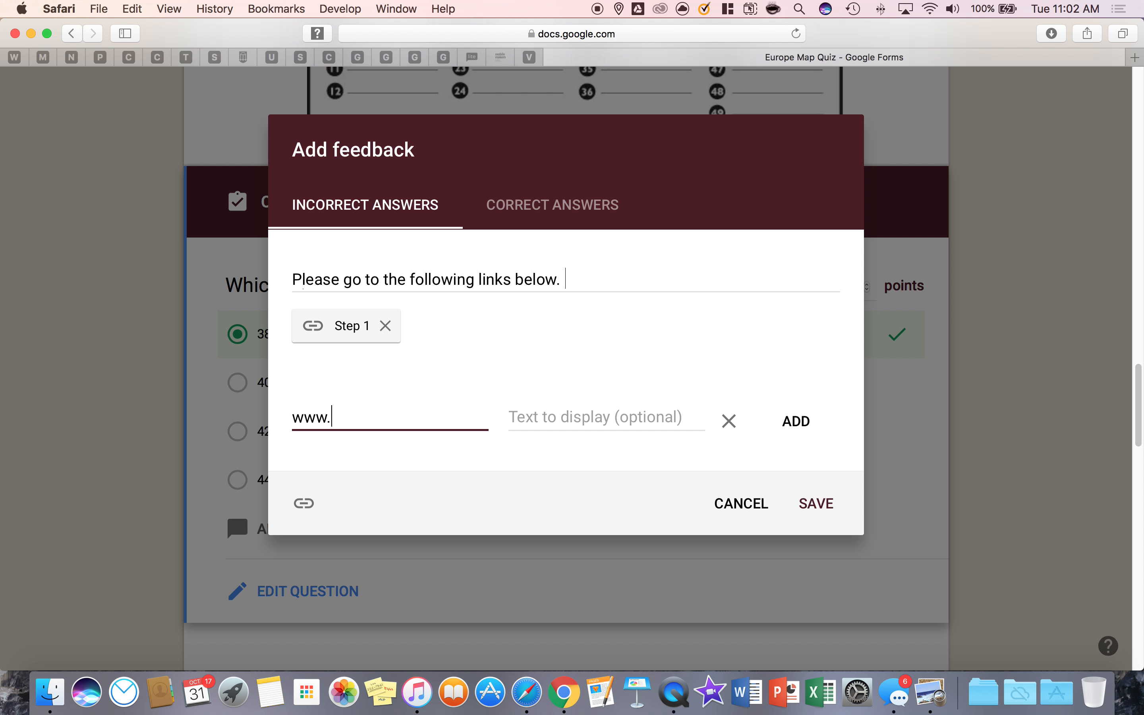
{"action": "type", "text": "gcssk12.net"}
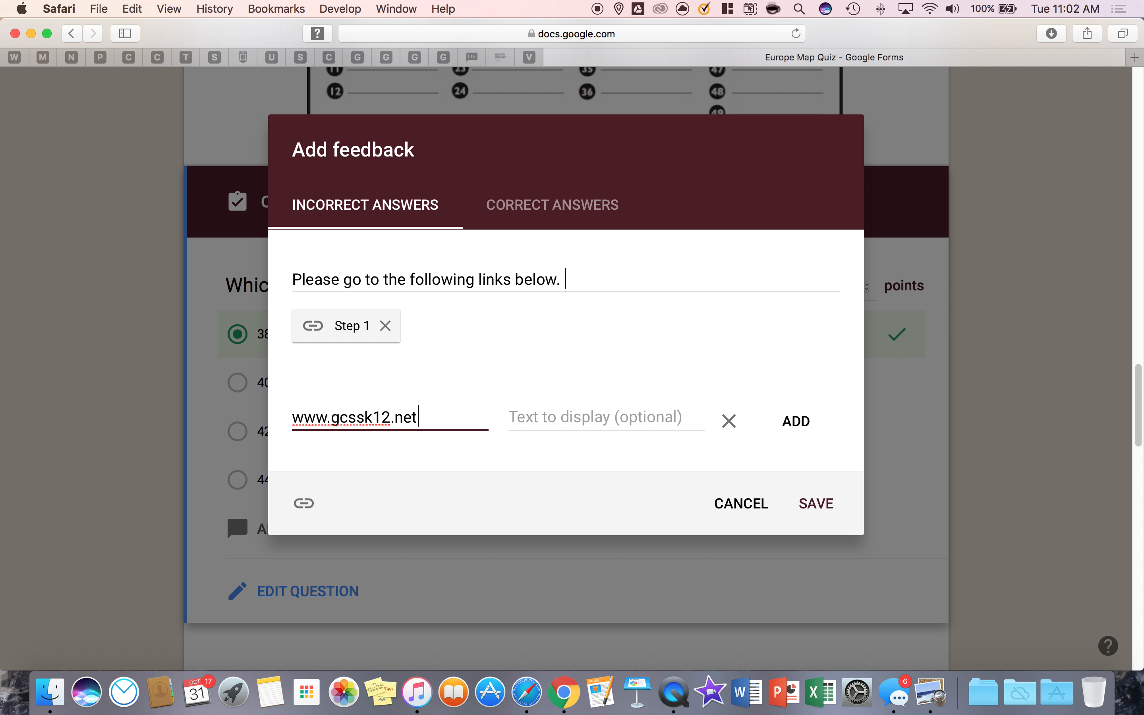
{"action": "type", "text": "Step 2"}
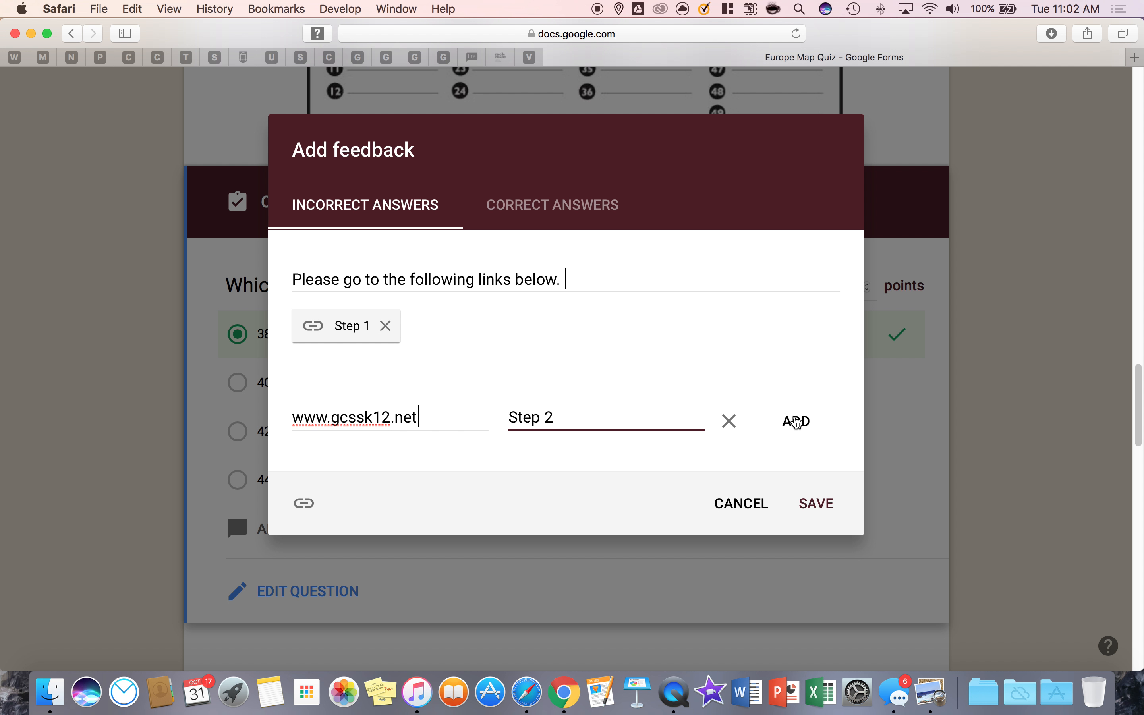
{"action": "left_click", "coordinate": [796, 421]}
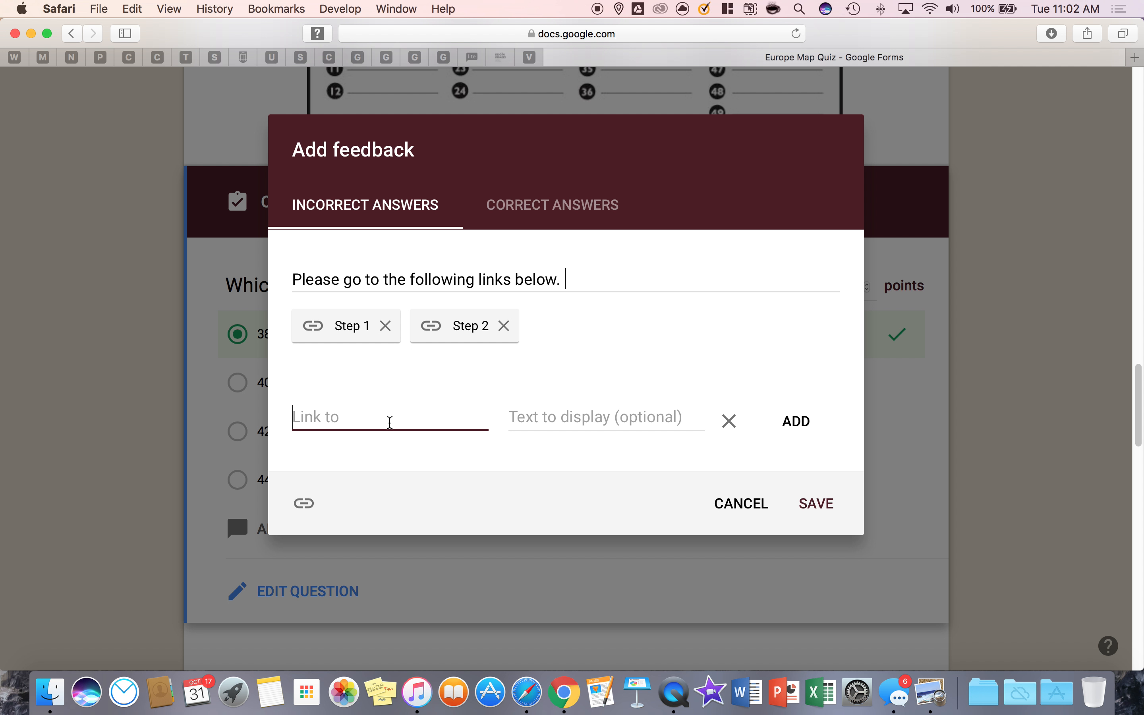
{"action": "type", "text": "ww.google.com"}
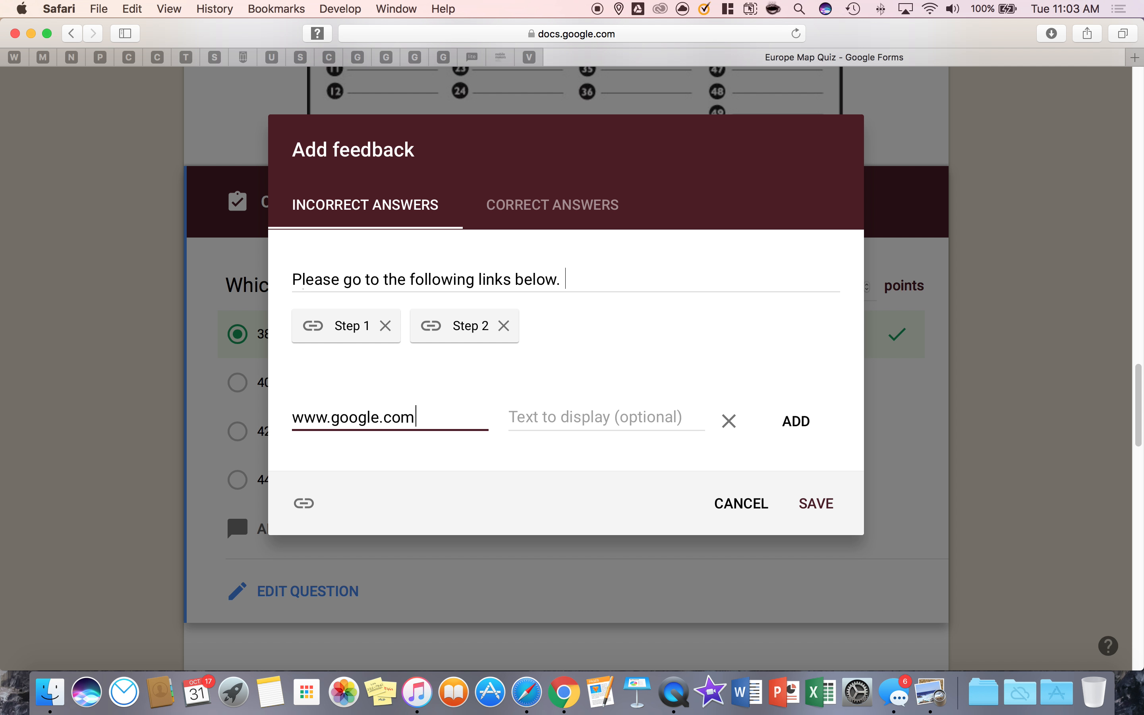
{"action": "double_click", "coordinate": [353, 417]}
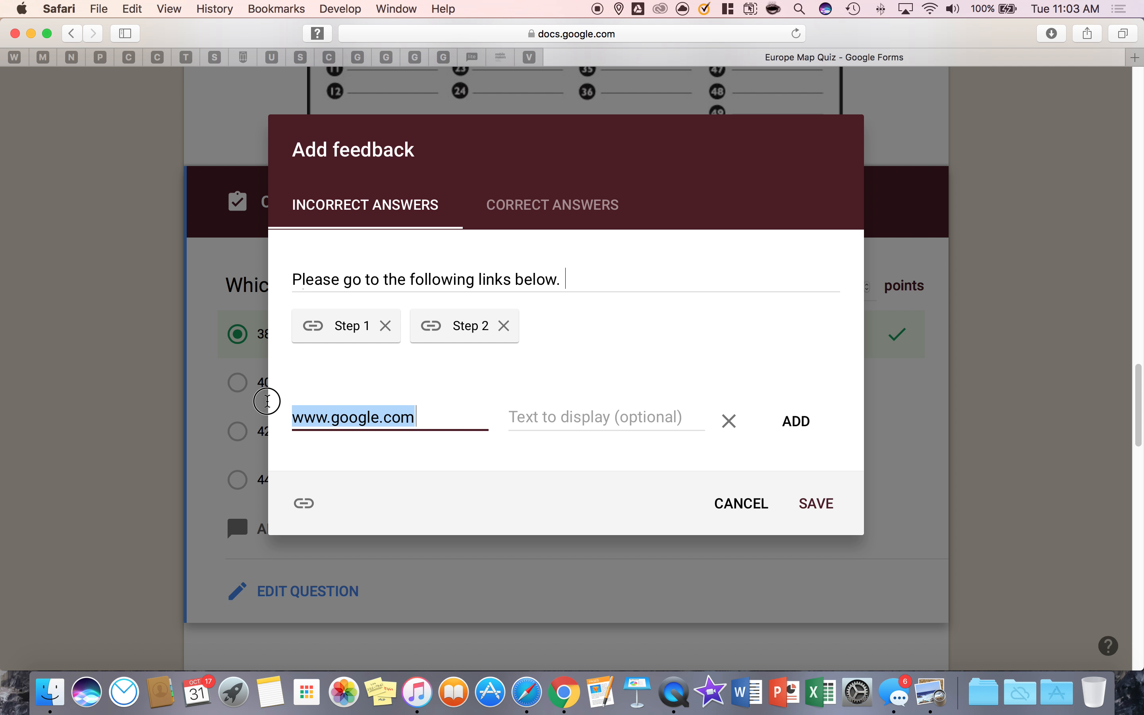
{"action": "mouse_move", "coordinate": [311, 409]}
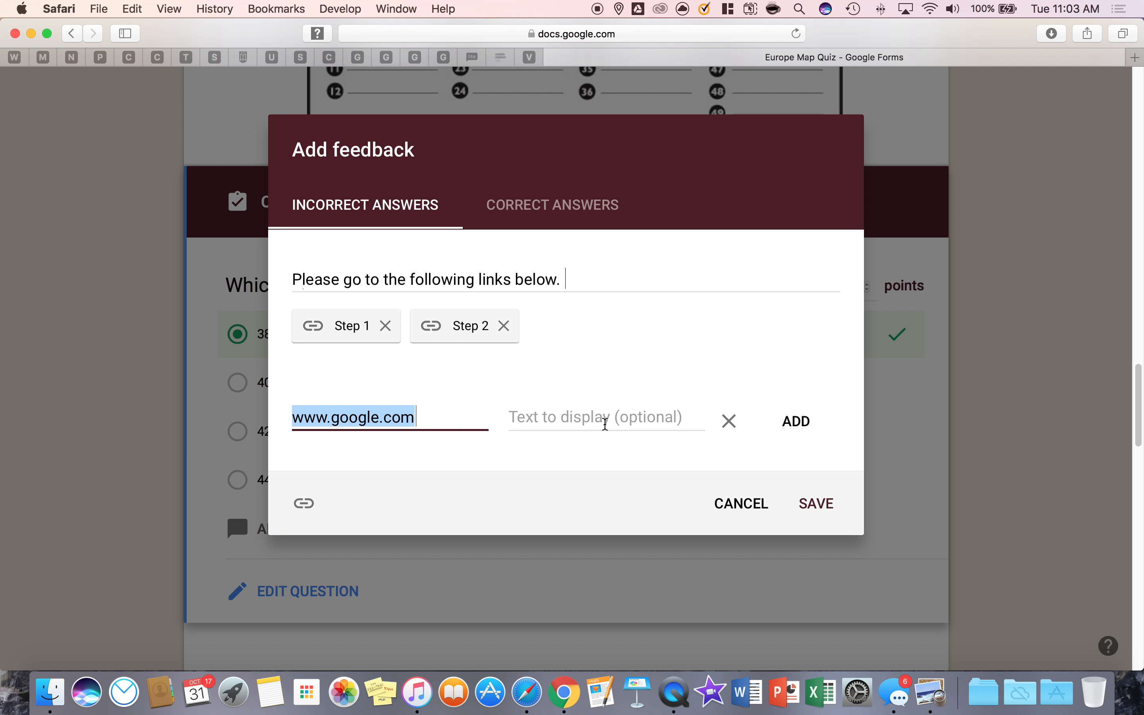
{"action": "left_click", "coordinate": [606, 420]}
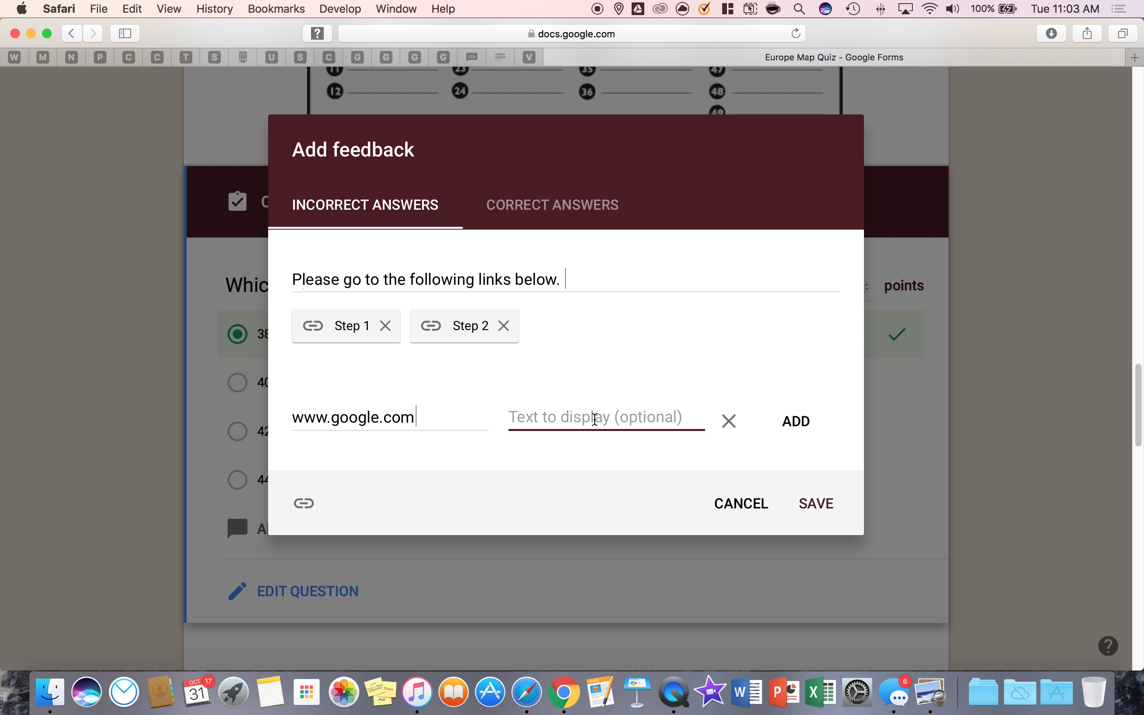
{"action": "type", "text": "Quiz"}
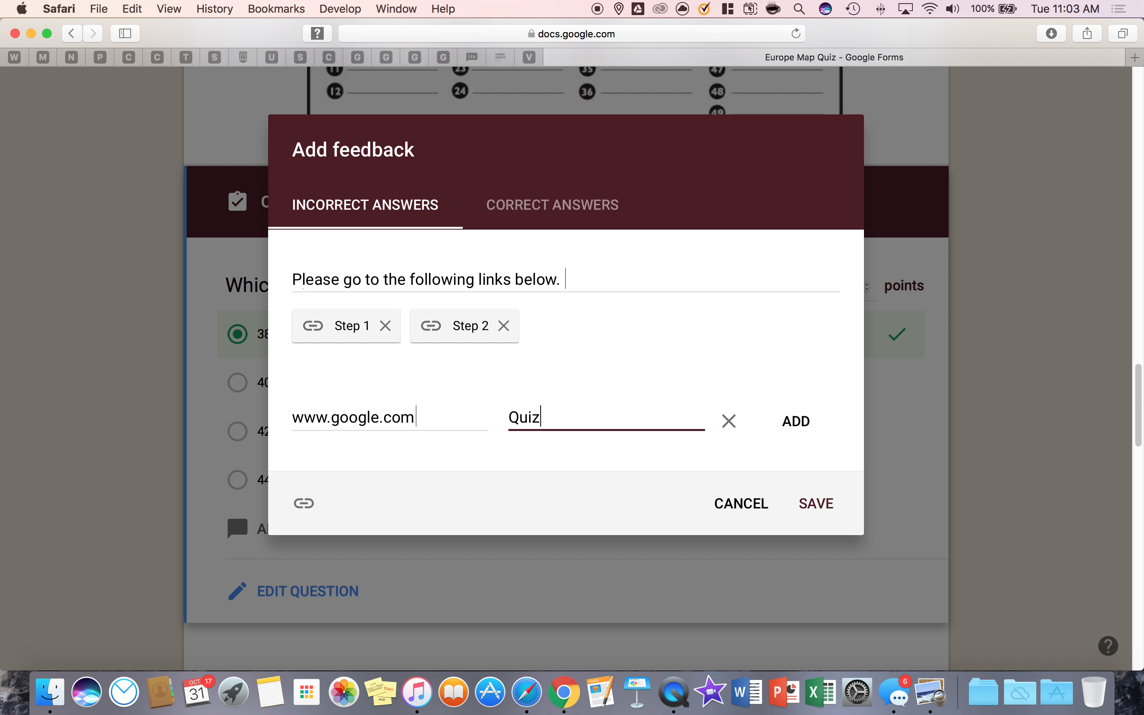
{"action": "left_click", "coordinate": [796, 421]}
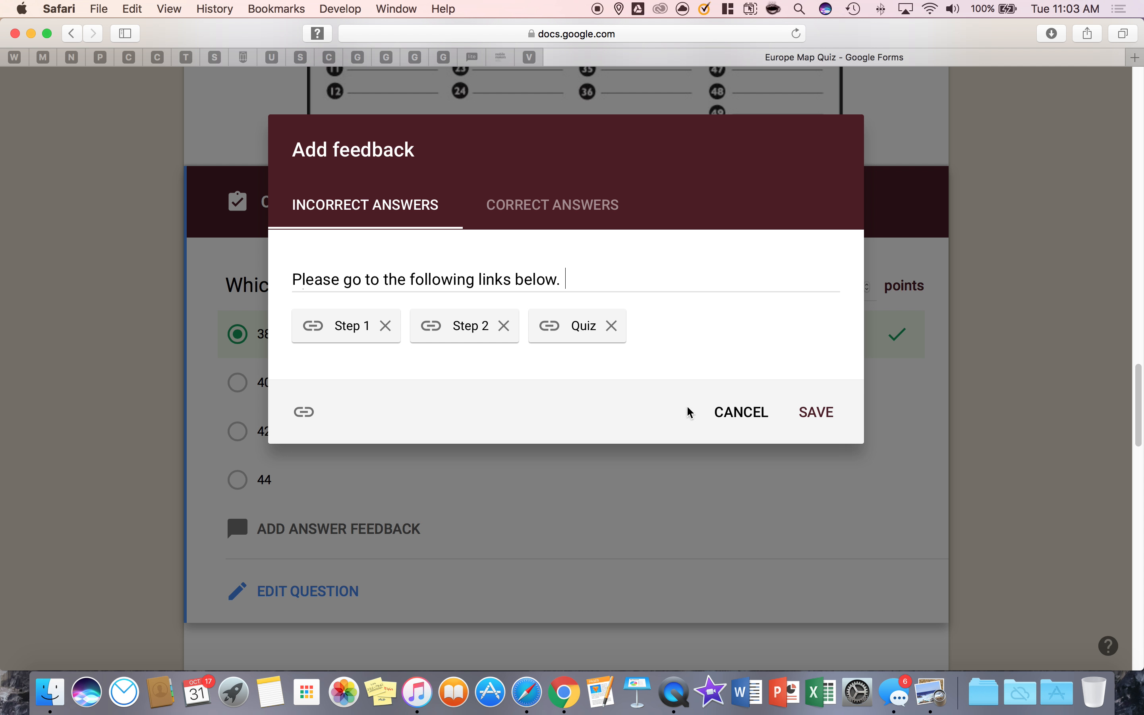
{"action": "mouse_move", "coordinate": [389, 351]}
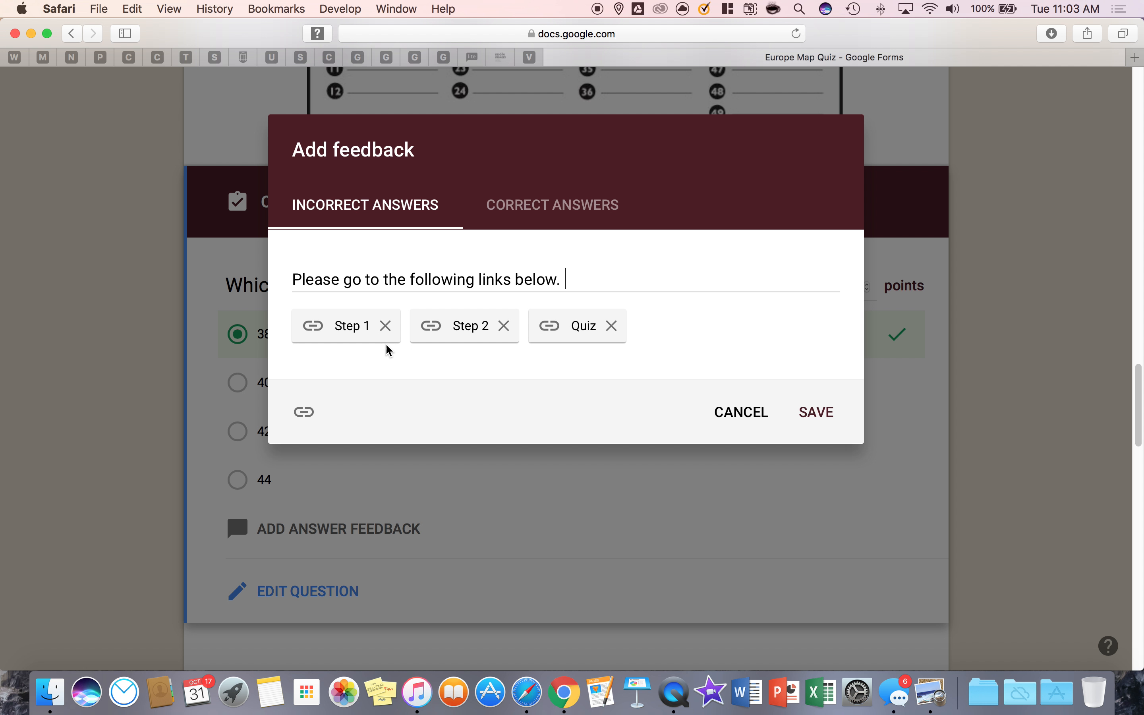
{"action": "mouse_move", "coordinate": [388, 342]}
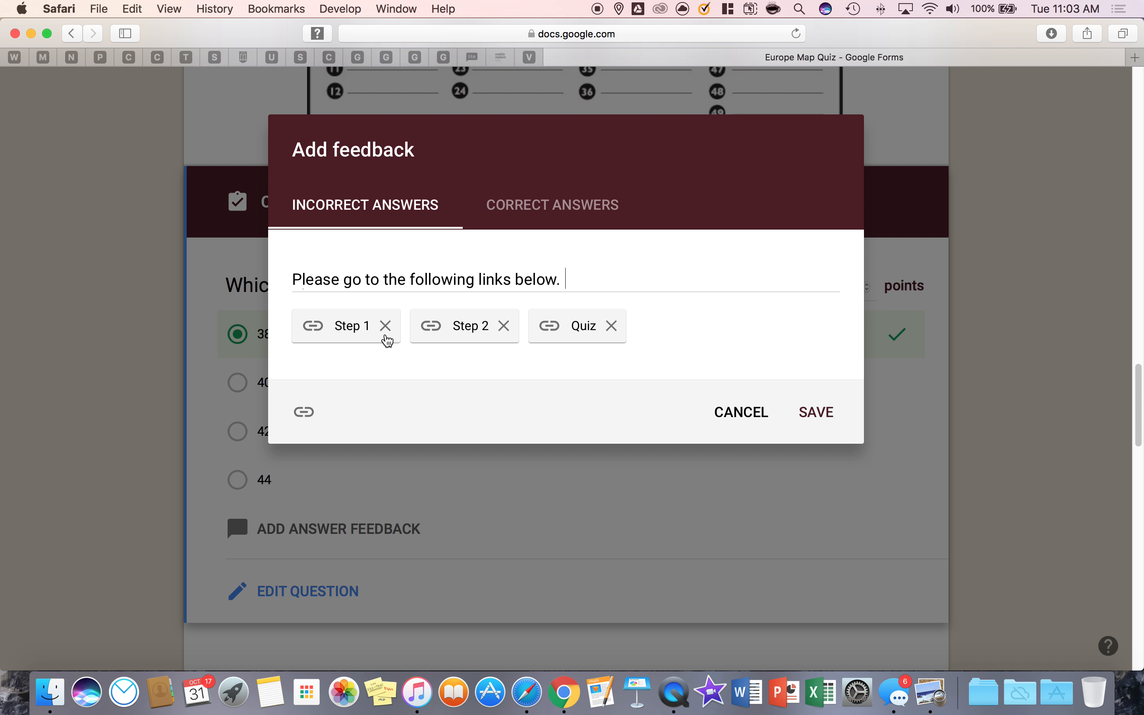
{"action": "mouse_move", "coordinate": [334, 341]}
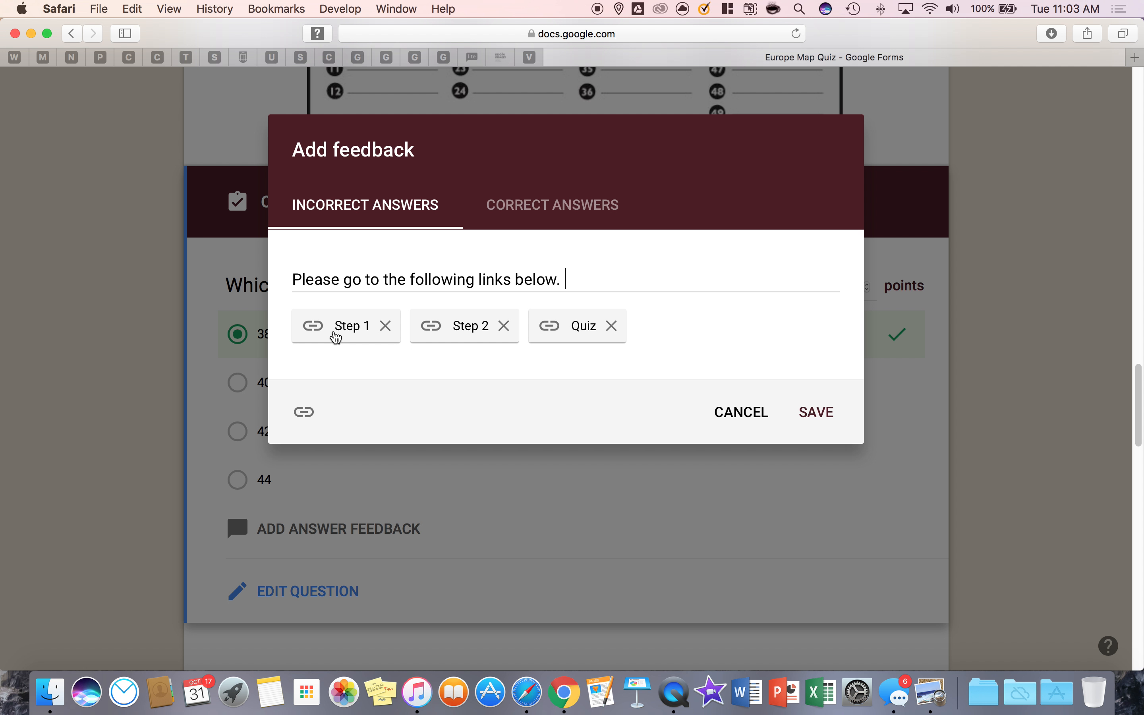
{"action": "mouse_move", "coordinate": [341, 351]}
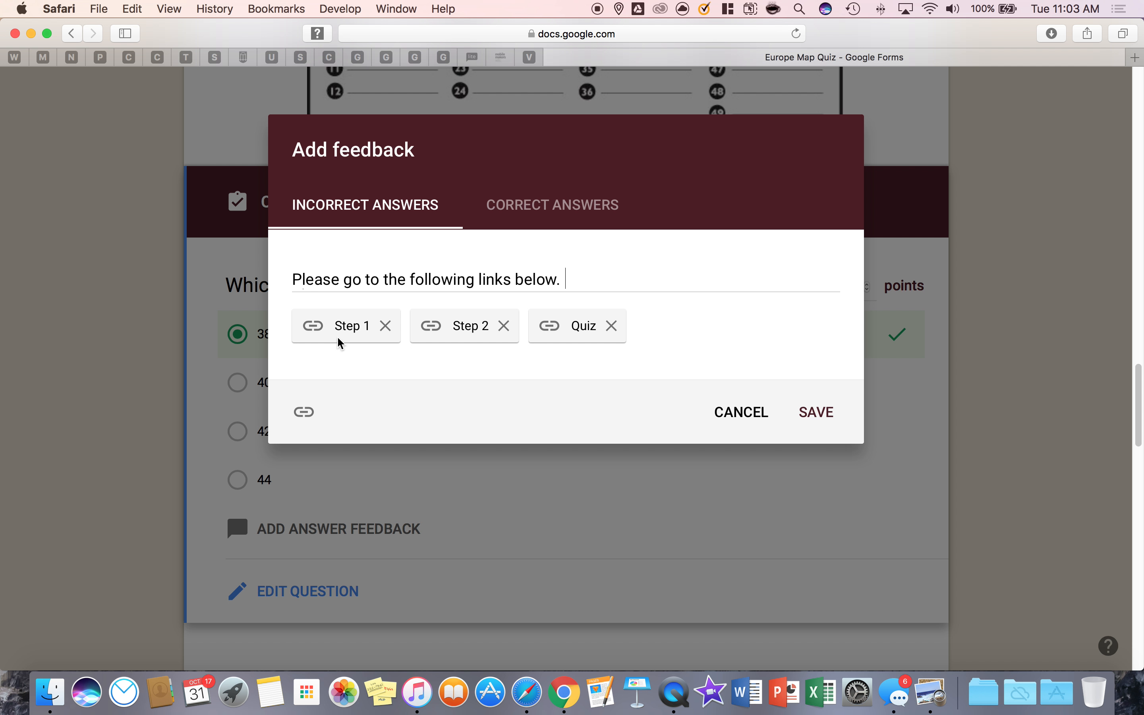
{"action": "mouse_move", "coordinate": [339, 345]}
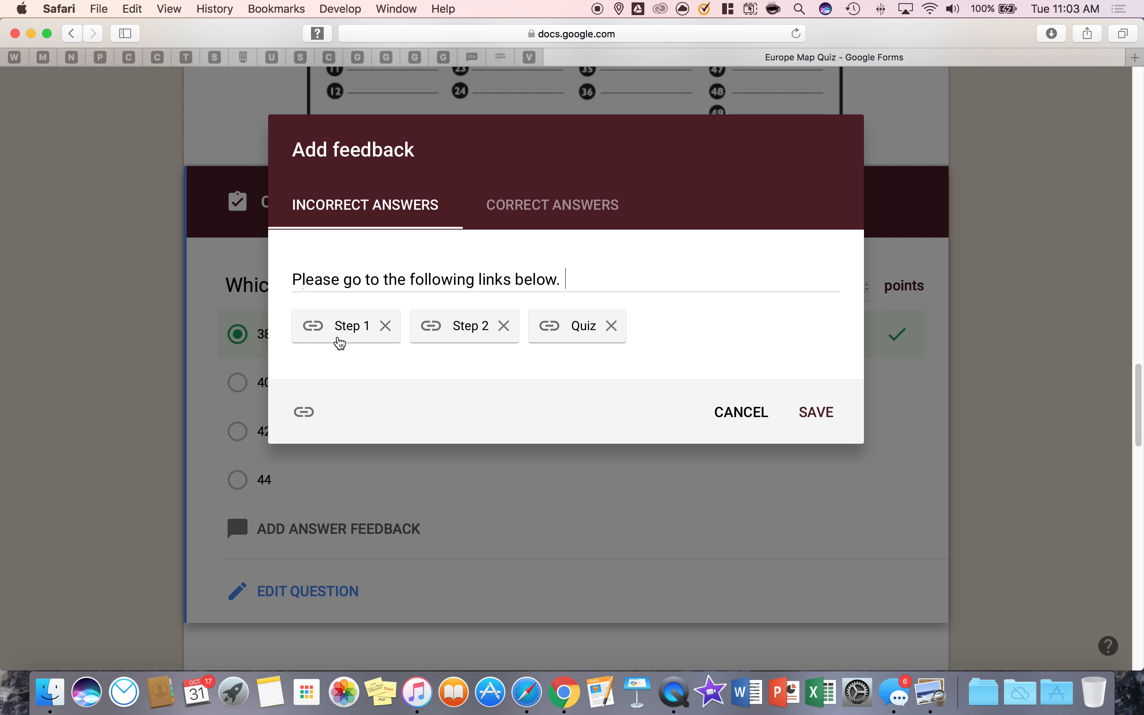
{"action": "mouse_move", "coordinate": [564, 332]}
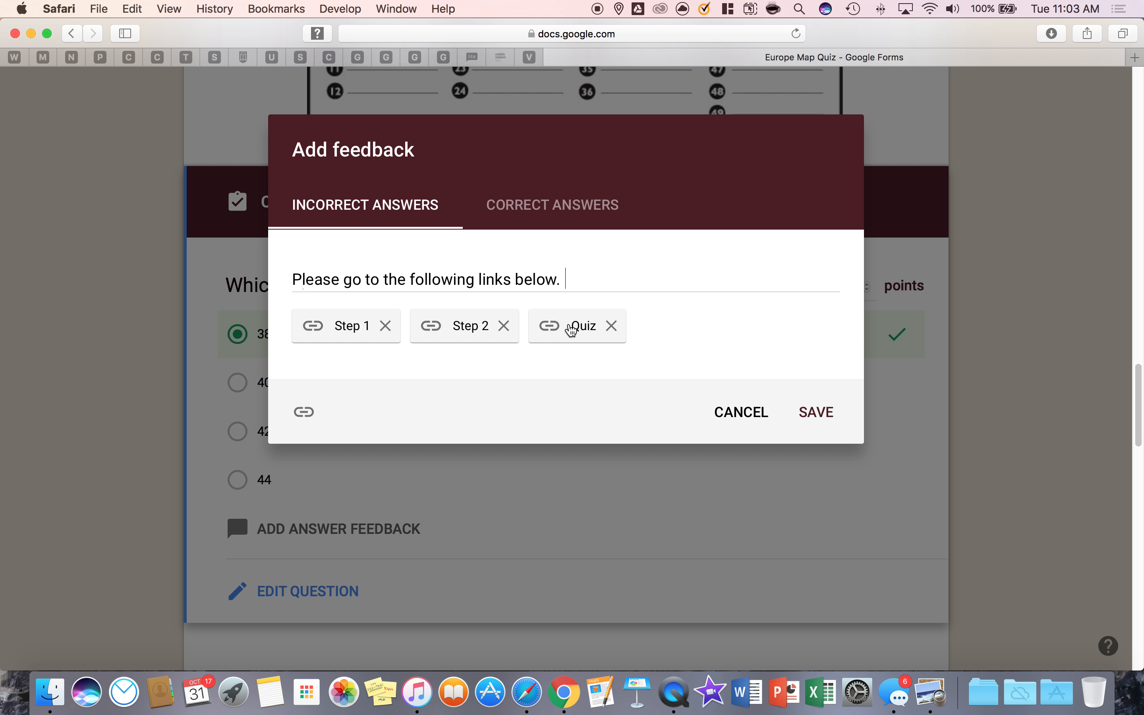
{"action": "left_click", "coordinate": [552, 205]}
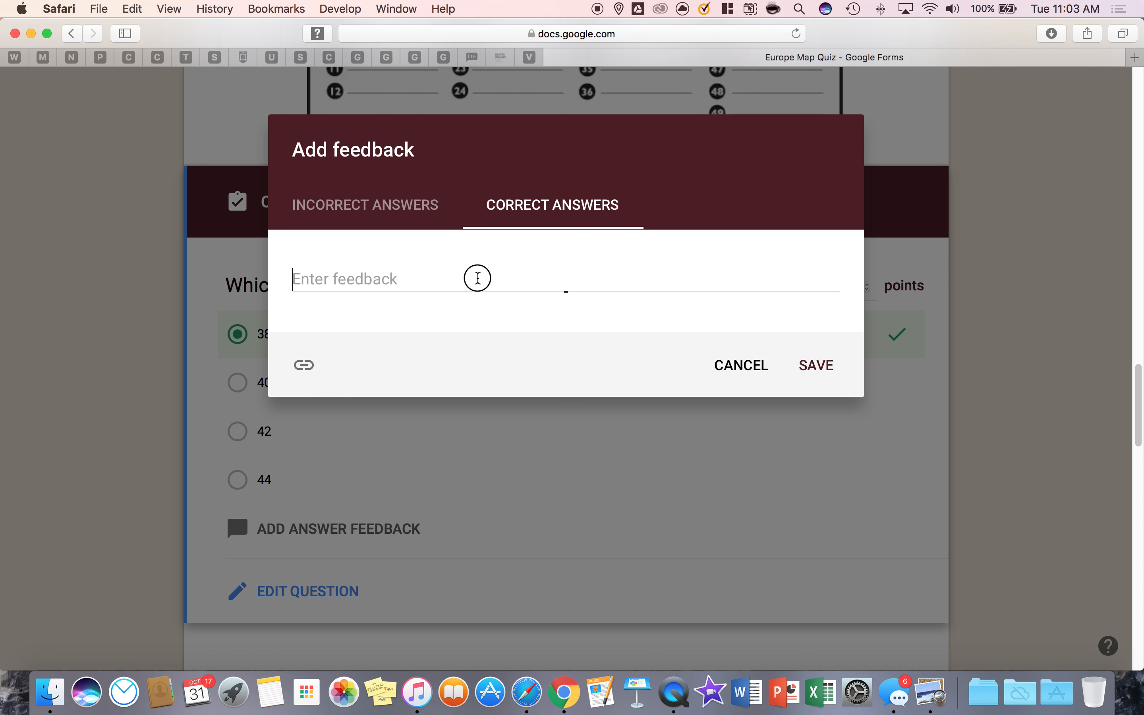
Write correct-answer feedback 'Please go to the following links below' for the France question
{"action": "type", "text": "Please"}
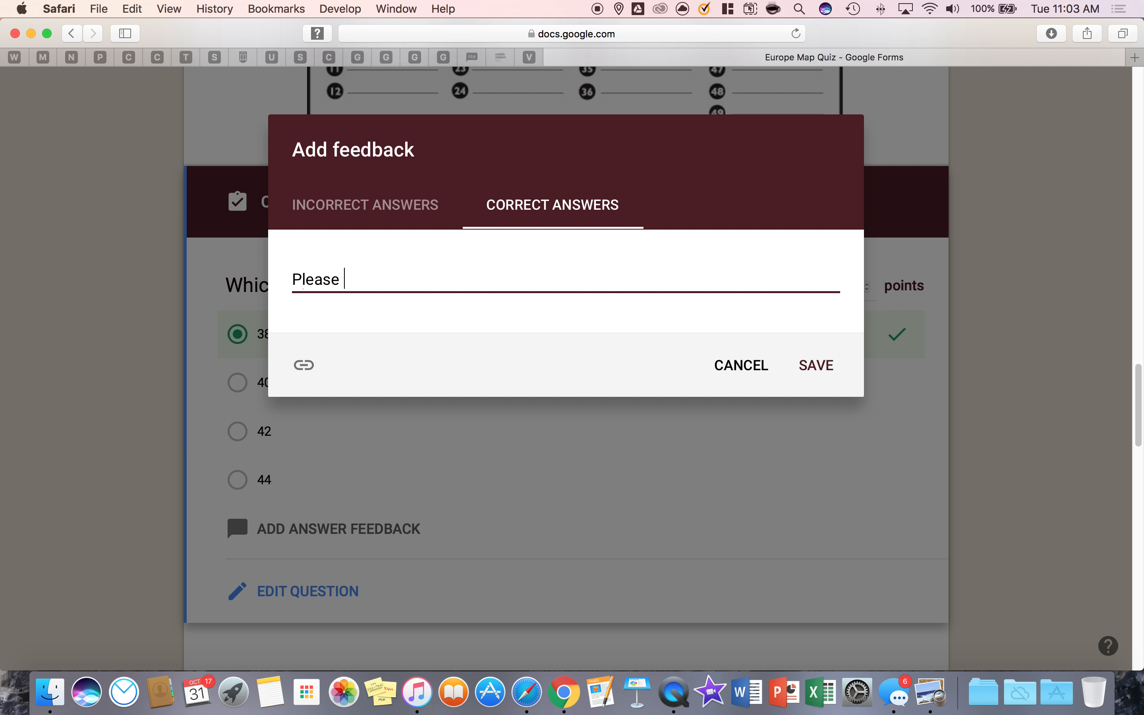
{"action": "type", "text": "go to the foll"}
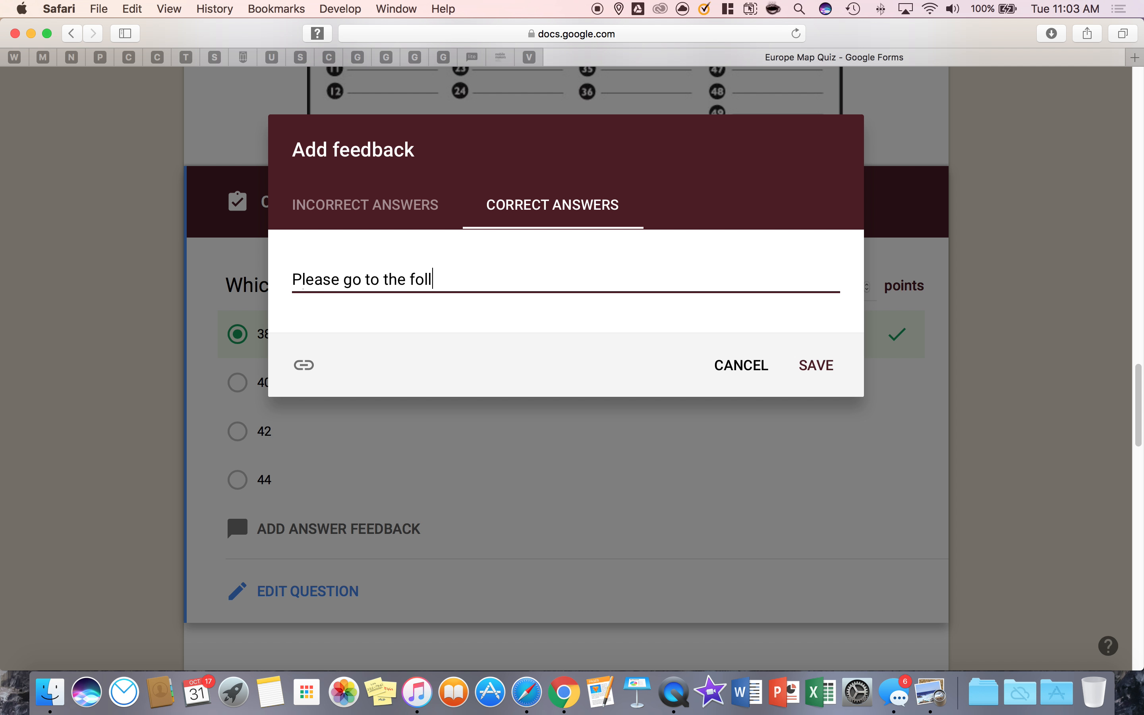
{"action": "type", "text": "owing"}
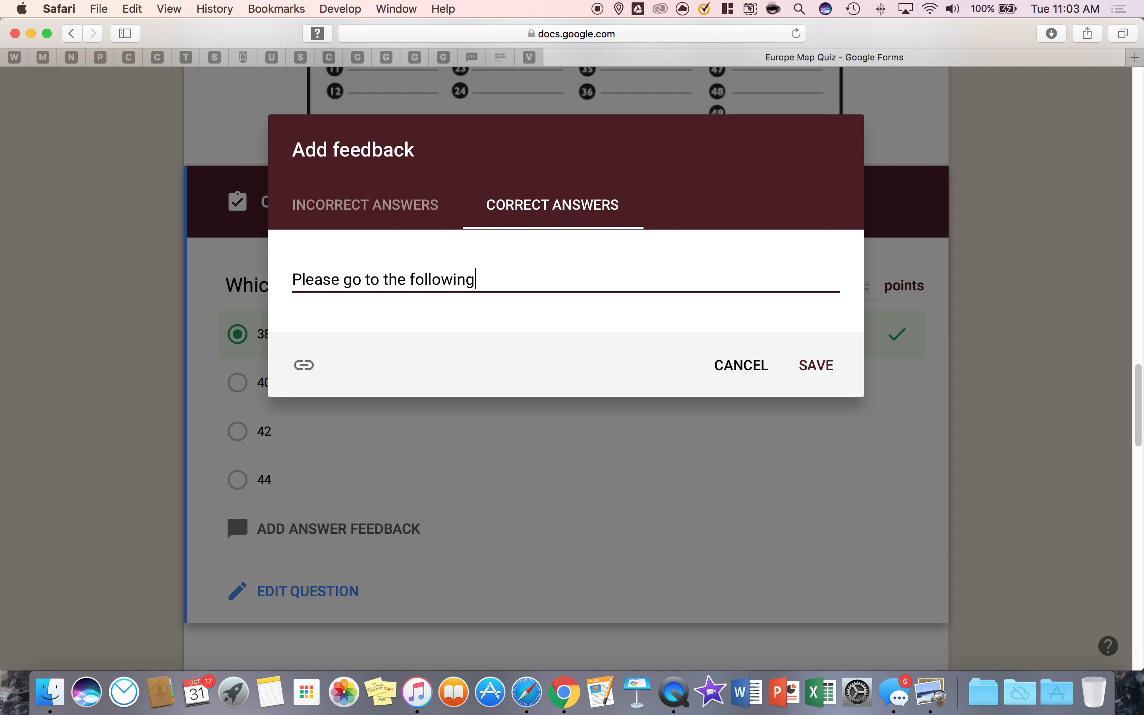
{"action": "type", "text": "links below"}
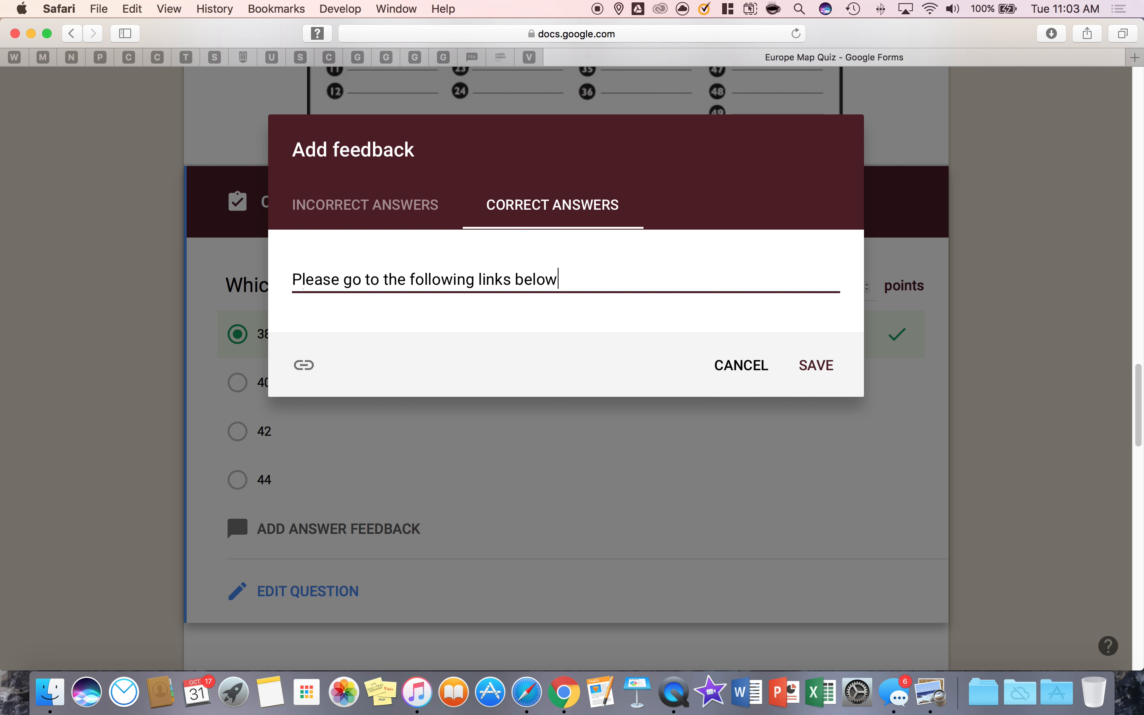
Attach a .com link displayed as 'Step 1' to the correct-answer feedback
{"action": "left_click", "coordinate": [304, 366]}
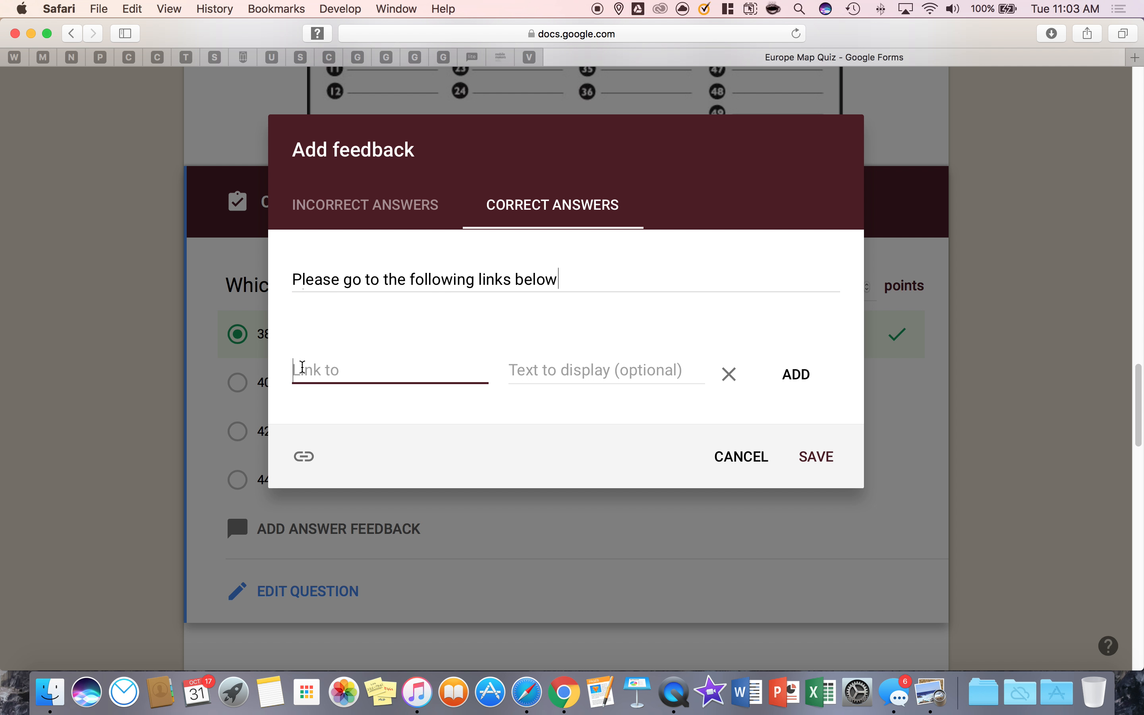
{"action": "type", "text": "www.google."}
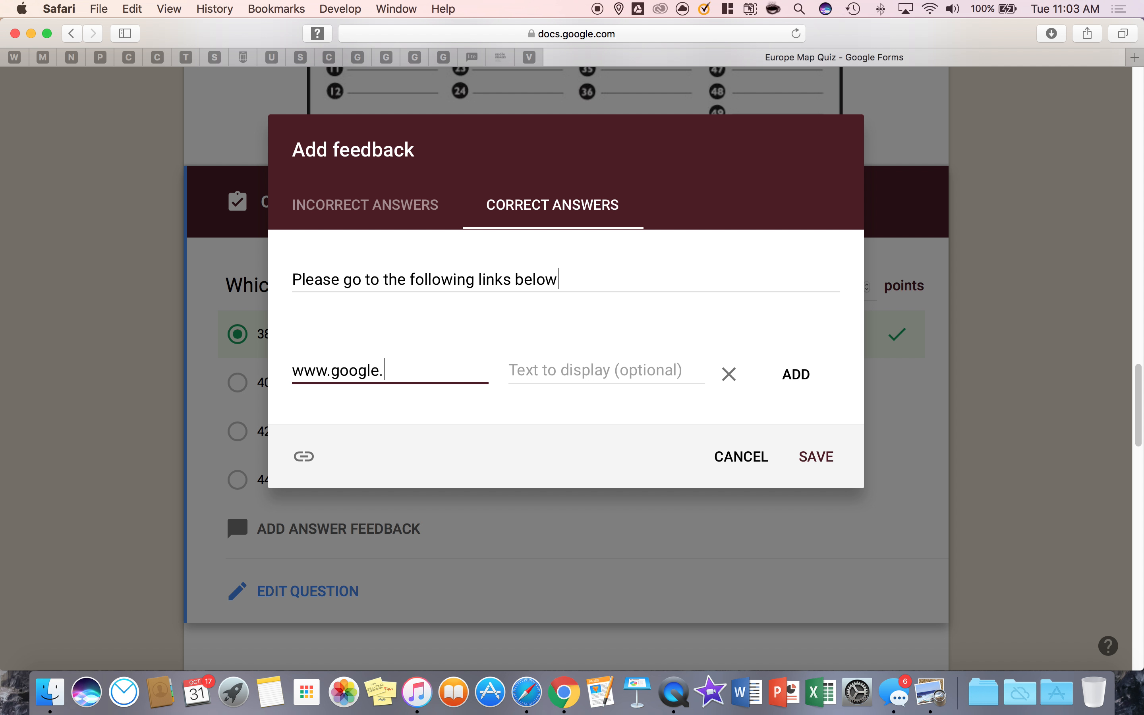
{"action": "type", "text": "com"}
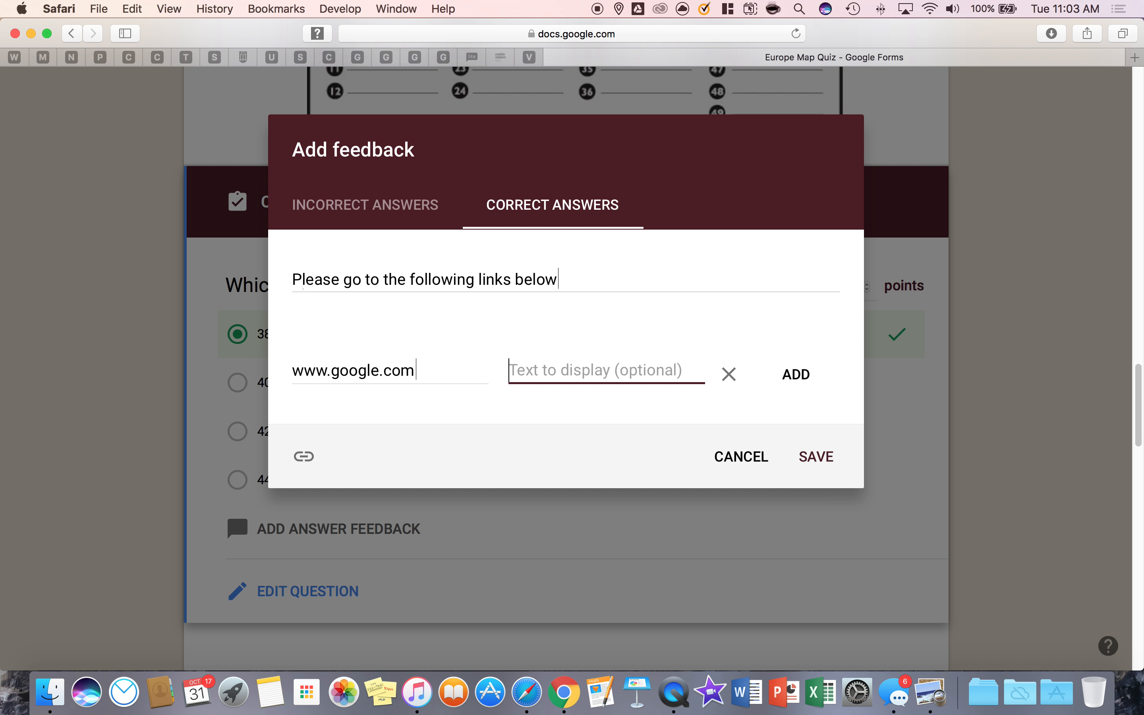
{"action": "type", "text": "Step 1"}
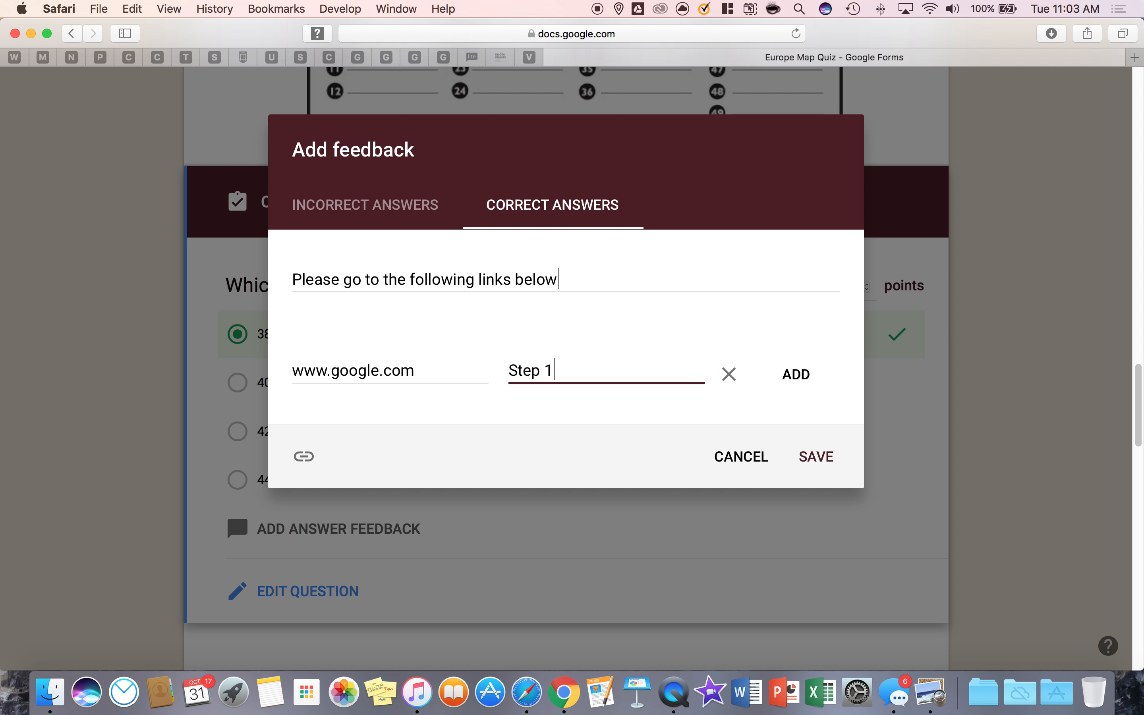
{"action": "left_click", "coordinate": [795, 375]}
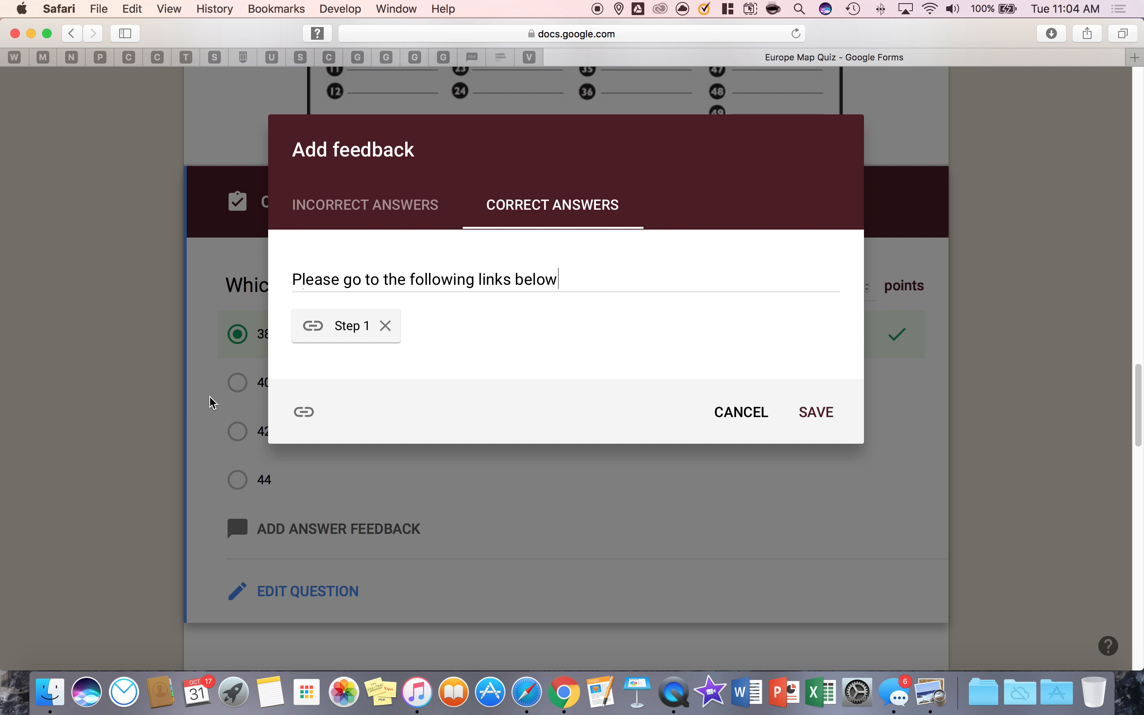
{"action": "left_click", "coordinate": [304, 412]}
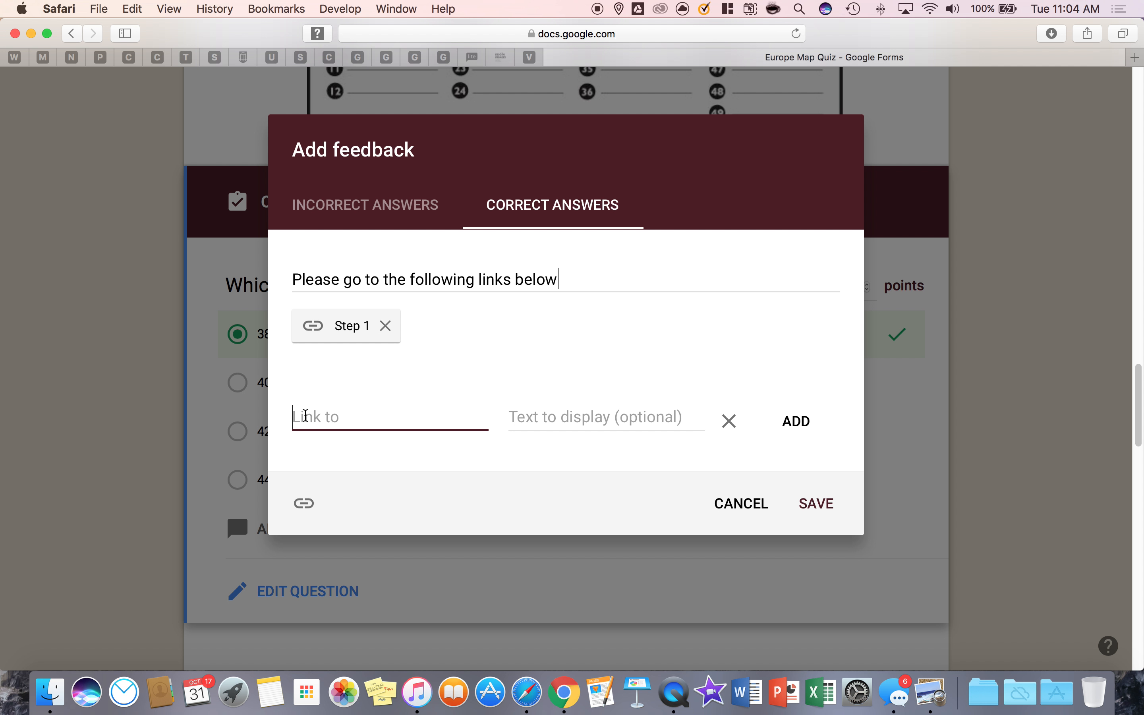
{"action": "type", "text": "www.google.com"}
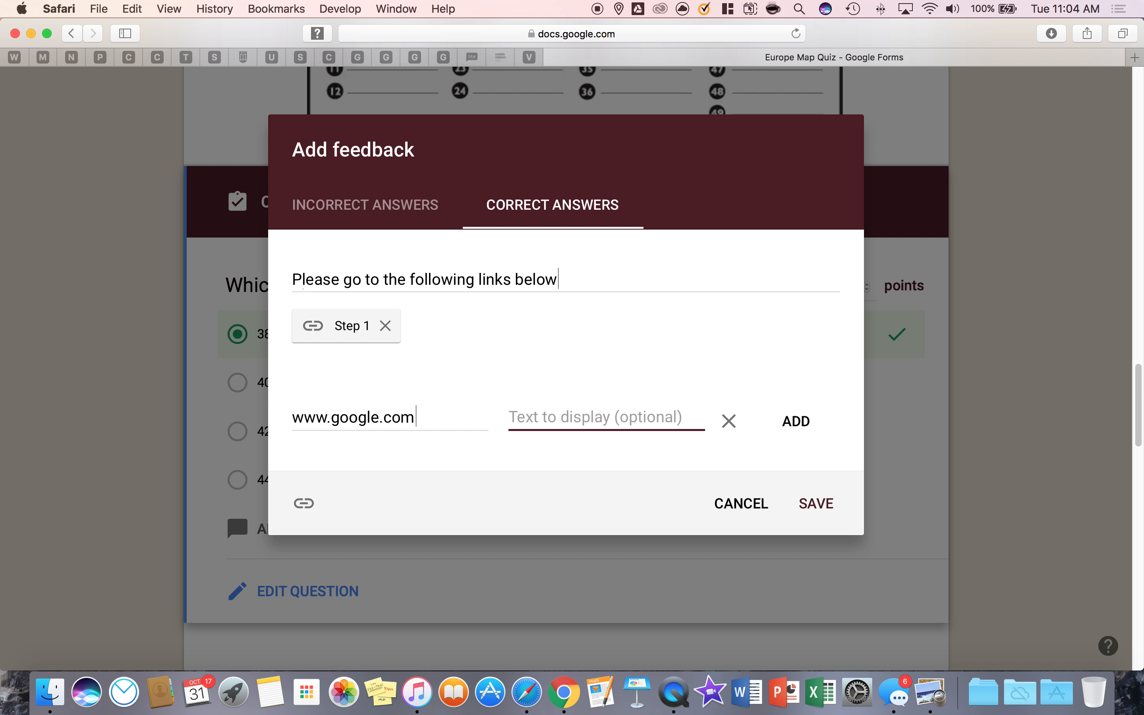
{"action": "type", "text": "Quiz"}
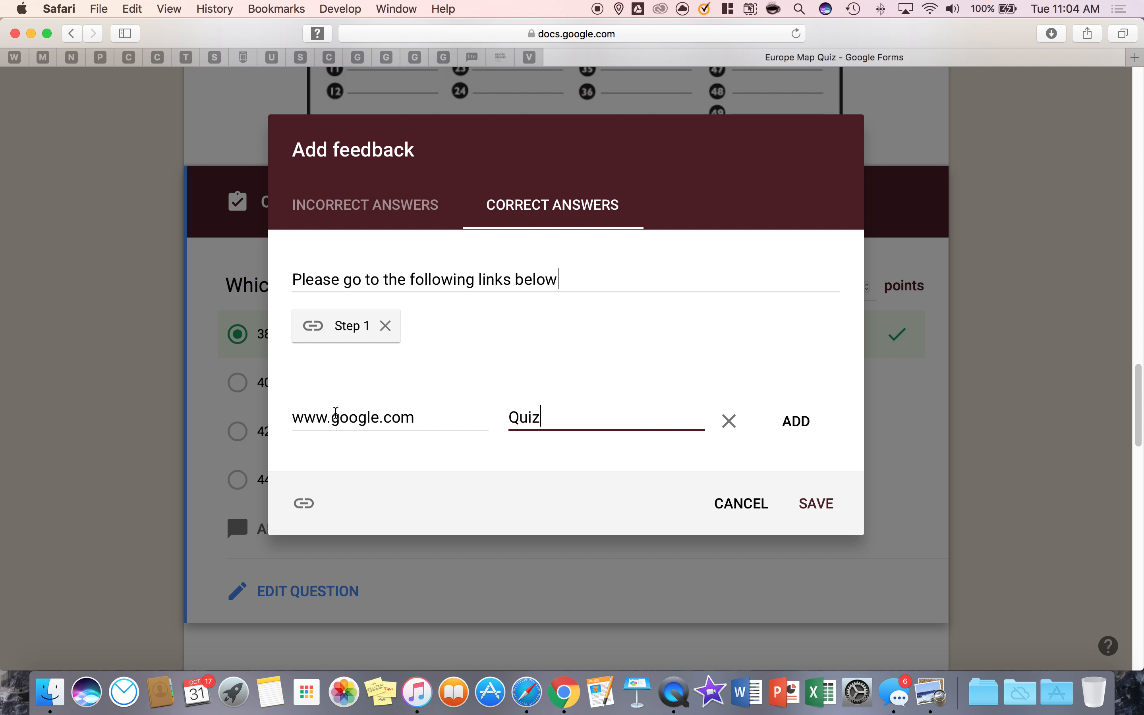
{"action": "left_click", "coordinate": [796, 421]}
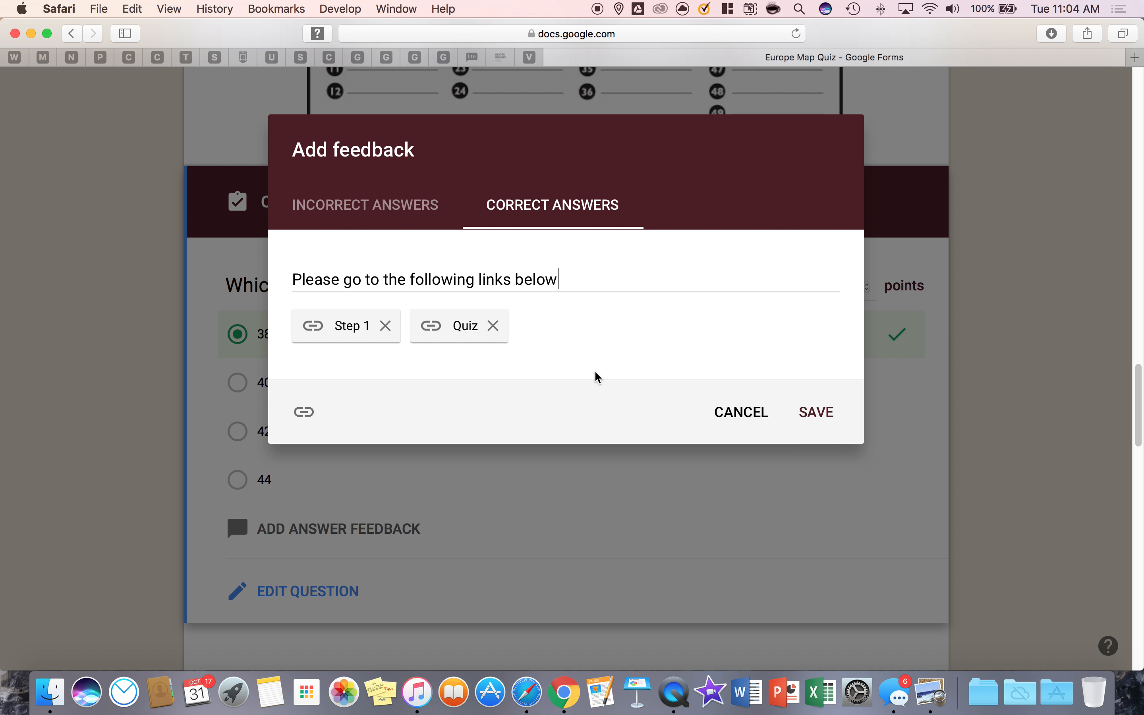
{"action": "mouse_move", "coordinate": [582, 382]}
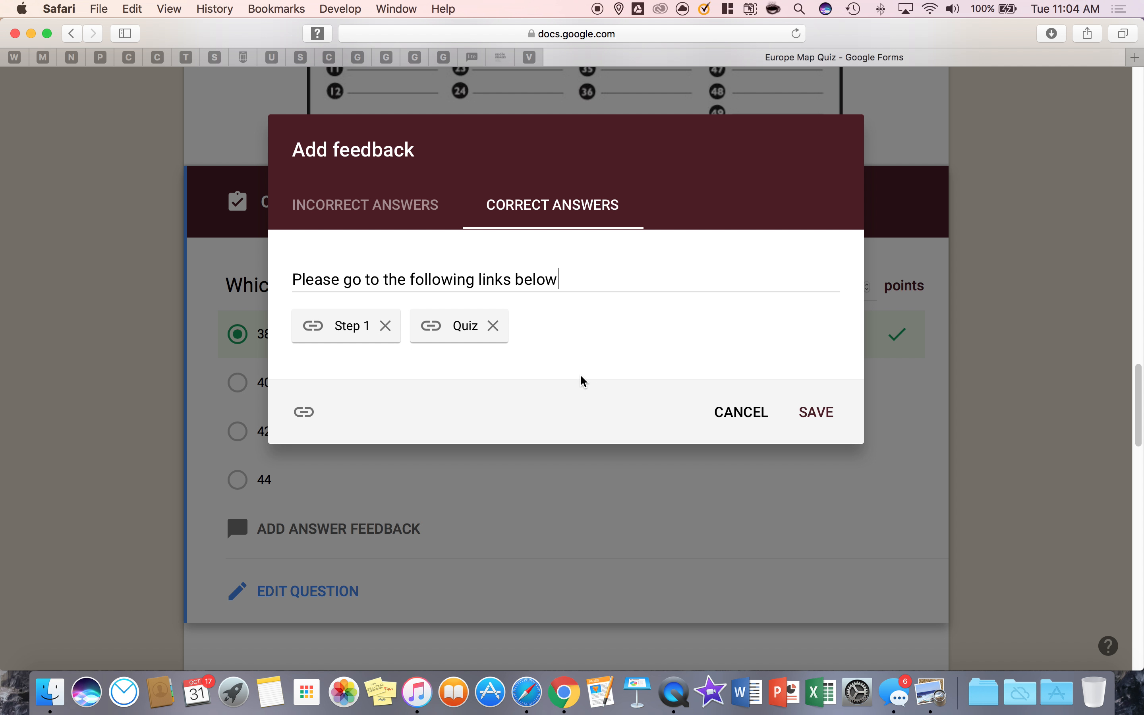
{"action": "mouse_move", "coordinate": [576, 392]}
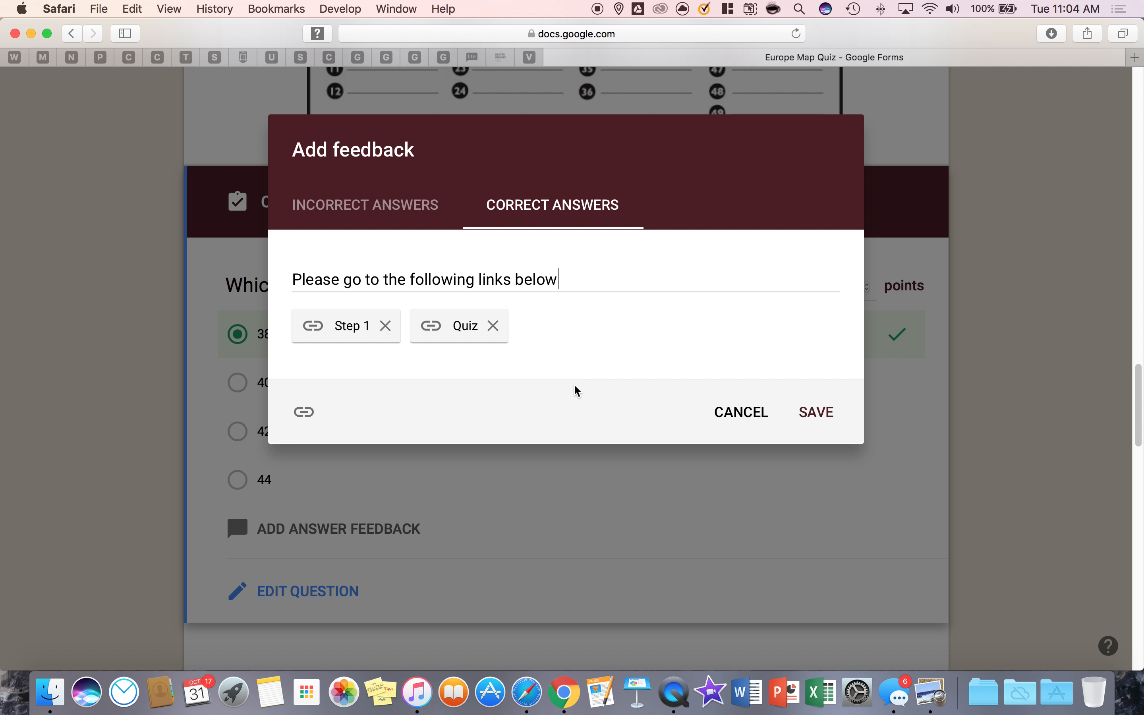
{"action": "mouse_move", "coordinate": [764, 392]}
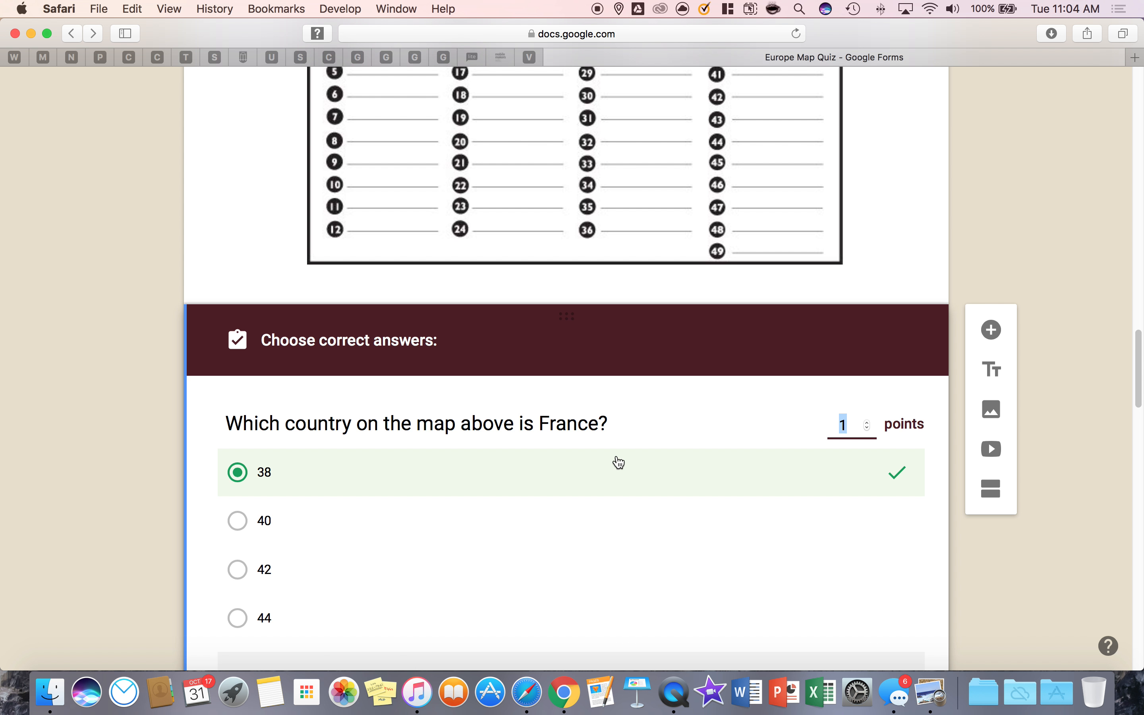
Scroll down from the France question toward the next quiz question
{"action": "scroll", "scroll_direction": "down", "scroll_amount": 3}
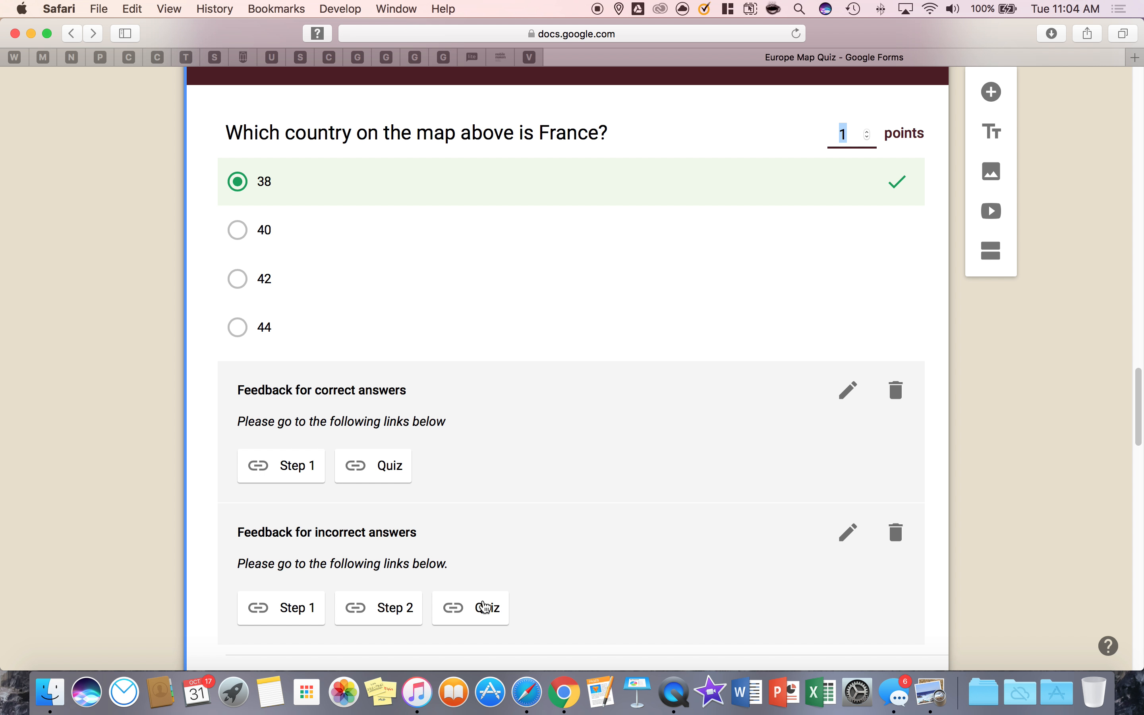
{"action": "scroll", "scroll_direction": "down", "scroll_amount": 3}
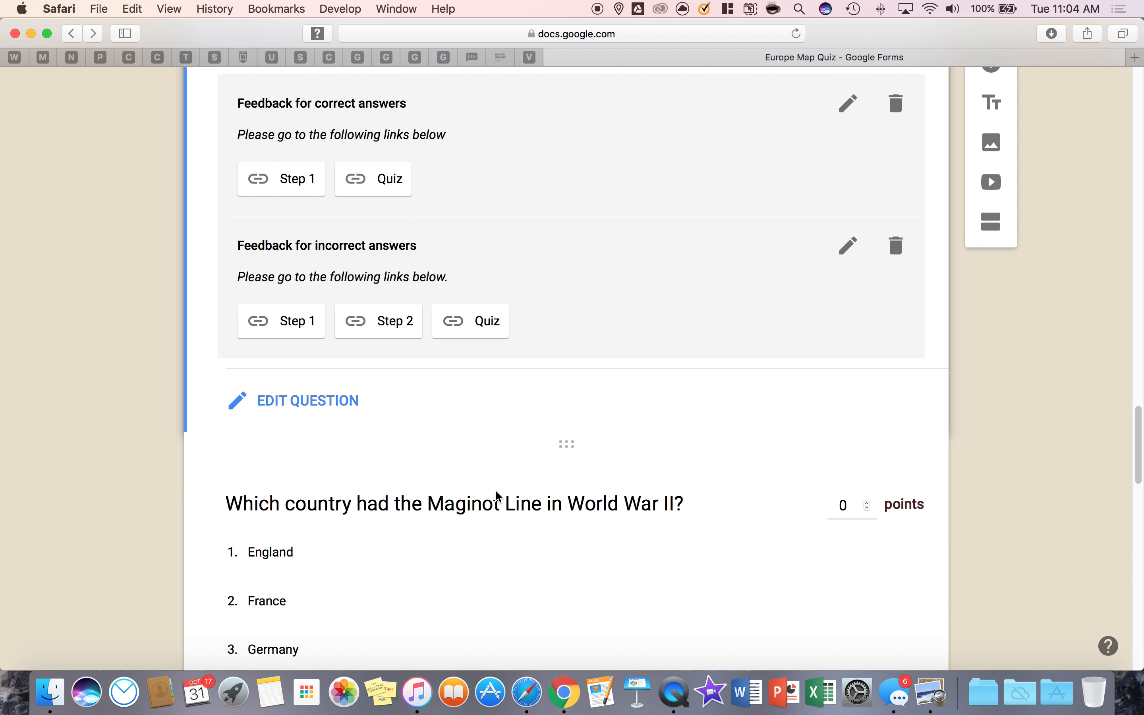
{"action": "scroll", "scroll_direction": "down", "scroll_amount": 3}
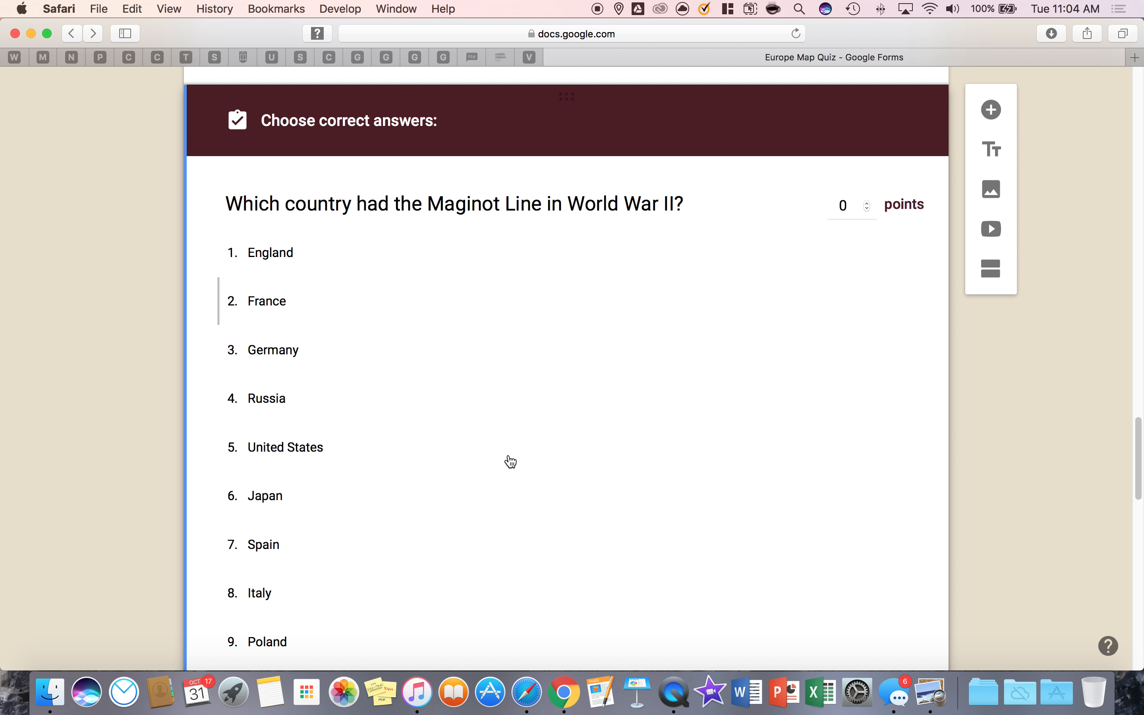
{"action": "scroll", "scroll_direction": "down", "scroll_amount": 3}
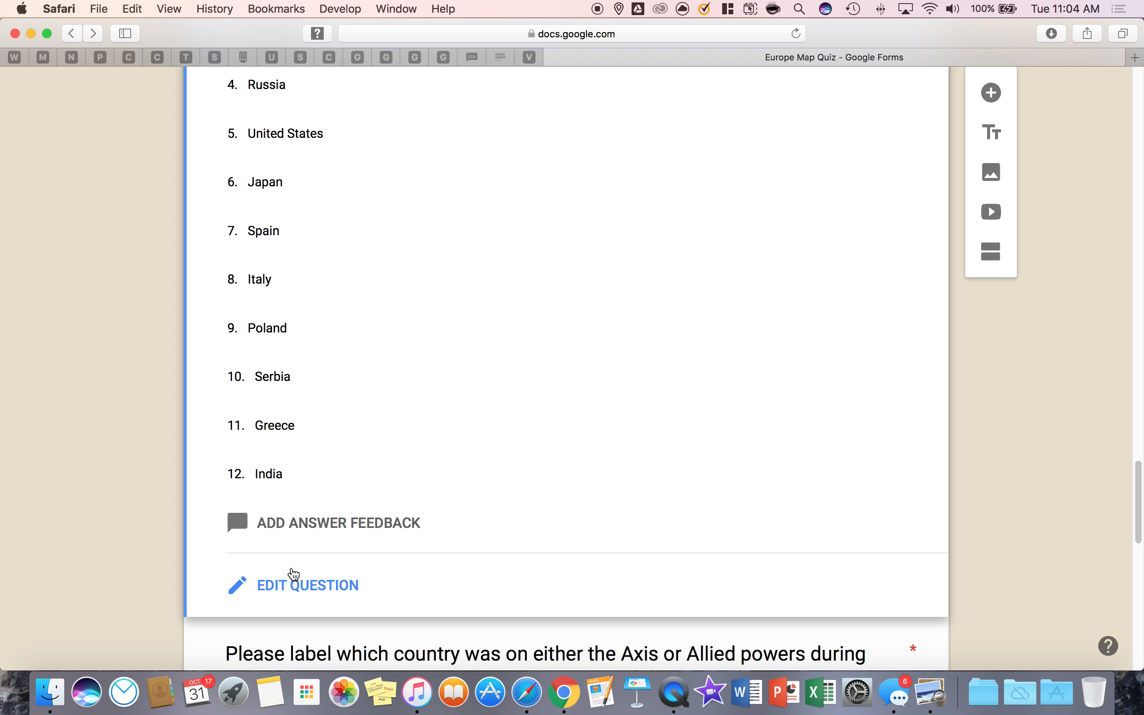
Write incorrect-answer feedback 'Please go to the following links.' for the Maginot Line question
{"action": "left_click", "coordinate": [309, 585]}
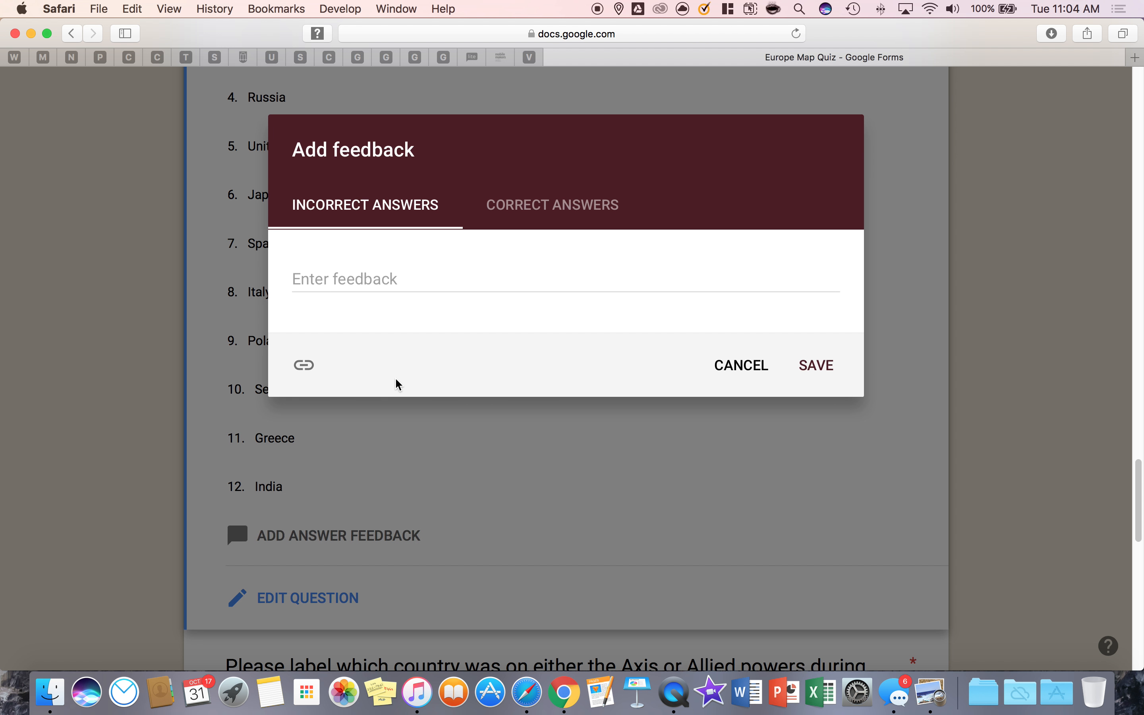
{"action": "left_click", "coordinate": [391, 288]}
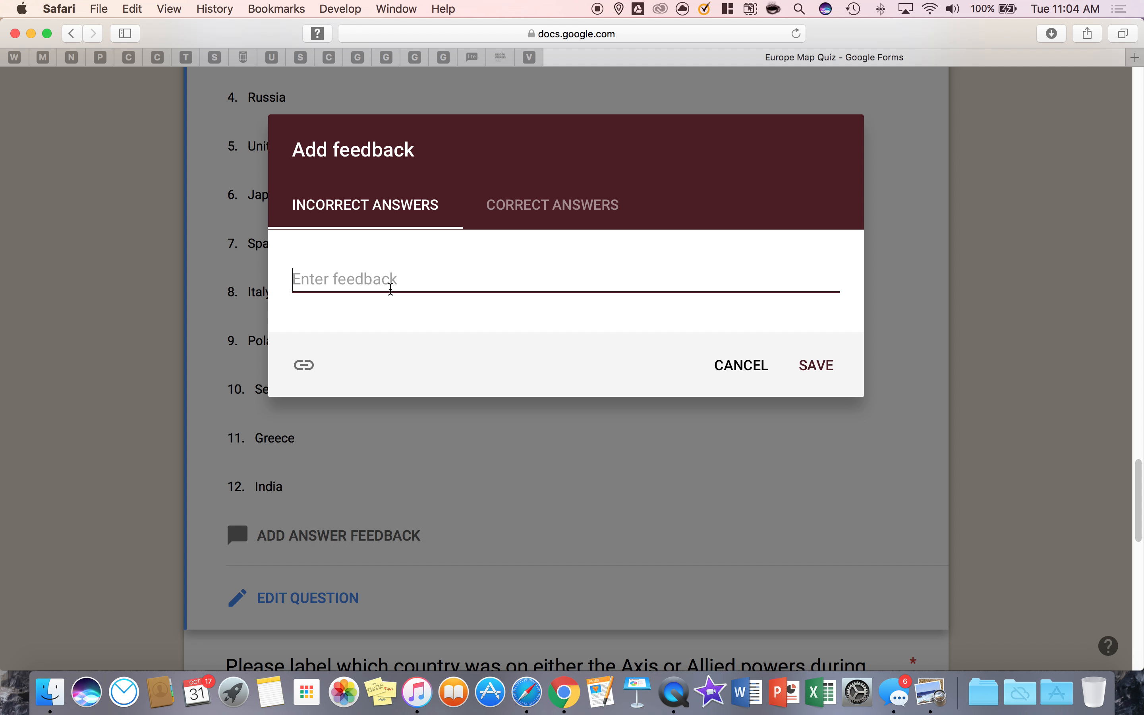
{"action": "type", "text": "Please"}
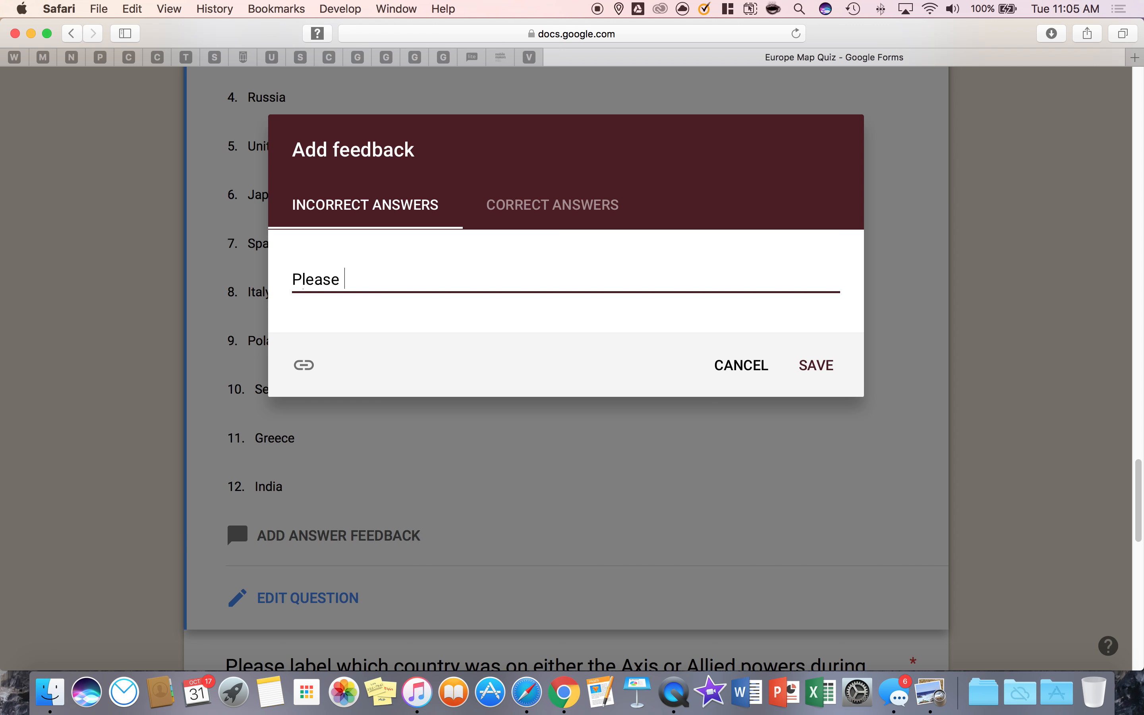
{"action": "type", "text": "go to the foll"}
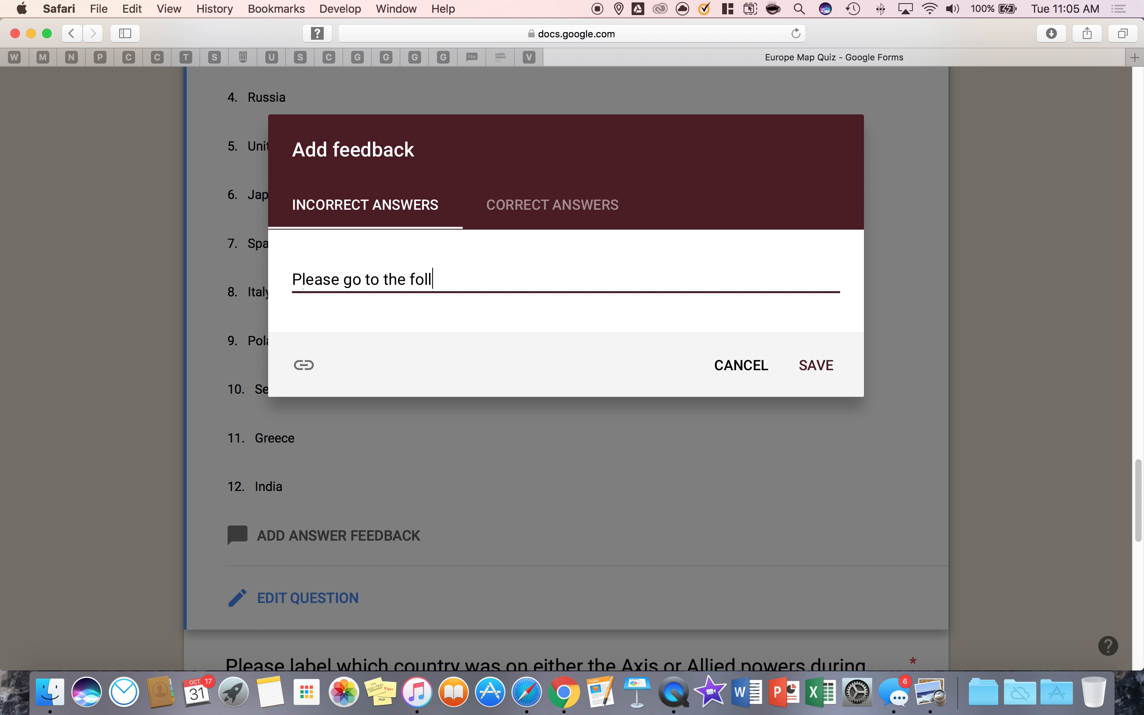
{"action": "type", "text": "owing links."}
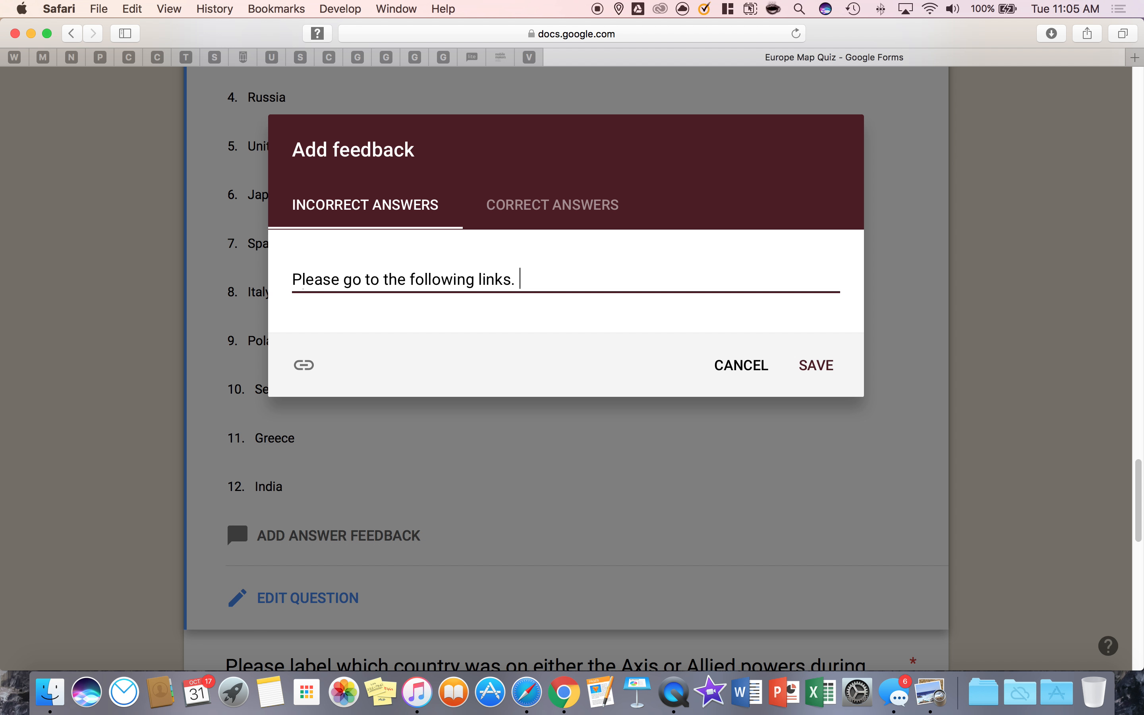
{"action": "left_click", "coordinate": [303, 366]}
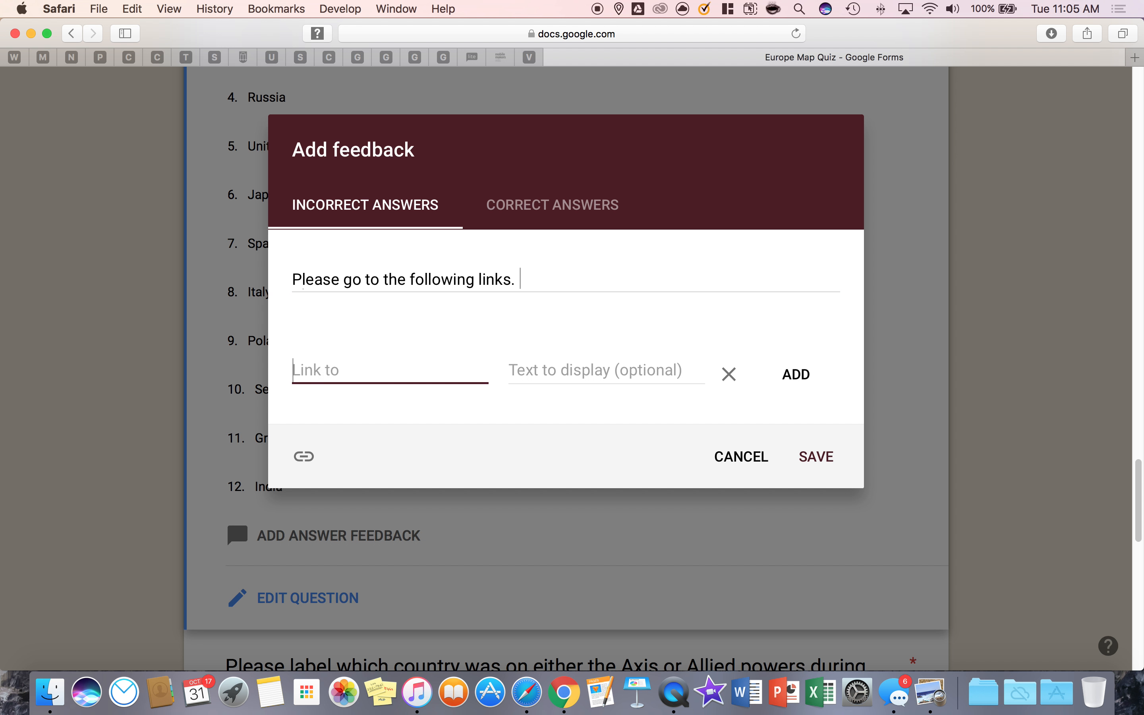
{"action": "type", "text": "www.google.com"}
{"action": "left_click", "coordinate": [607, 371]}
{"action": "type", "text": "sTEP"}
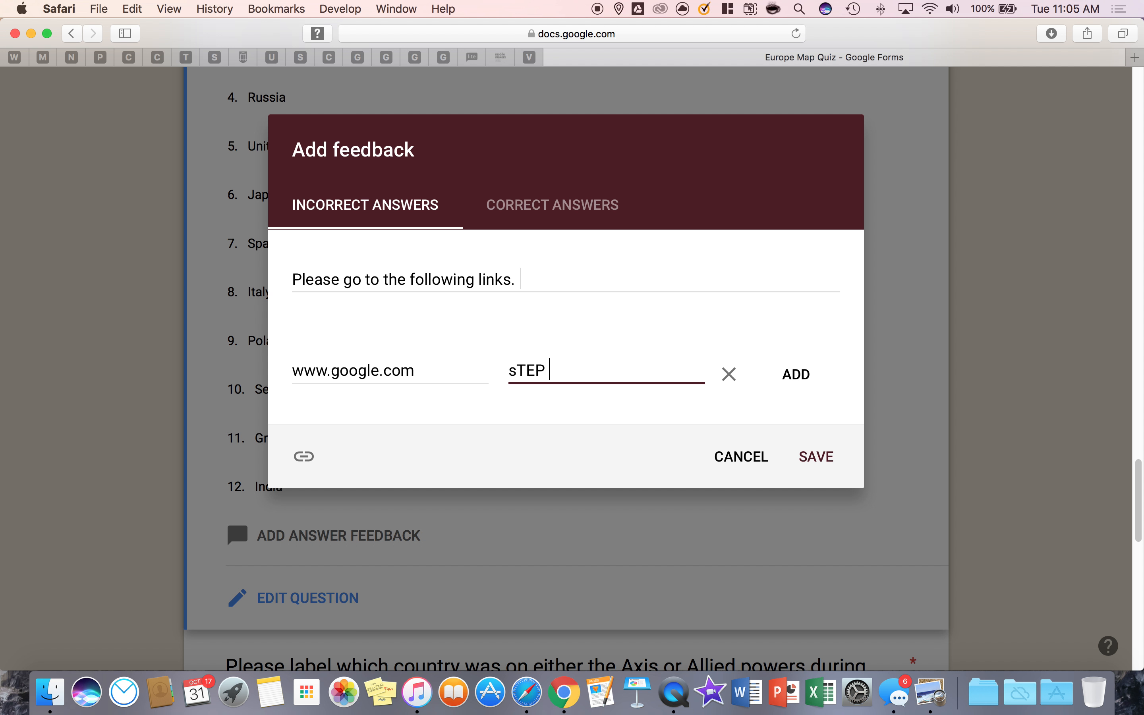
{"action": "type", "text": "Step"}
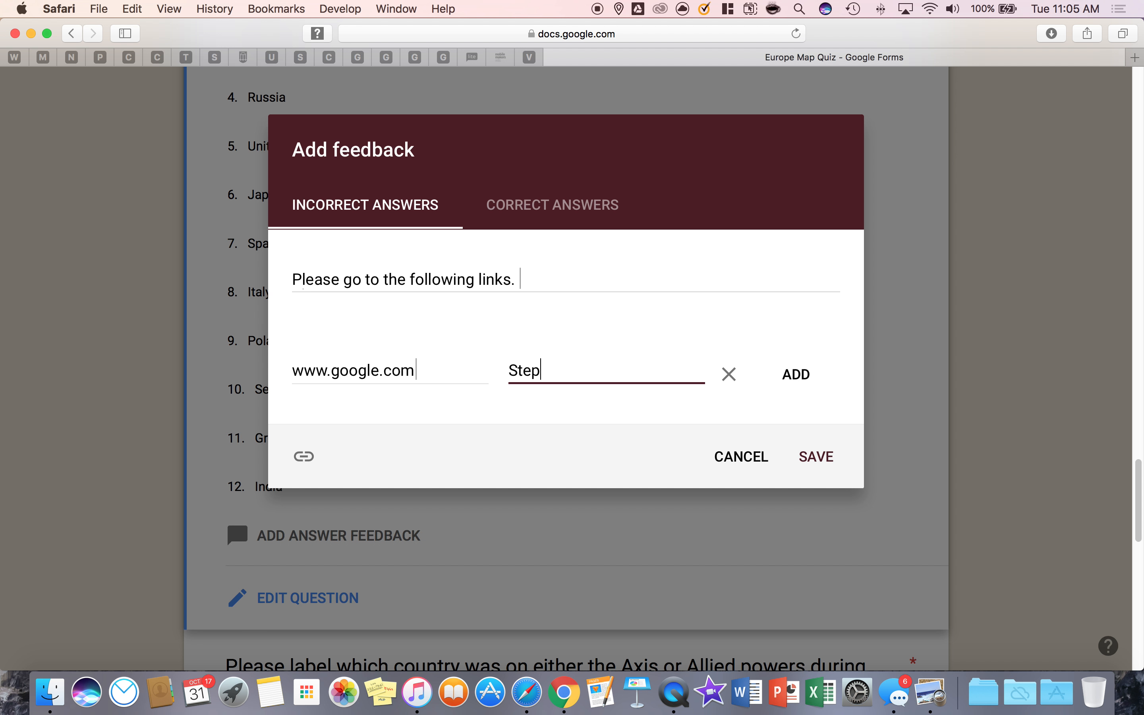
{"action": "left_click", "coordinate": [796, 375]}
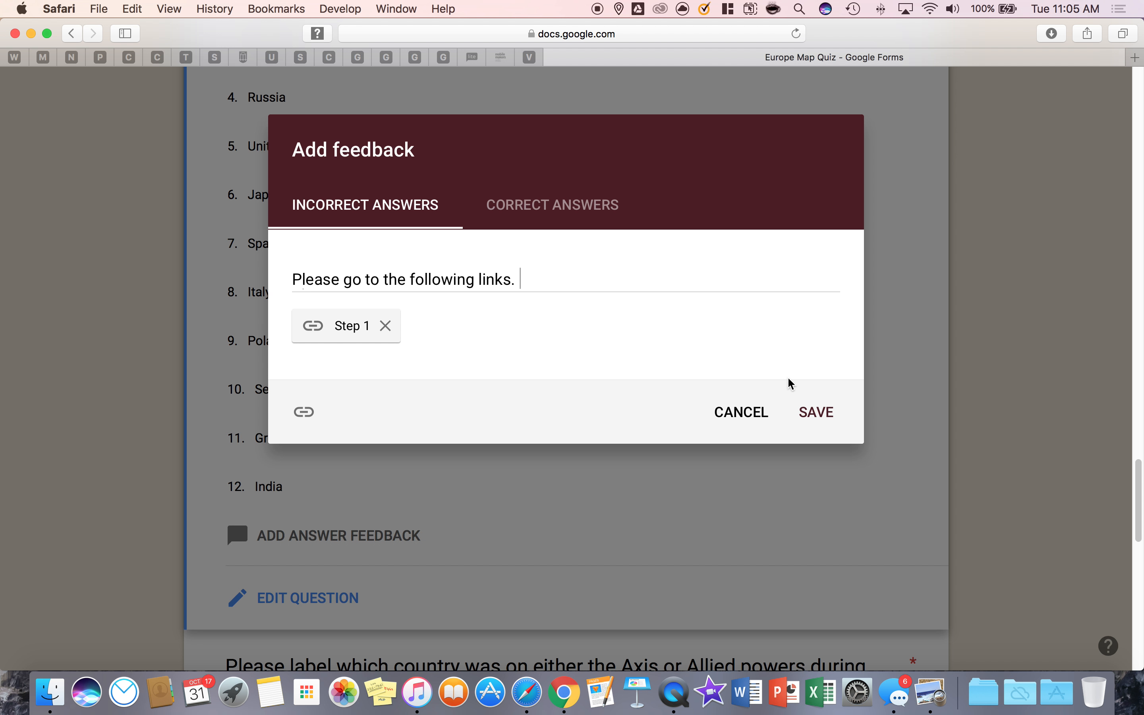
{"action": "left_click", "coordinate": [816, 412]}
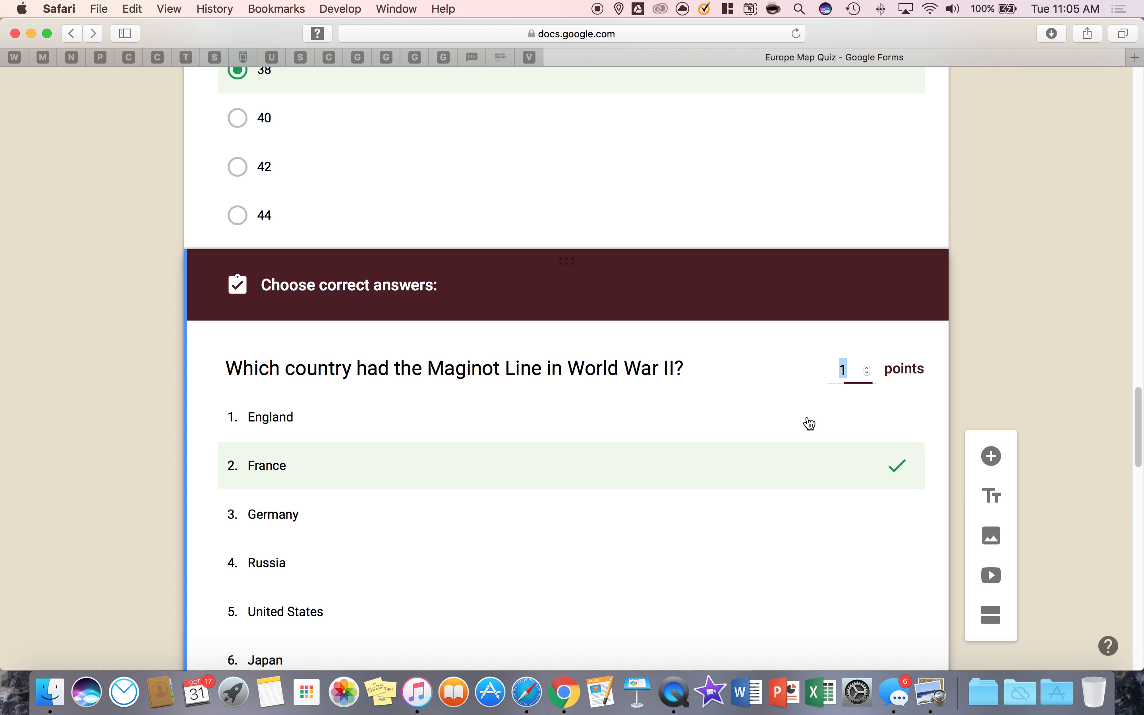
Scroll down past the Maginot Line question to the Axis/Allied powers grid question
{"action": "scroll", "scroll_direction": "down", "scroll_amount": 3}
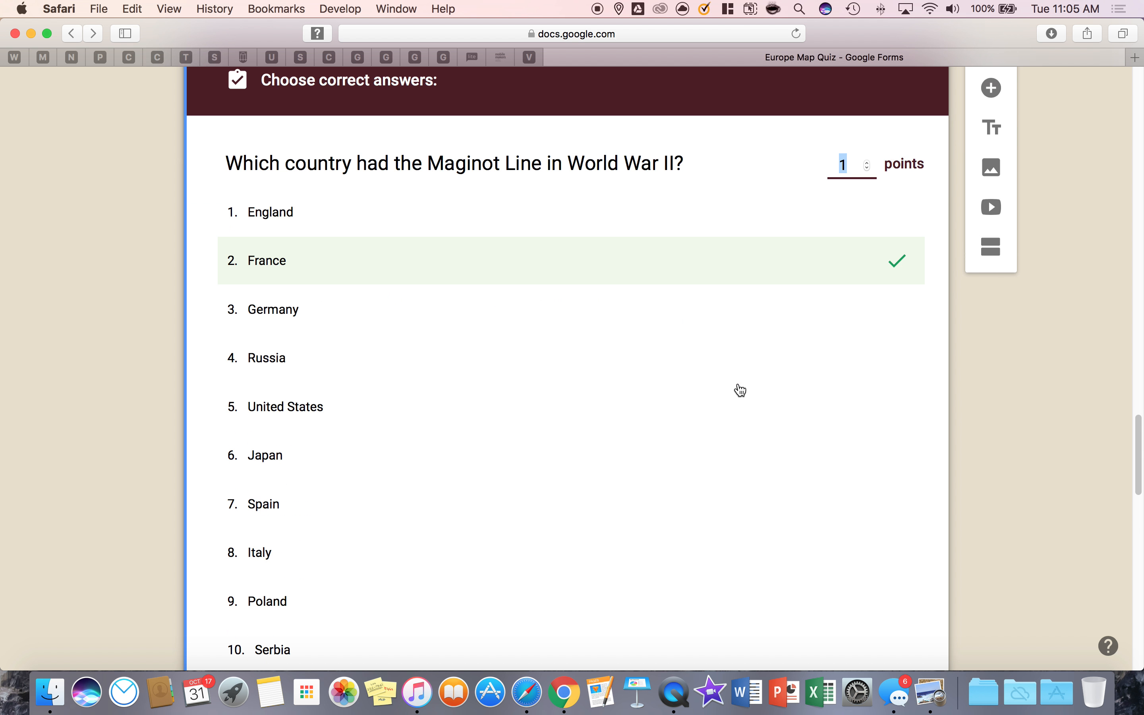
{"action": "scroll", "scroll_direction": "down", "scroll_amount": 3}
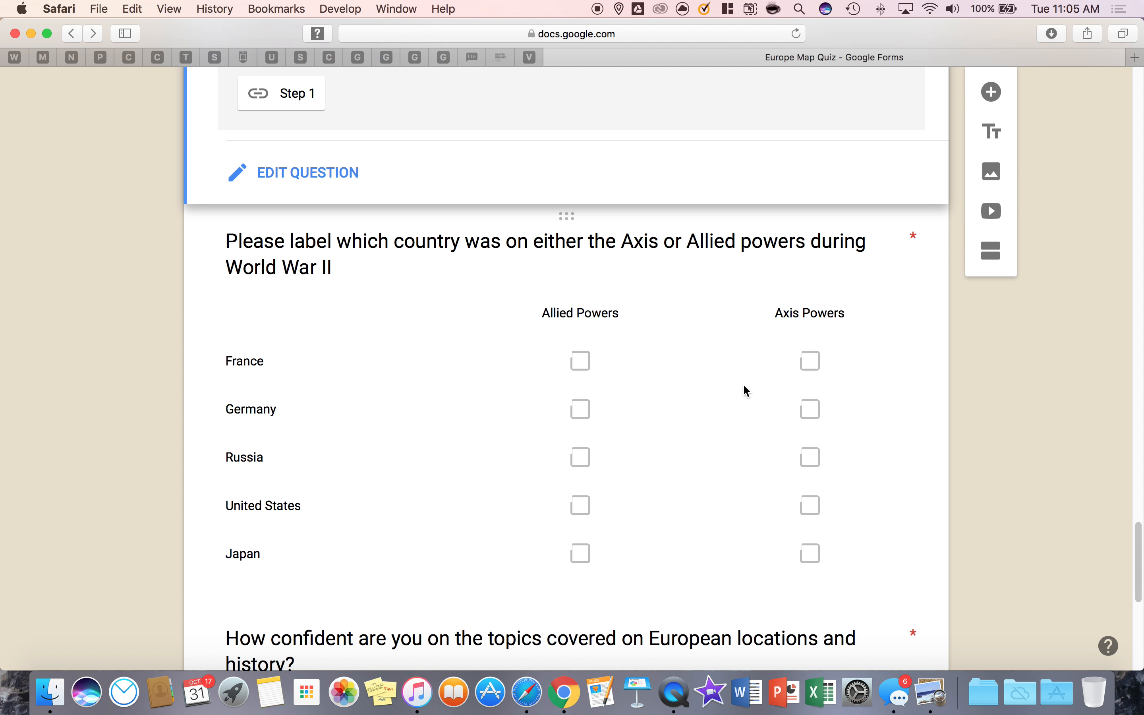
{"action": "scroll", "scroll_direction": "down", "scroll_amount": 3}
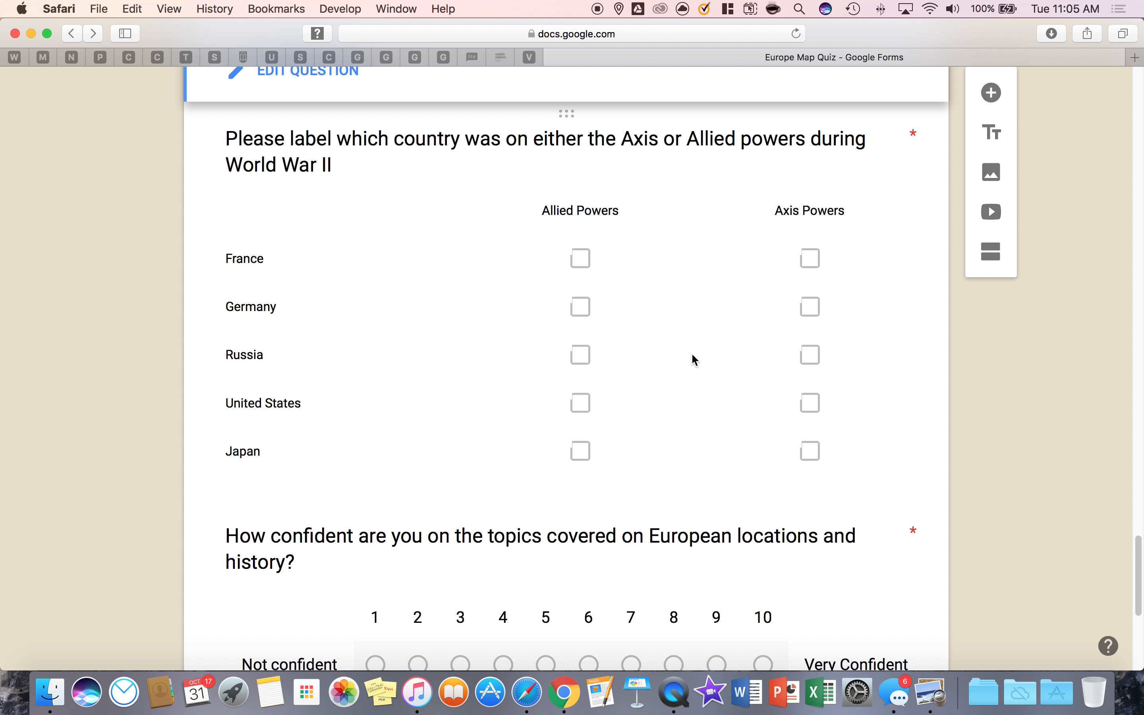
{"action": "mouse_move", "coordinate": [654, 316]}
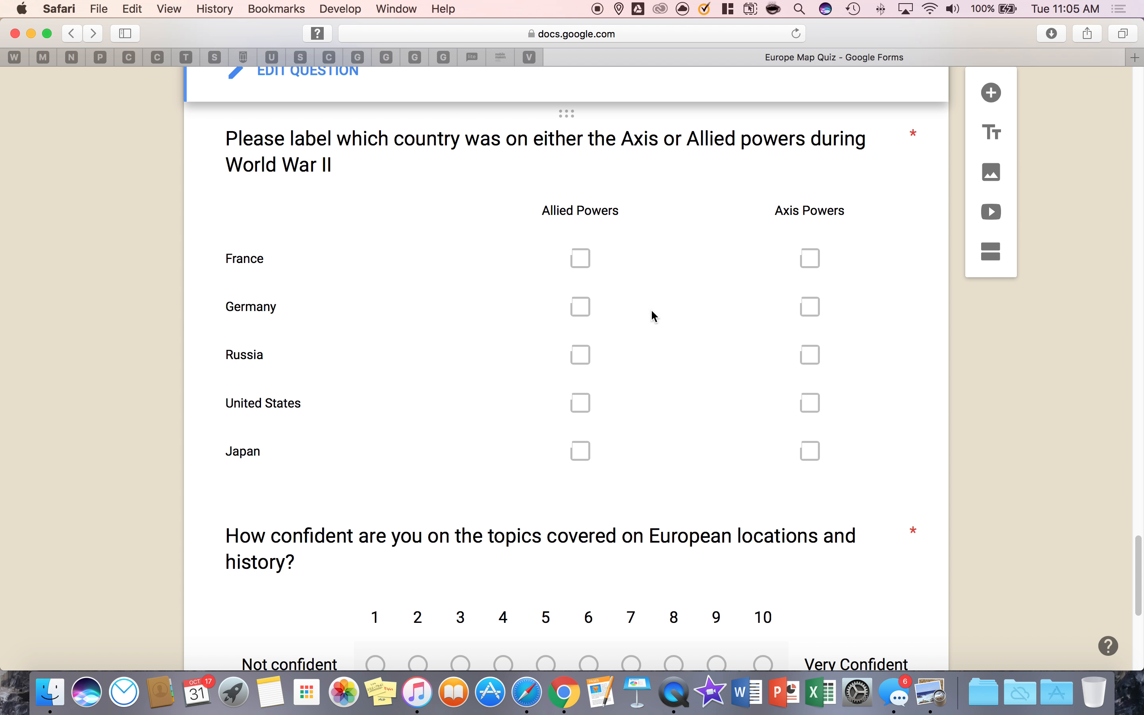
{"action": "mouse_move", "coordinate": [576, 370]}
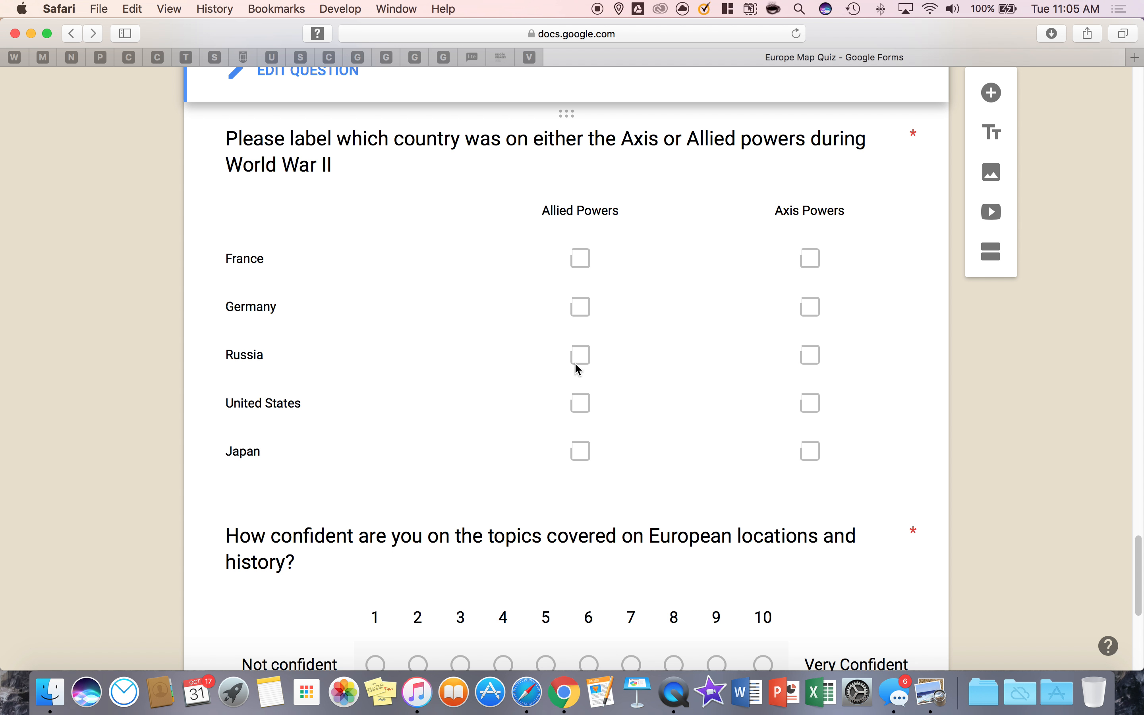
{"action": "scroll", "scroll_direction": "down", "scroll_amount": 3}
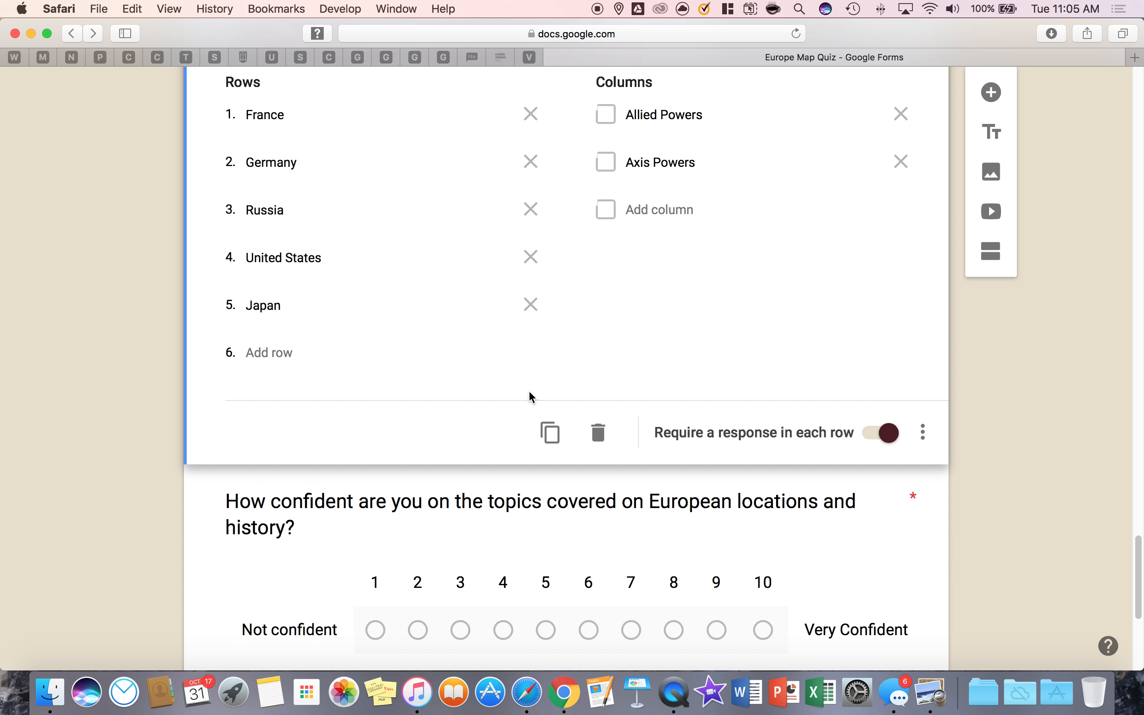
{"action": "mouse_move", "coordinate": [537, 397]}
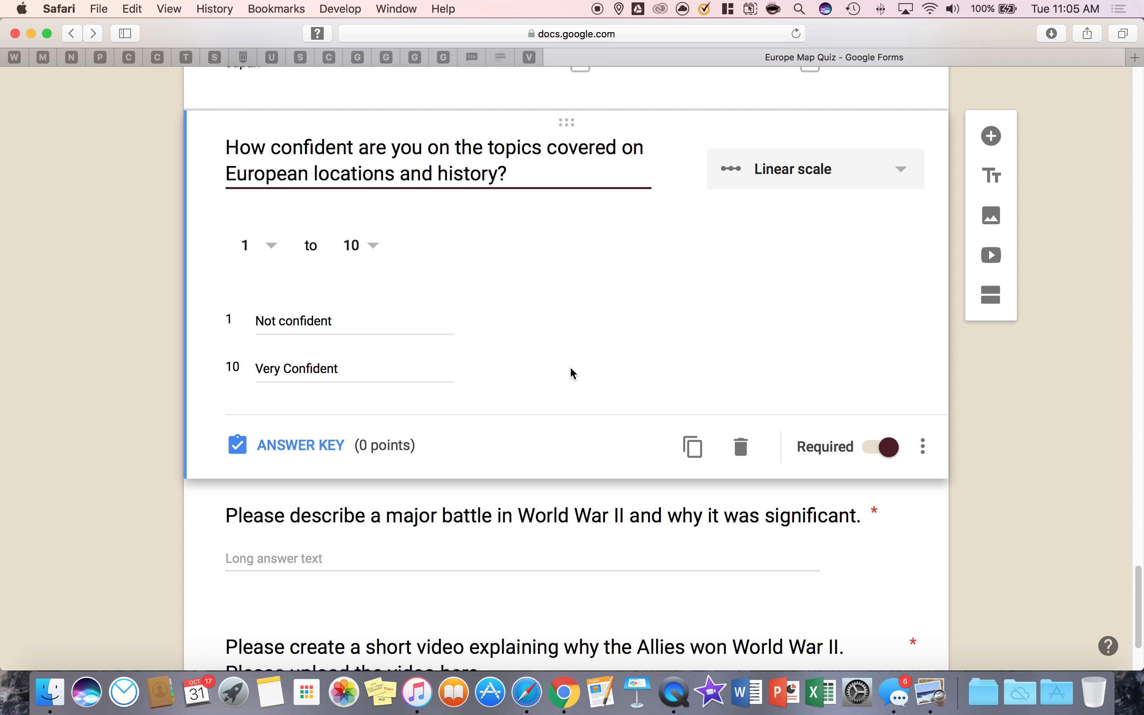
{"action": "mouse_move", "coordinate": [501, 422]}
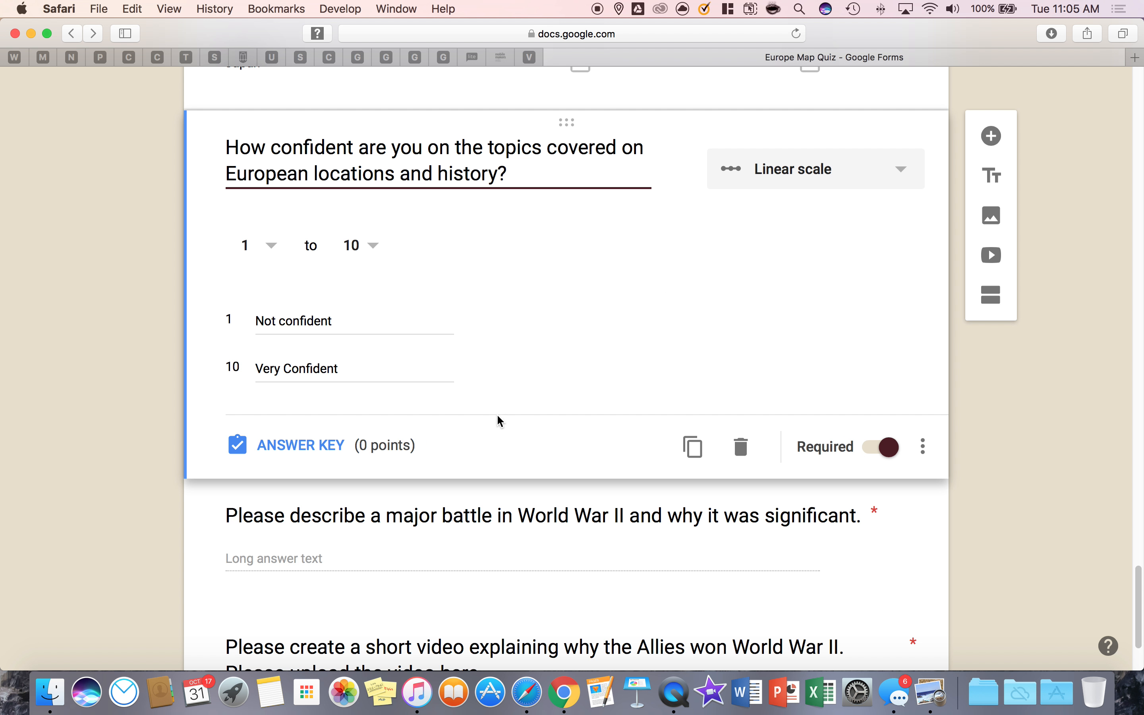
{"action": "mouse_move", "coordinate": [531, 372]}
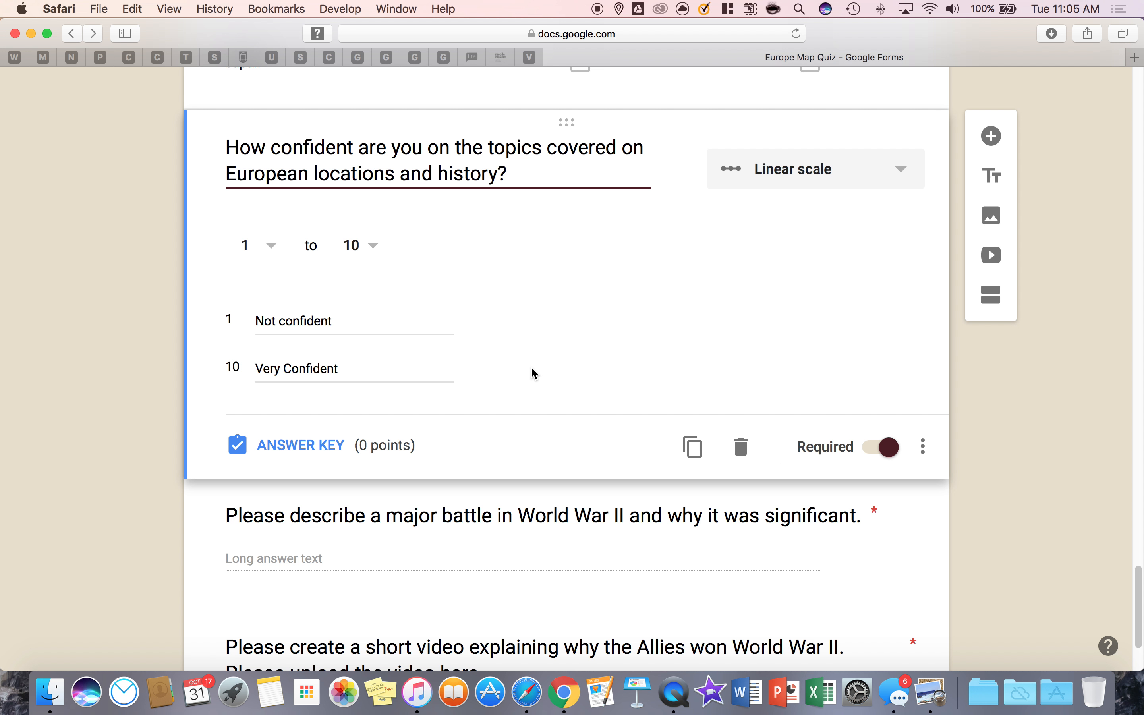
{"action": "mouse_move", "coordinate": [527, 377]}
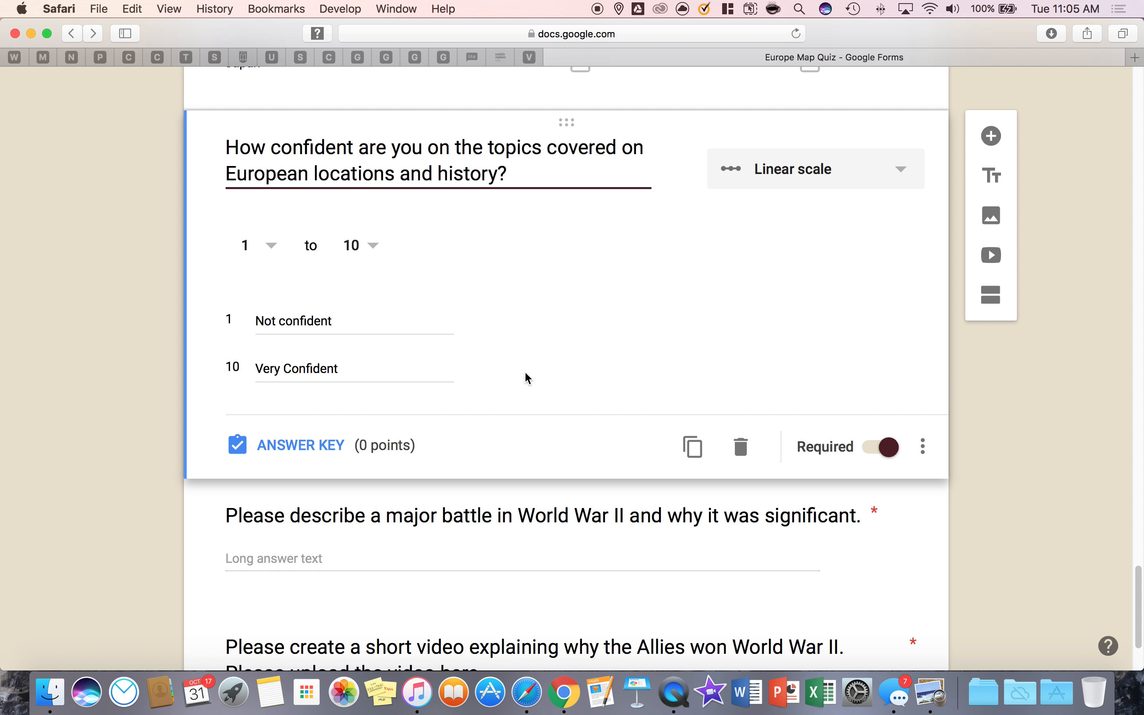
{"action": "mouse_move", "coordinate": [516, 415]}
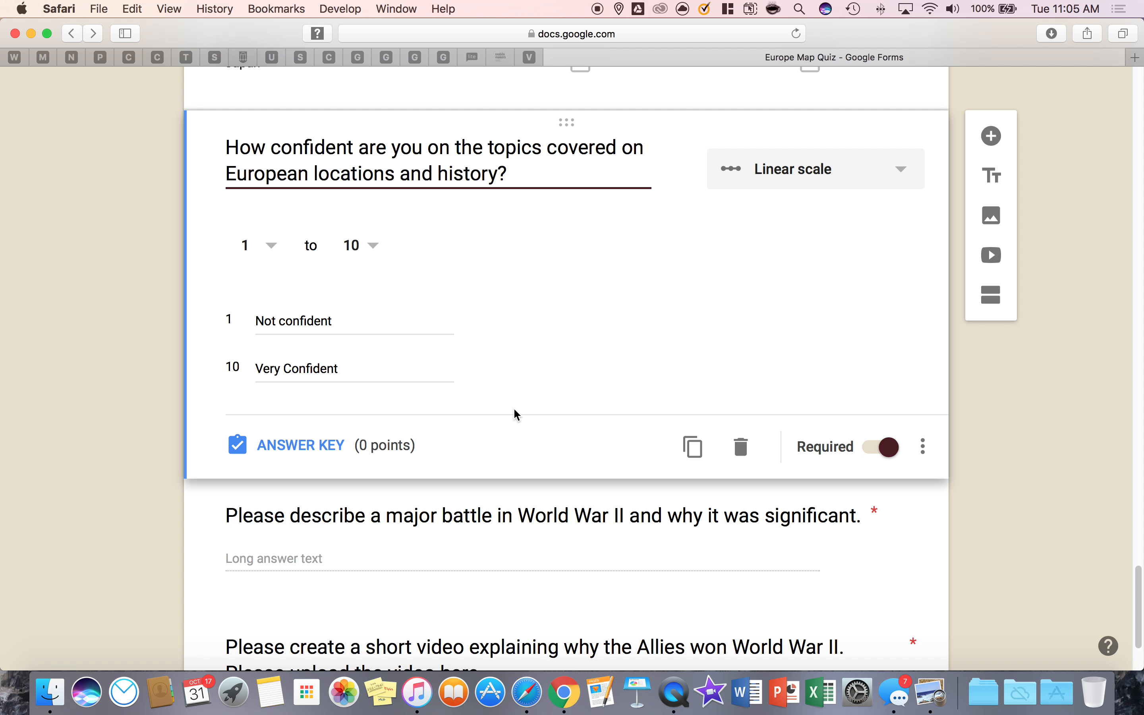
{"action": "mouse_move", "coordinate": [381, 284]}
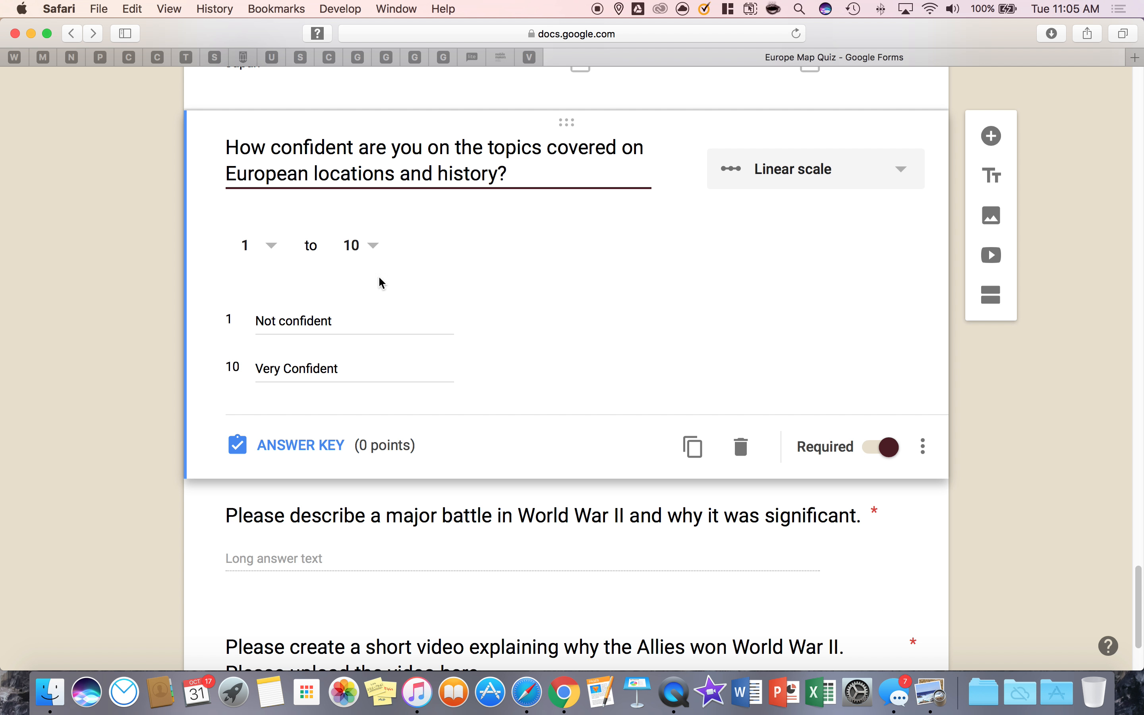
{"action": "mouse_move", "coordinate": [251, 310]}
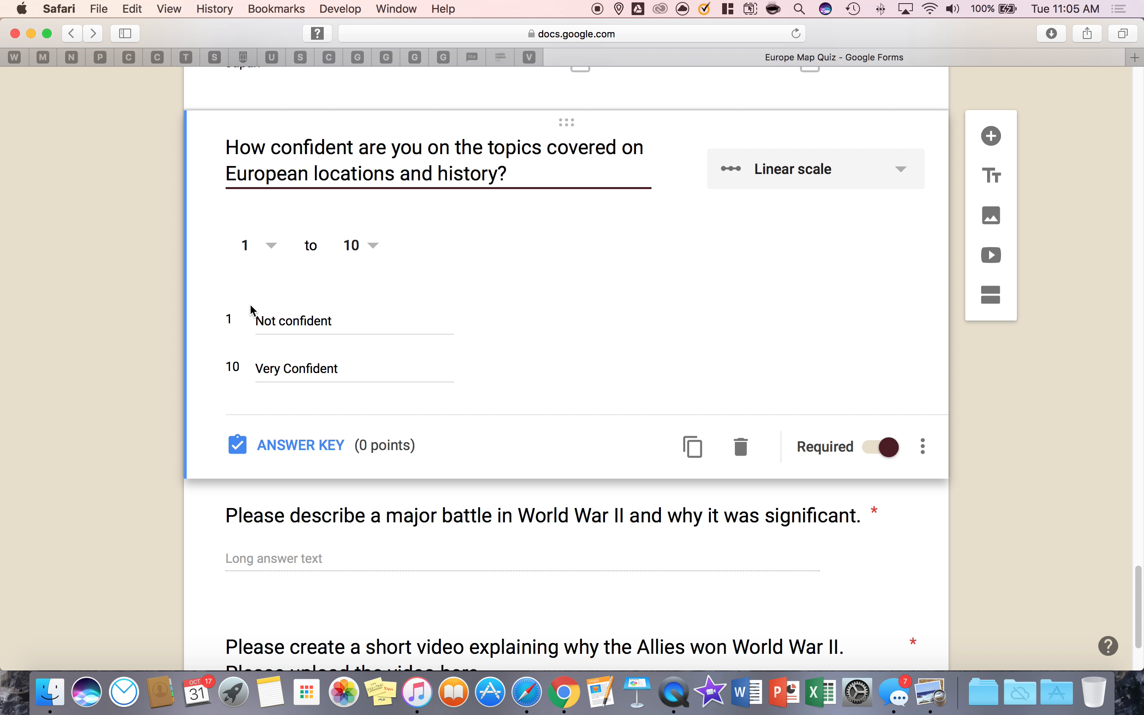
{"action": "mouse_move", "coordinate": [547, 347]}
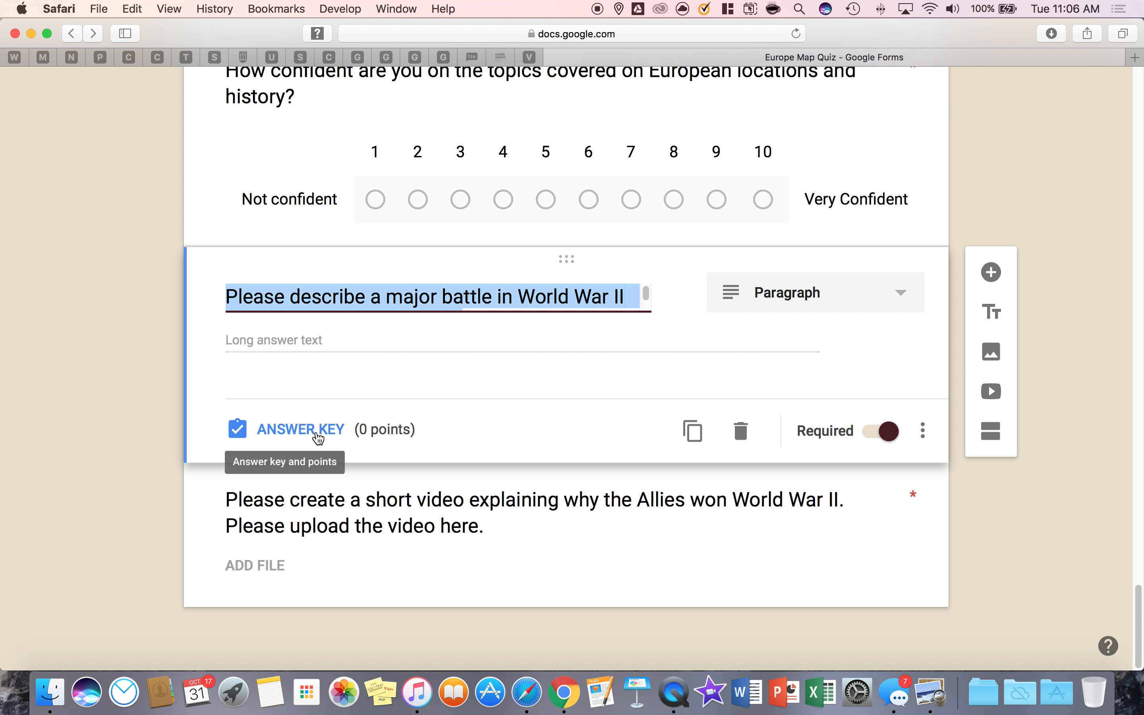
Set the battle essay and video upload questions to 5 points each via their answer keys
{"action": "left_click", "coordinate": [300, 429]}
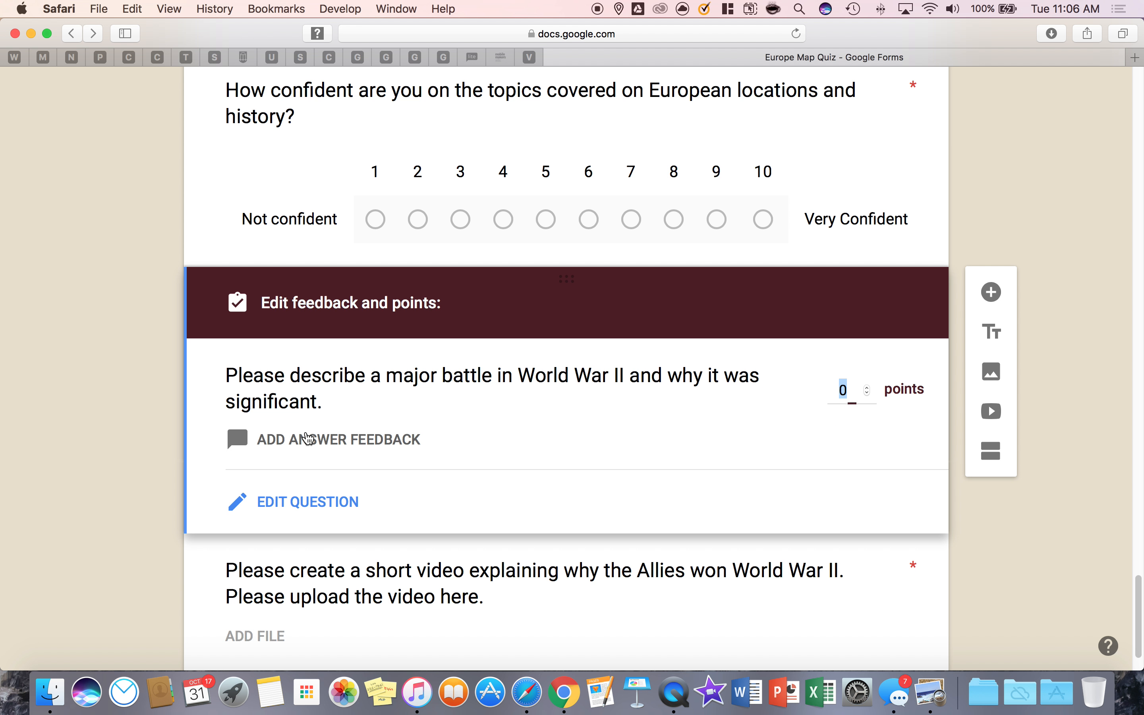
{"action": "type", "text": "2"}
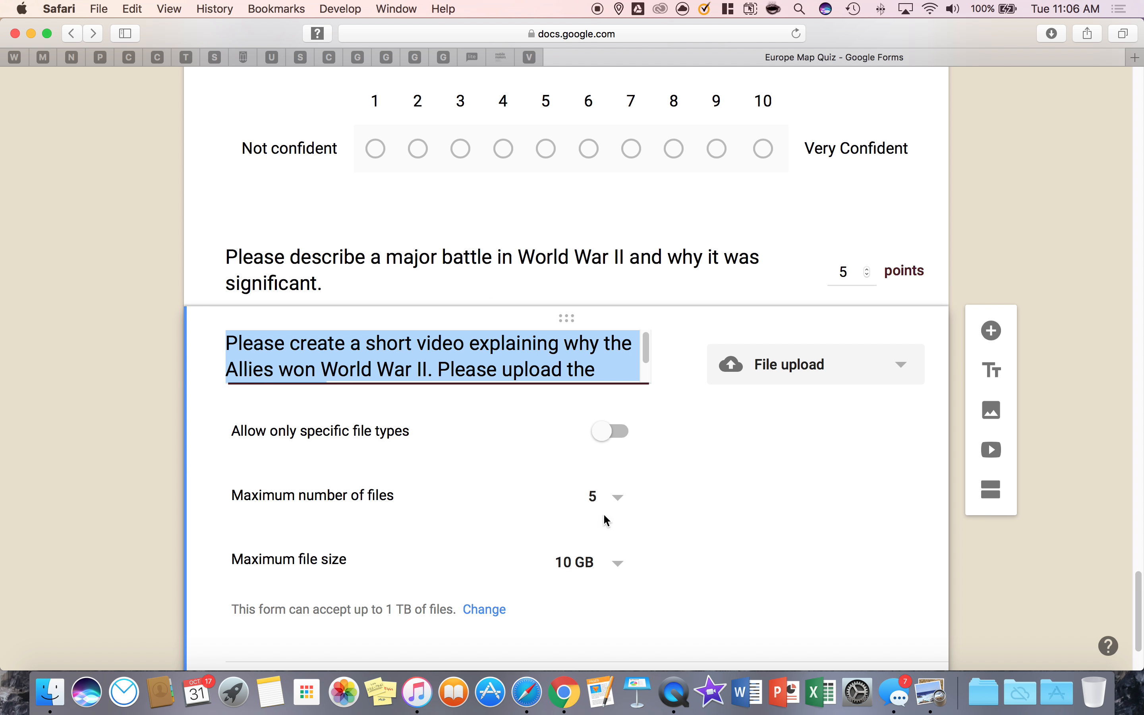
{"action": "scroll", "scroll_direction": "down", "scroll_amount": 3}
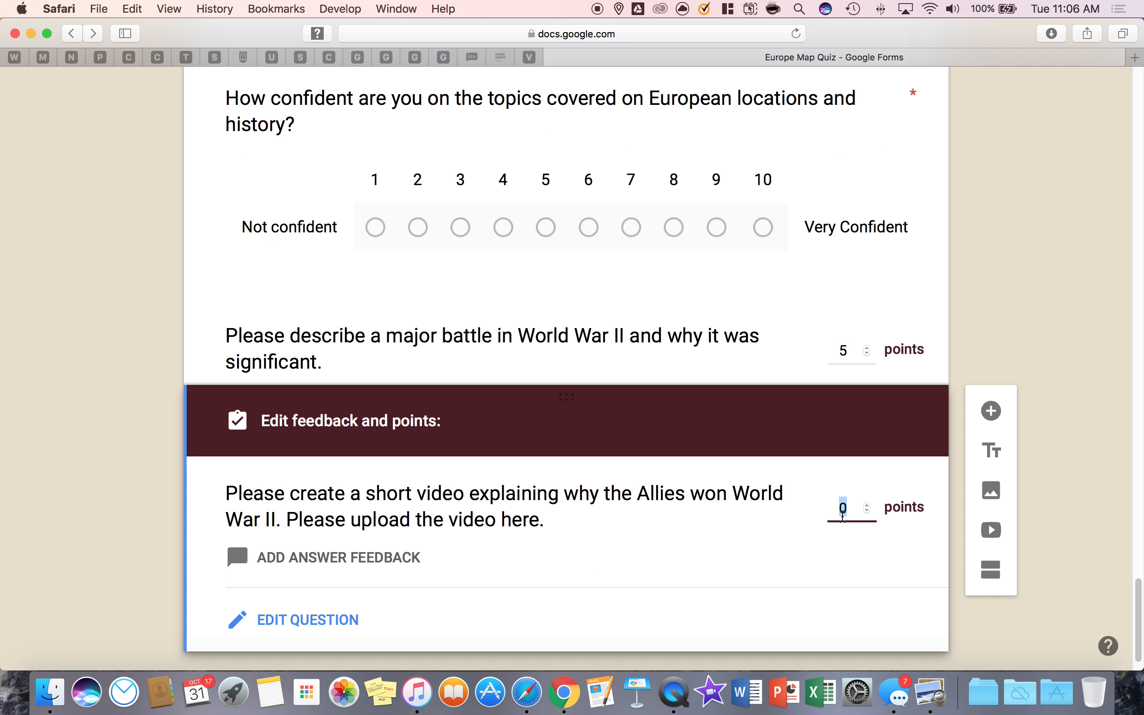
{"action": "type", "text": "5"}
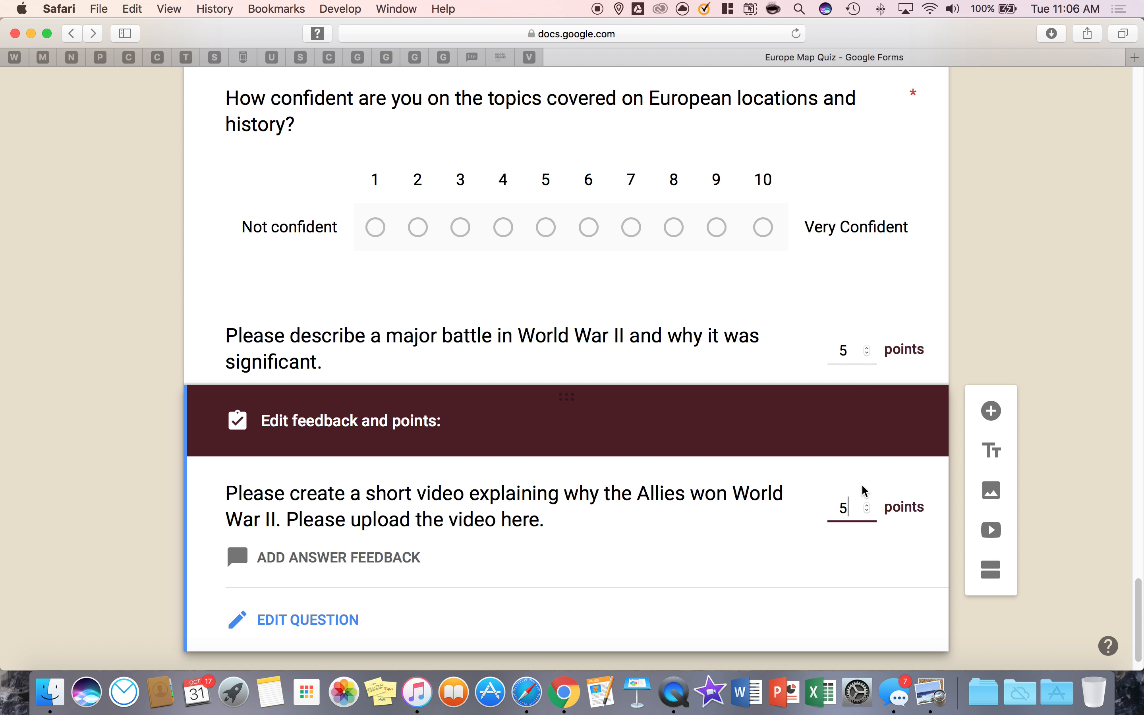
{"action": "scroll", "scroll_direction": "up", "scroll_amount": 3}
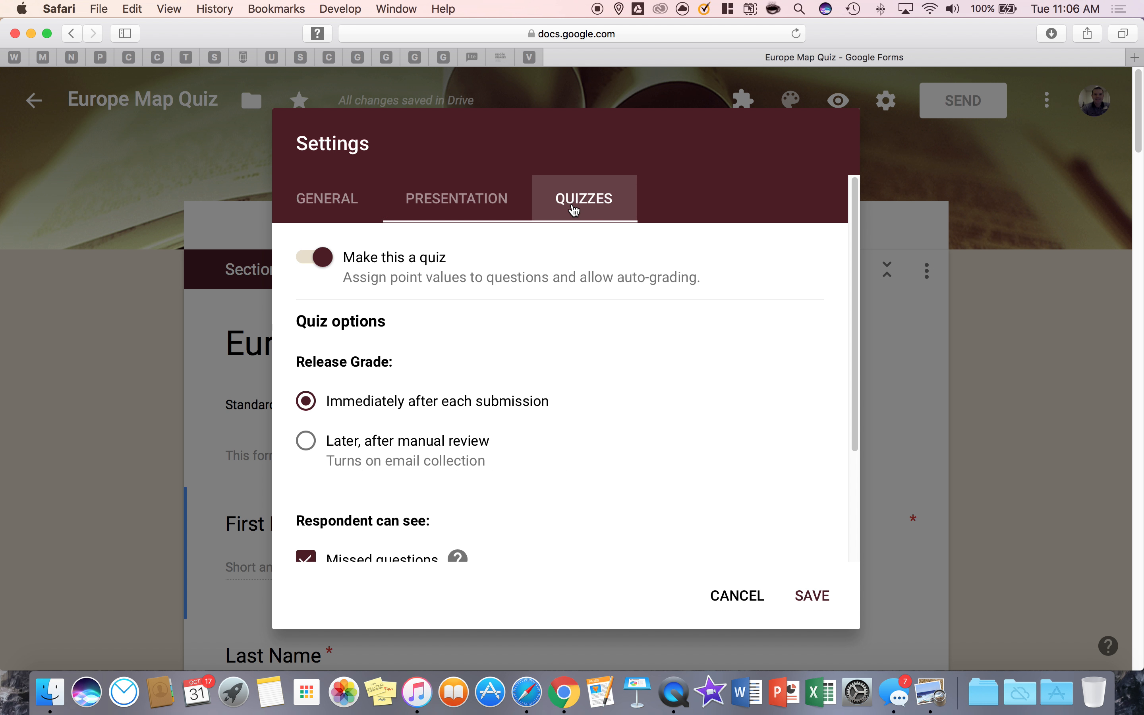
Release grades later after manual review and save the quiz settings
{"action": "left_click", "coordinate": [306, 441]}
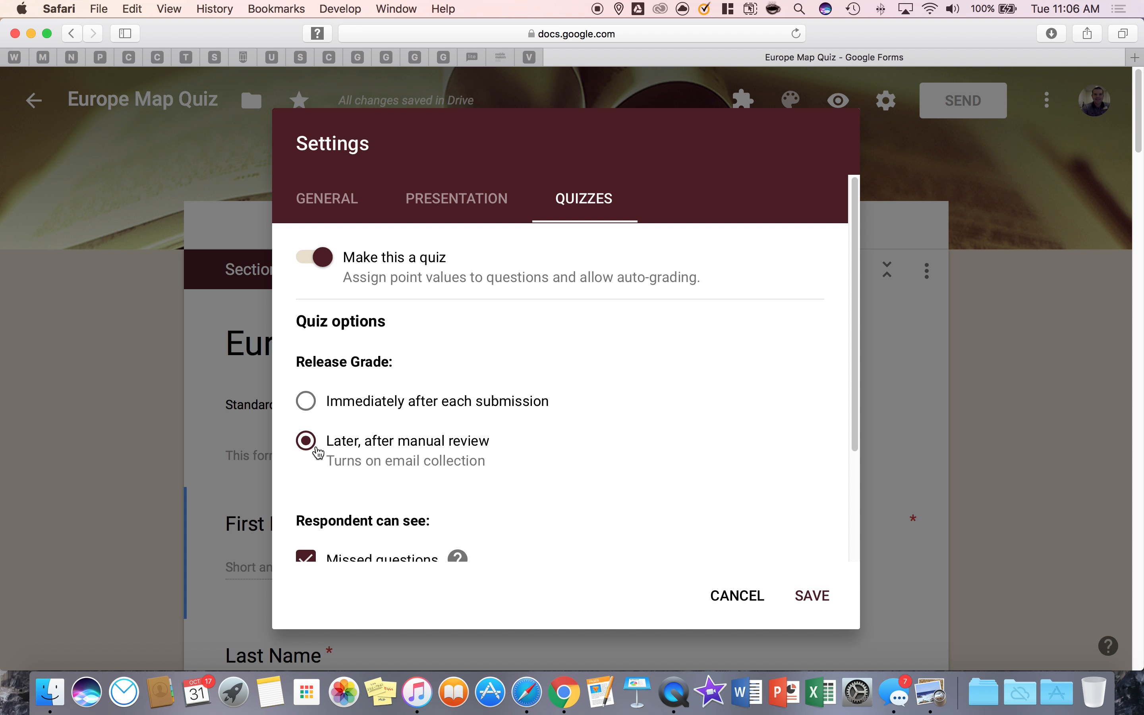
{"action": "mouse_move", "coordinate": [322, 459]}
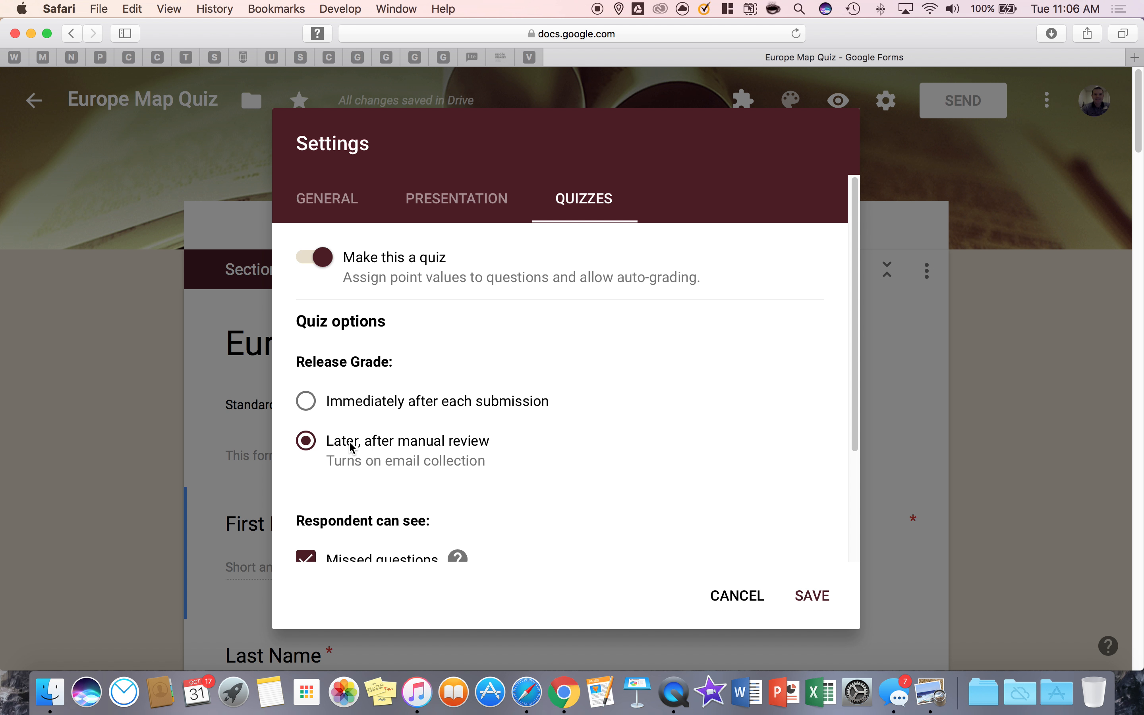
{"action": "mouse_move", "coordinate": [504, 474]}
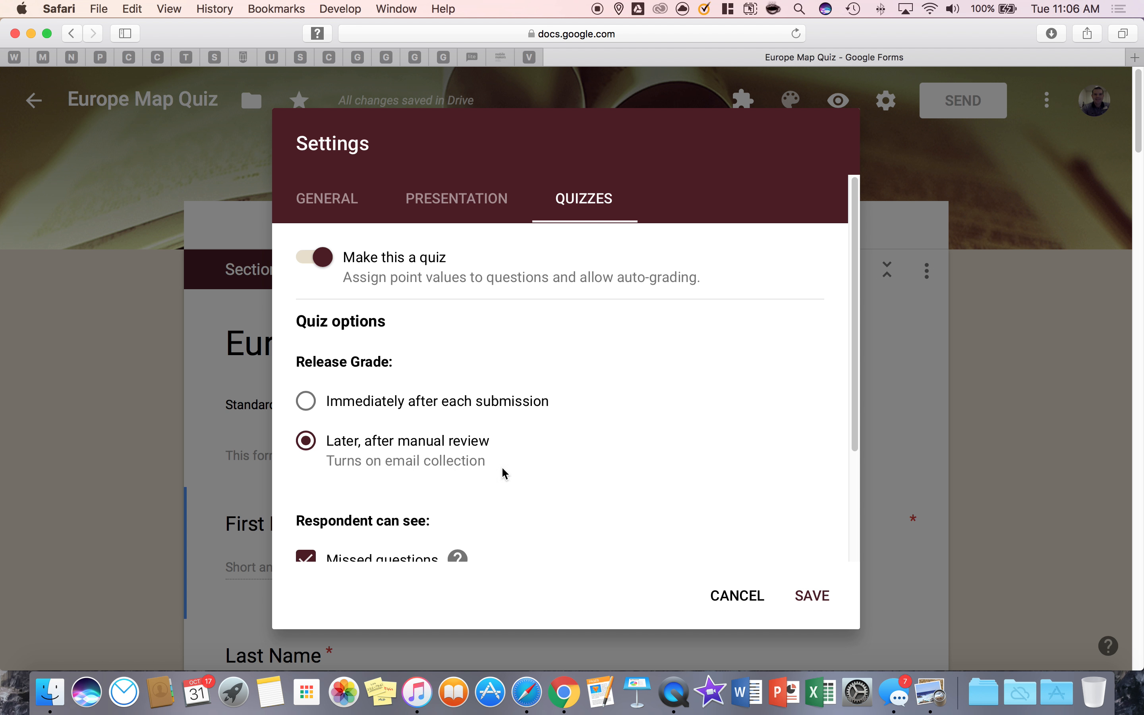
{"action": "mouse_move", "coordinate": [836, 603]}
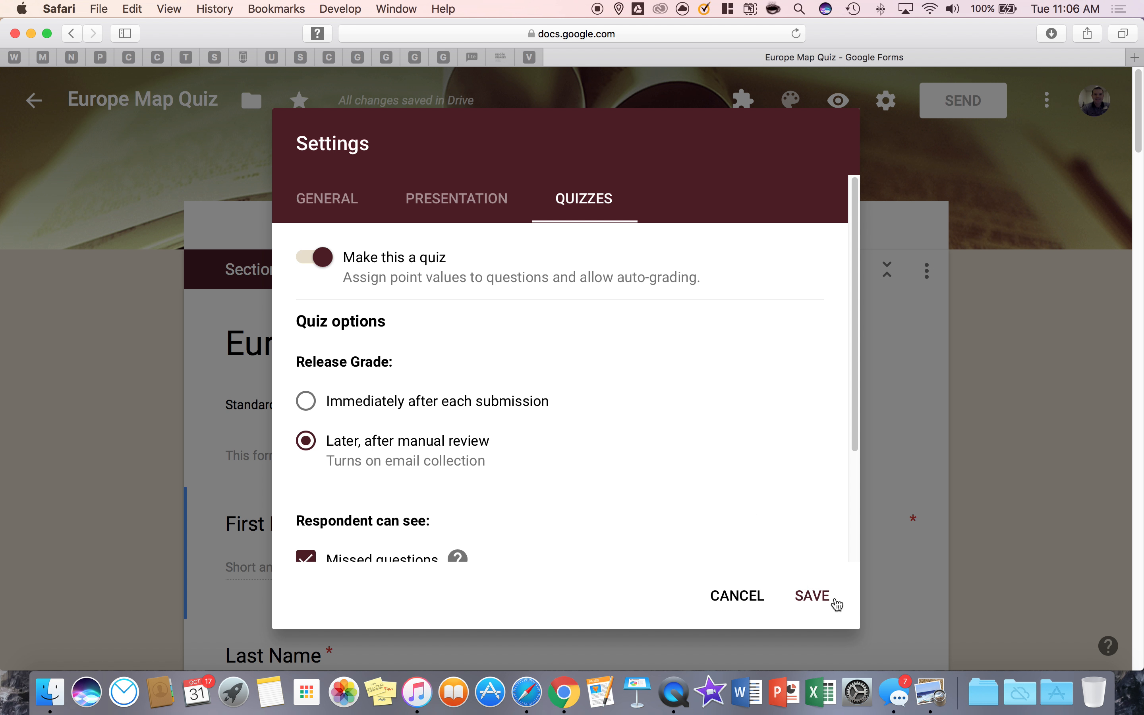
{"action": "left_click", "coordinate": [812, 596]}
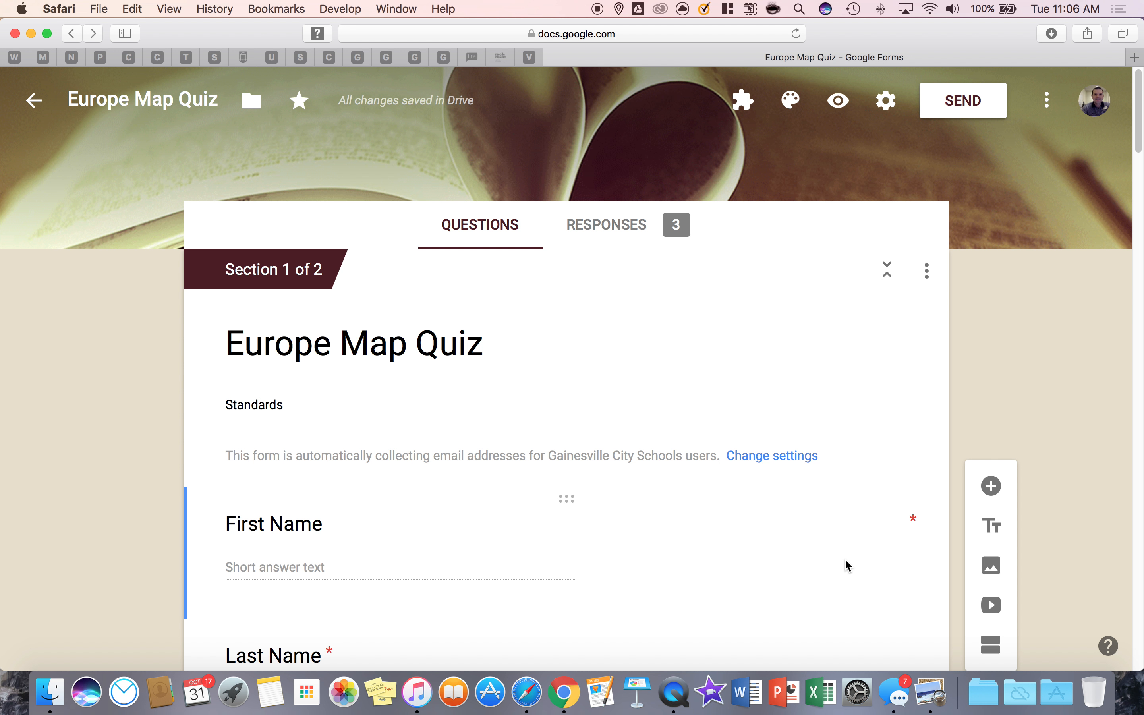